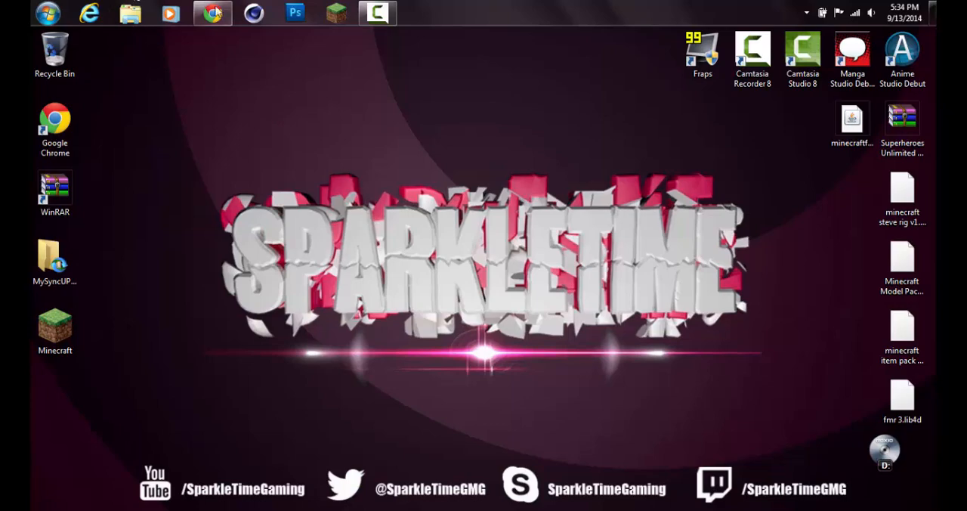
pyautogui.moveTo(212, 14)
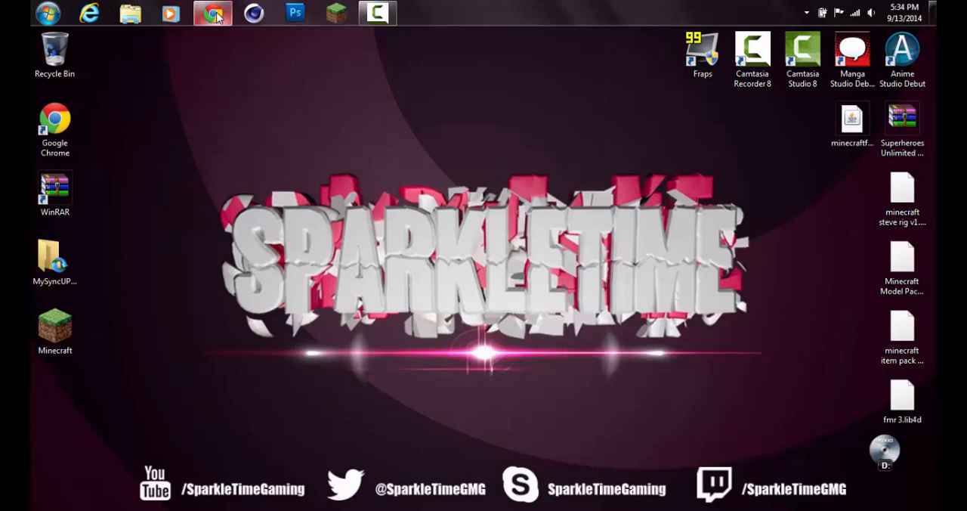
# Bring Chrome forward, showing the Minecraft, Forge downloads and Superheroes Unlimited tabs
pyautogui.click(211, 13)
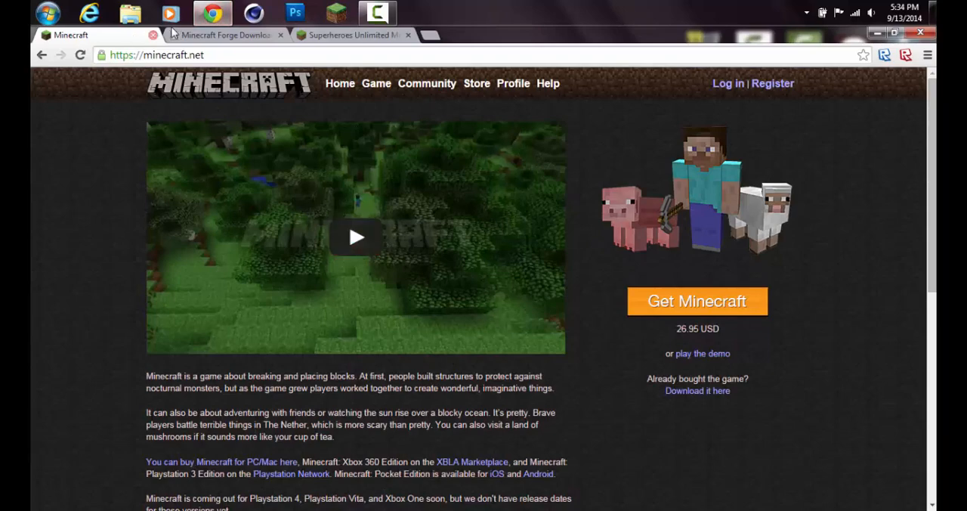
pyautogui.moveTo(826, 289)
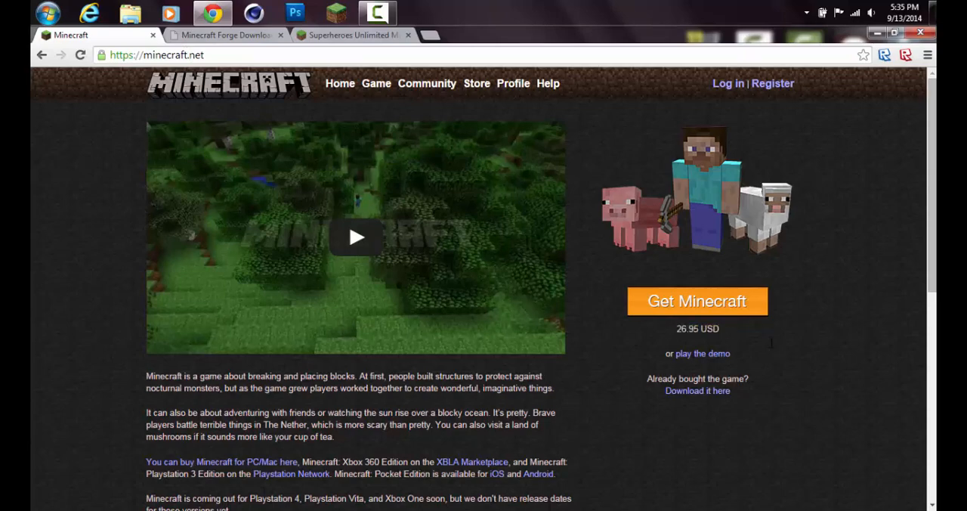
pyautogui.moveTo(826, 212)
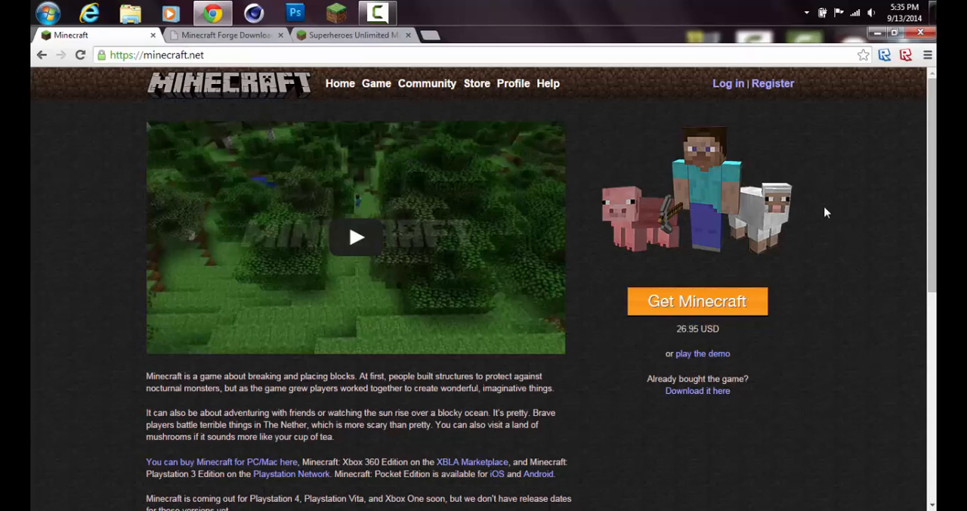
pyautogui.moveTo(686, 159)
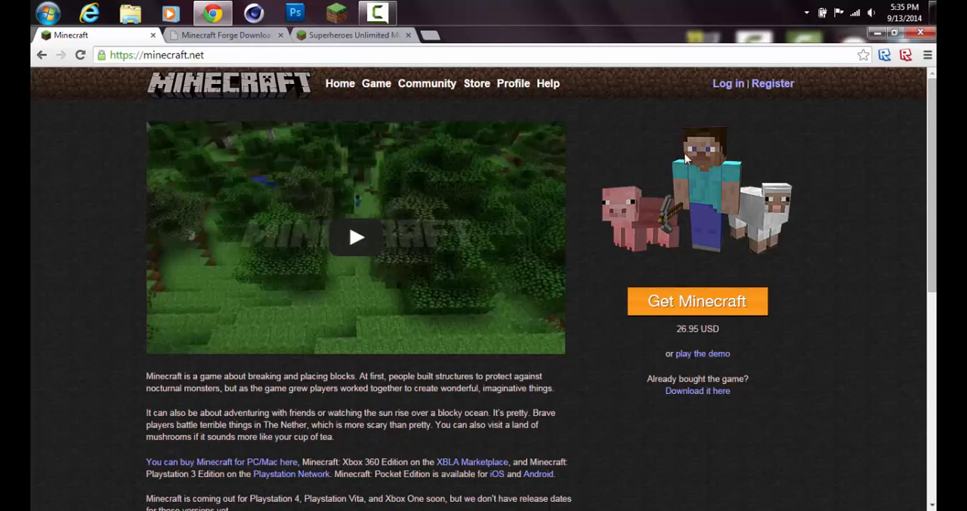
pyautogui.moveTo(753, 162)
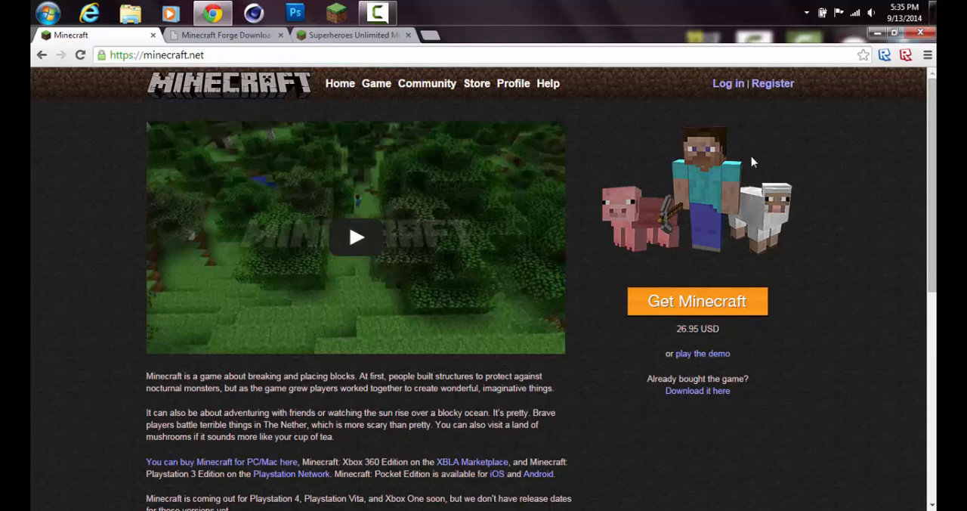
pyautogui.moveTo(216, 197)
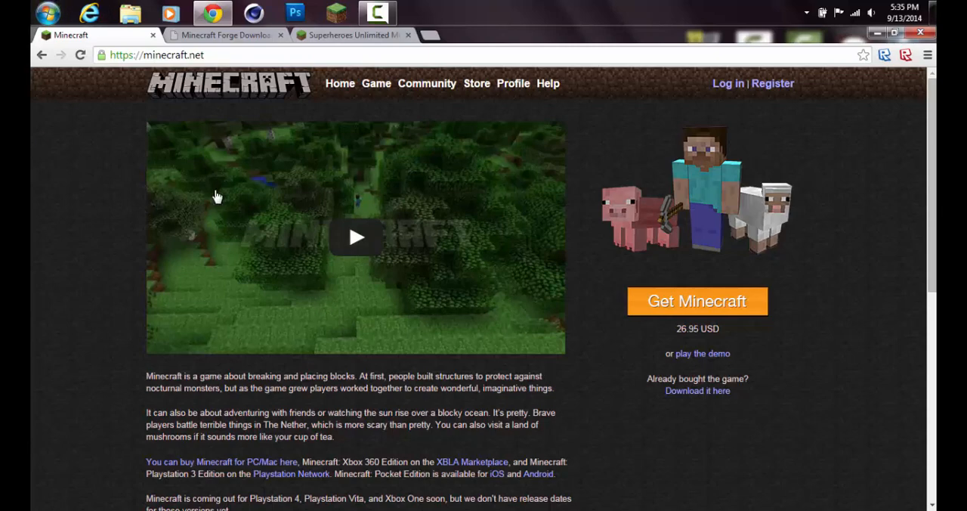
# Close the Minecraft tab and open Forge's legacy downloads listing the 1.6.4 builds
pyautogui.click(200, 35)
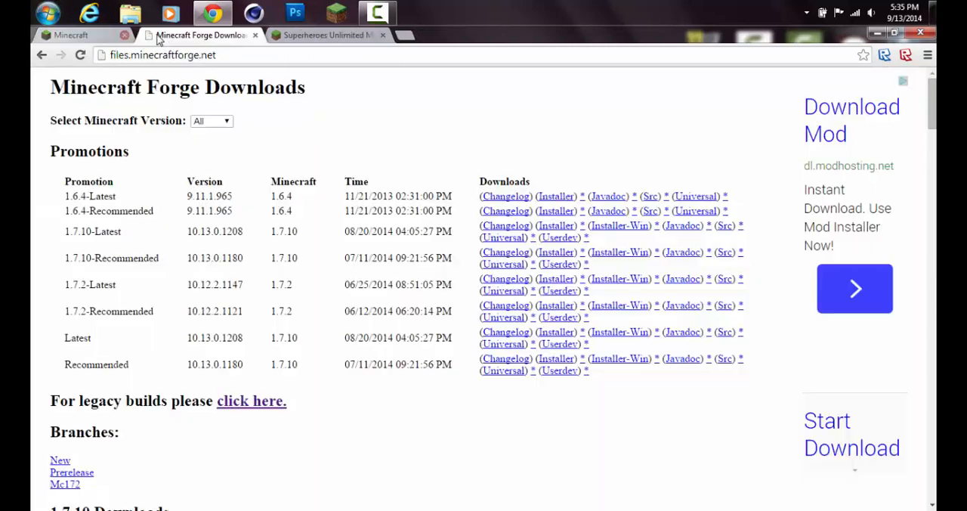
pyautogui.click(127, 35)
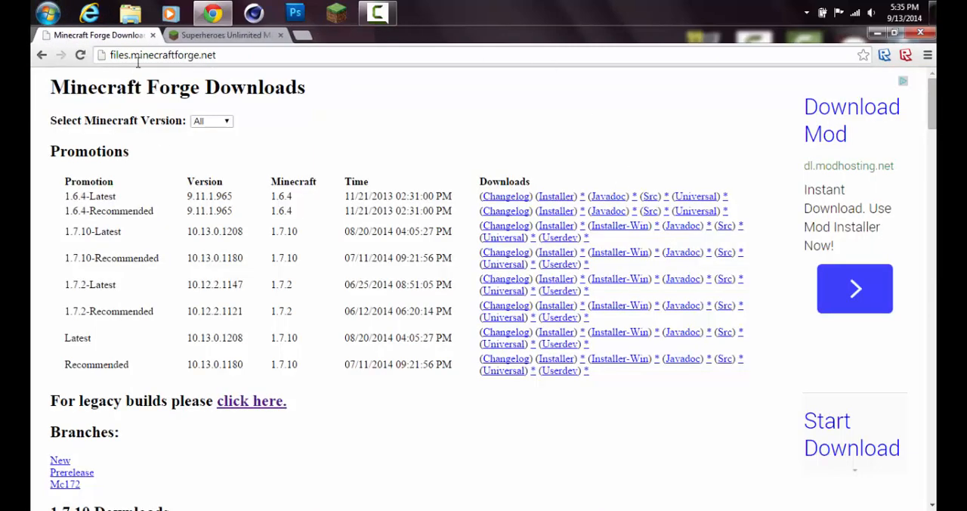
pyautogui.moveTo(290, 79)
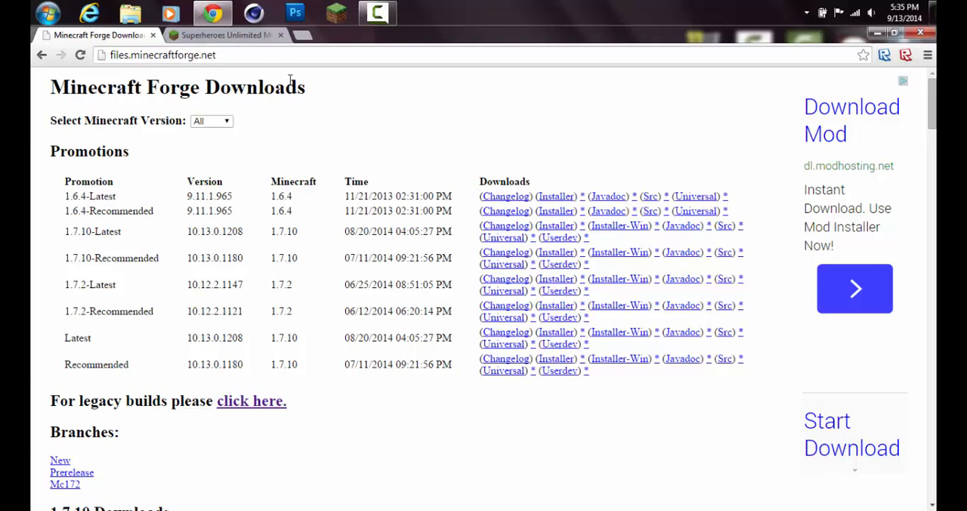
pyautogui.moveTo(533, 152)
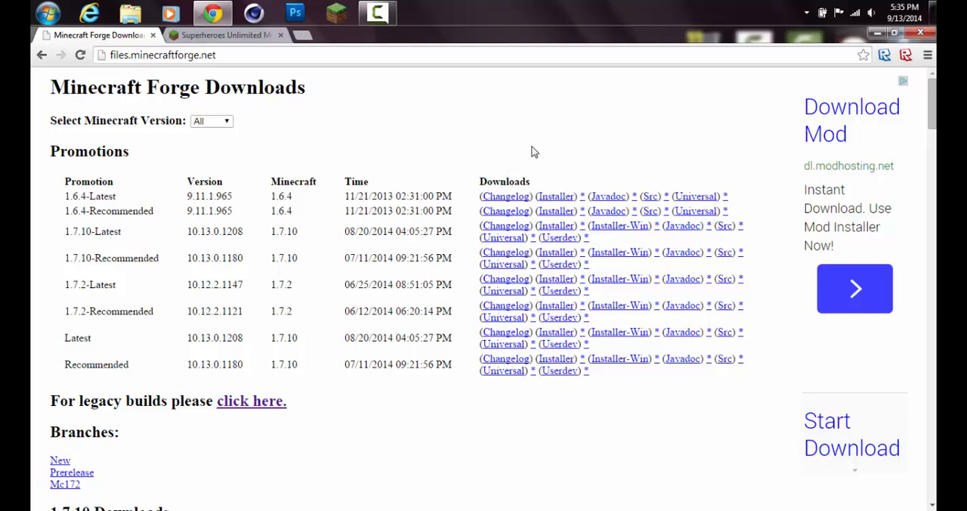
pyautogui.scroll(-3)
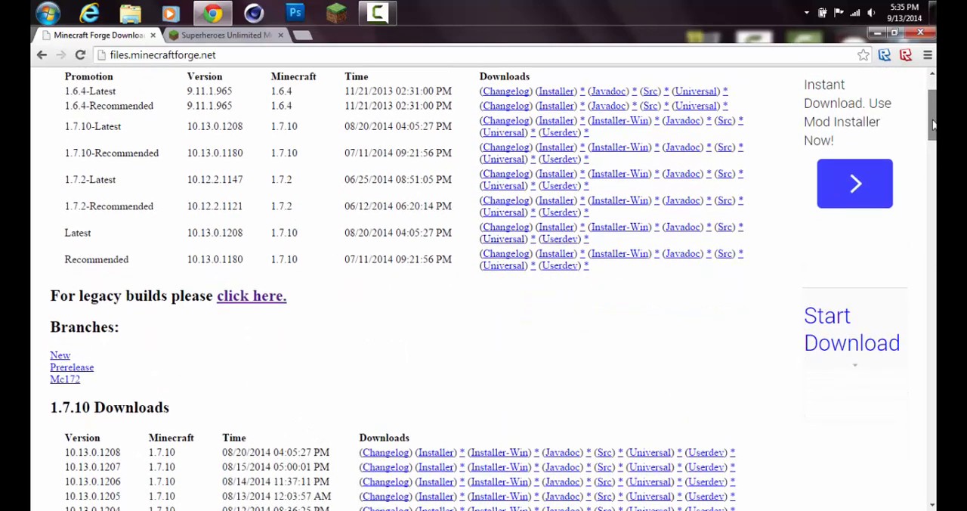
pyautogui.scroll(-3)
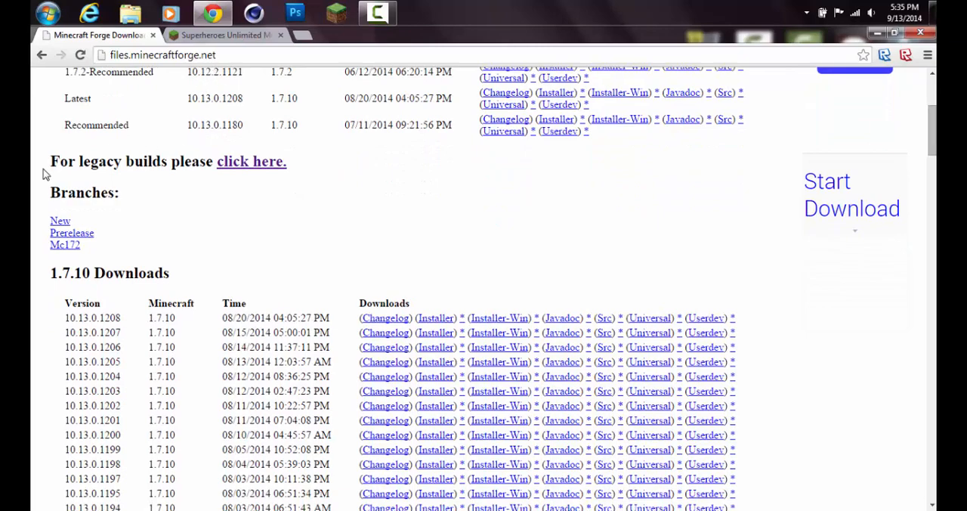
pyautogui.click(251, 161)
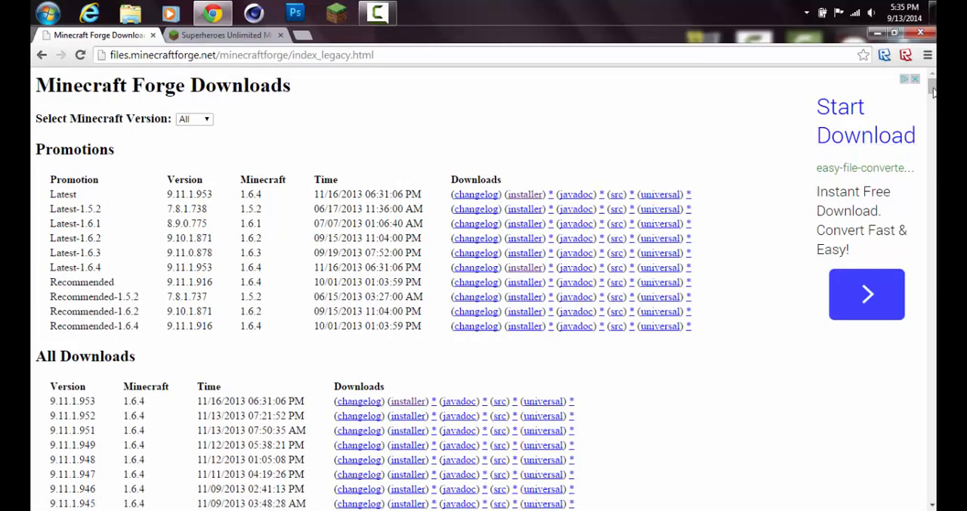
pyautogui.scroll(-3)
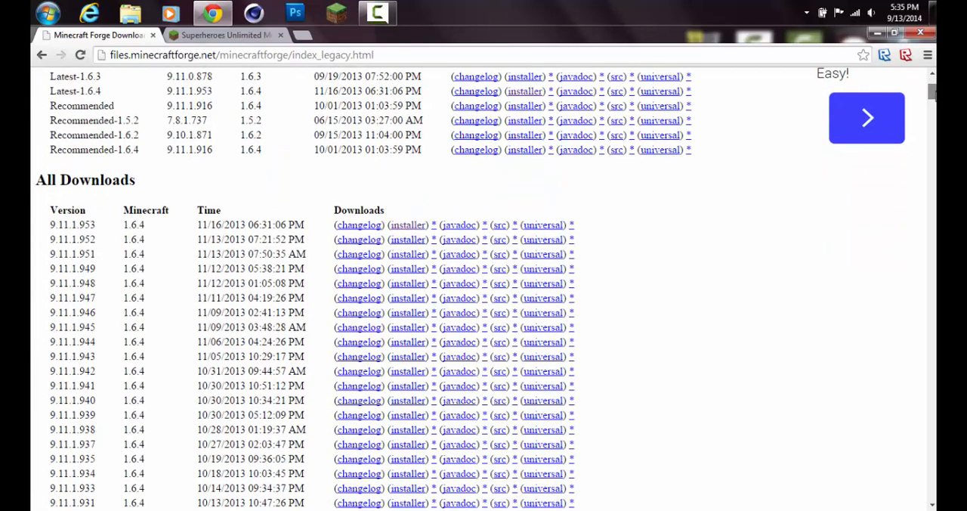
pyautogui.moveTo(399, 235)
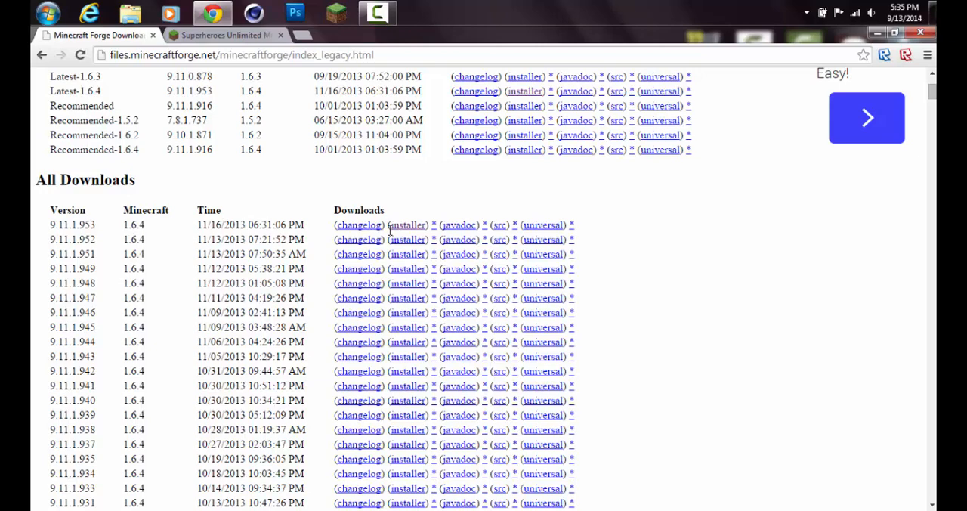
# Download the Forge 9.11.1.953 installer past the adf.ly redirect, then close the ad tab
pyautogui.click(406, 224)
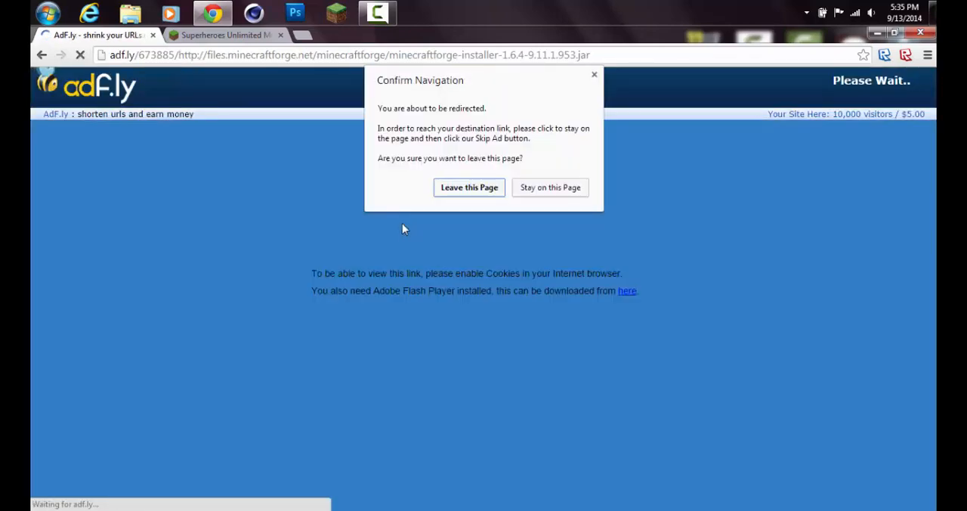
pyautogui.moveTo(455, 209)
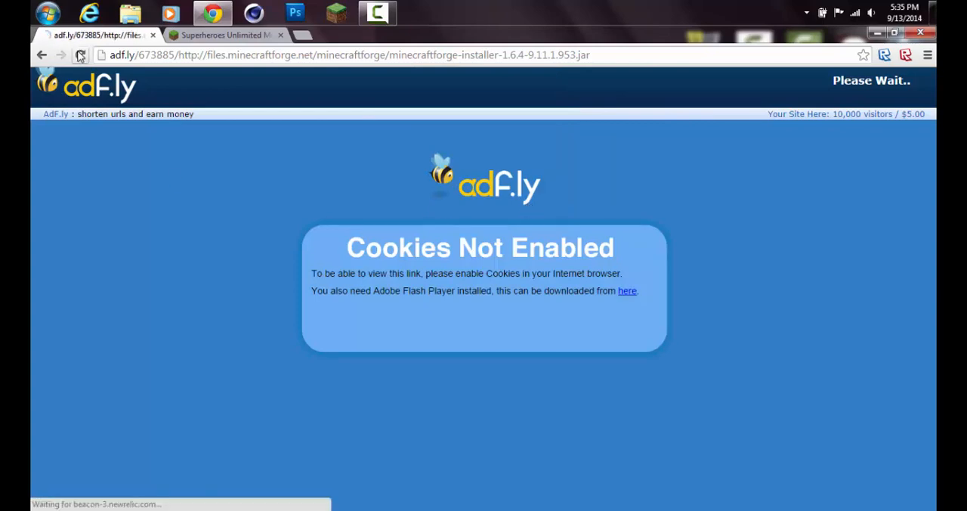
pyautogui.click(80, 54)
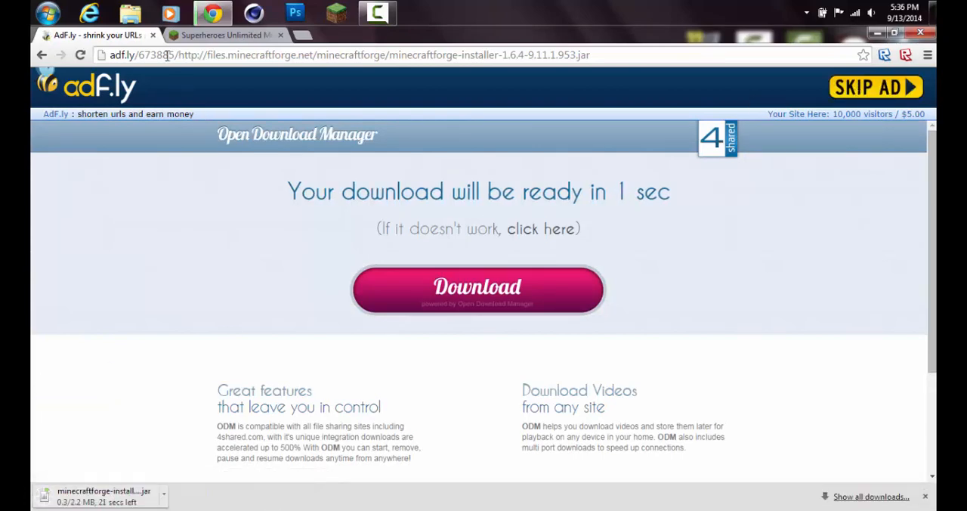
pyautogui.click(222, 35)
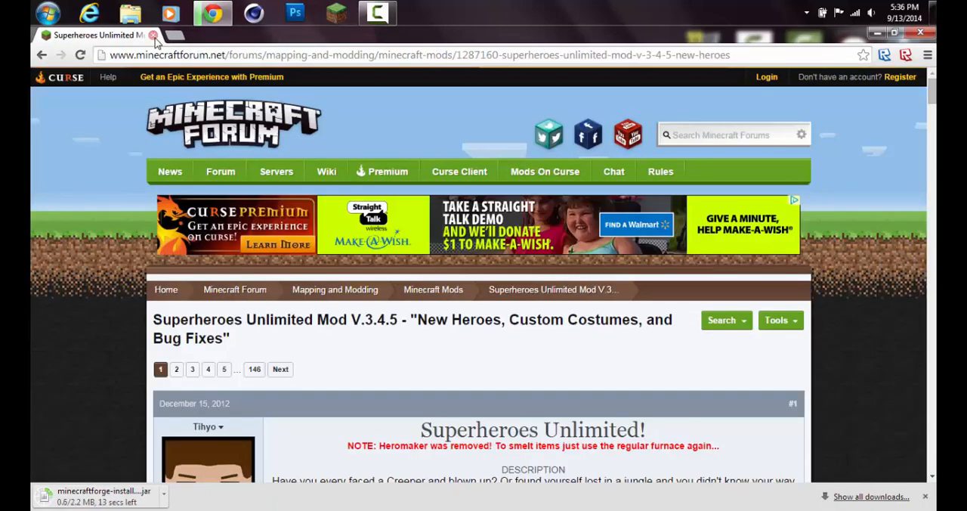
pyautogui.moveTo(69, 448)
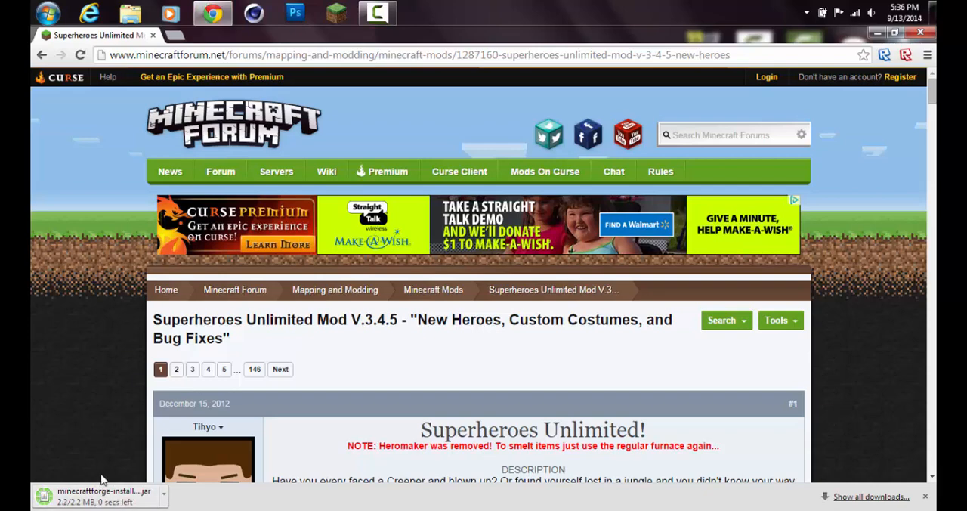
pyautogui.moveTo(127, 426)
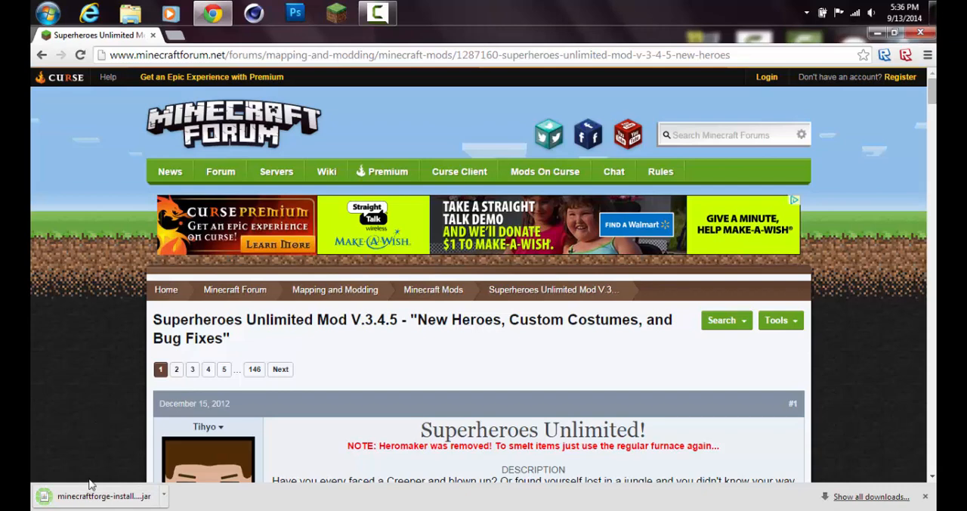
# Move the downloaded Forge 1.6.4 installer onto the desktop and return to Chrome
pyautogui.click(894, 32)
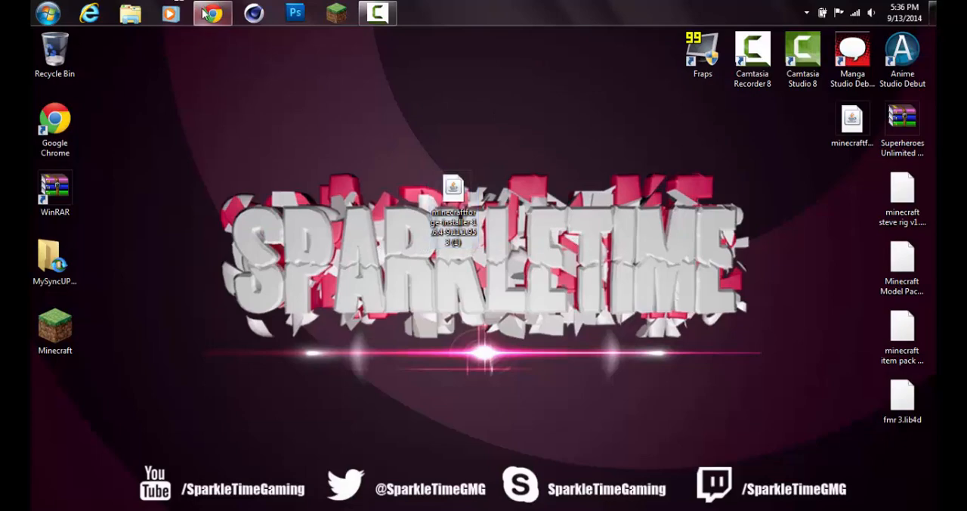
pyautogui.click(212, 12)
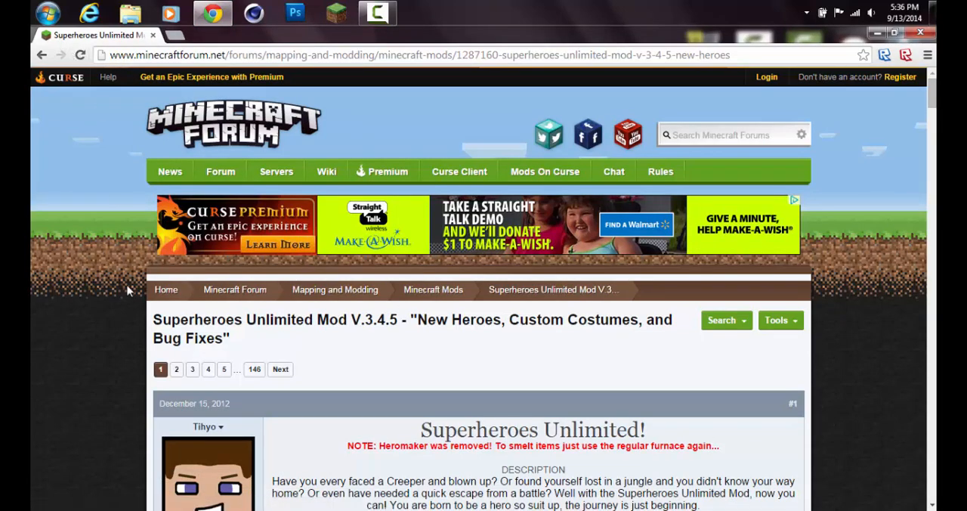
pyautogui.moveTo(355, 357)
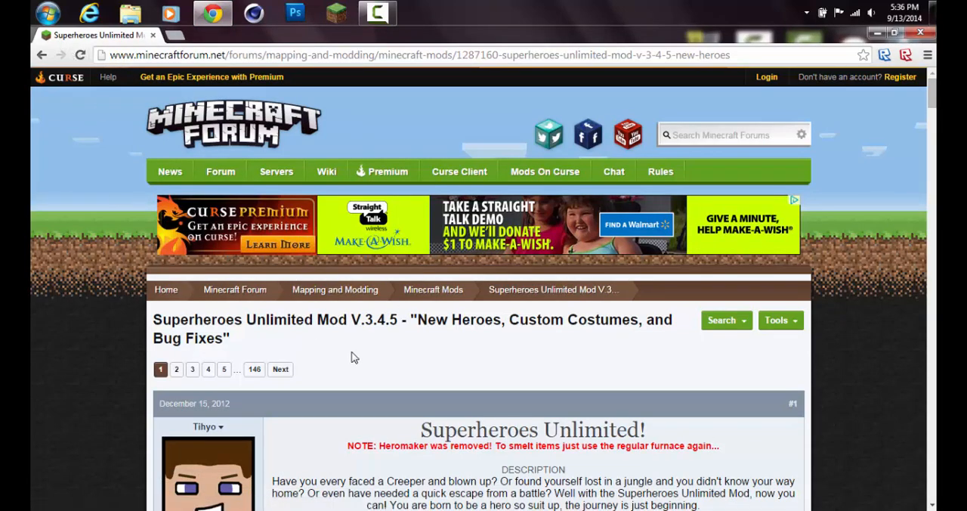
# Expand the forum post's Previous Versions list to reveal V2.3.2 for Minecraft 1.6.2
pyautogui.click(208, 426)
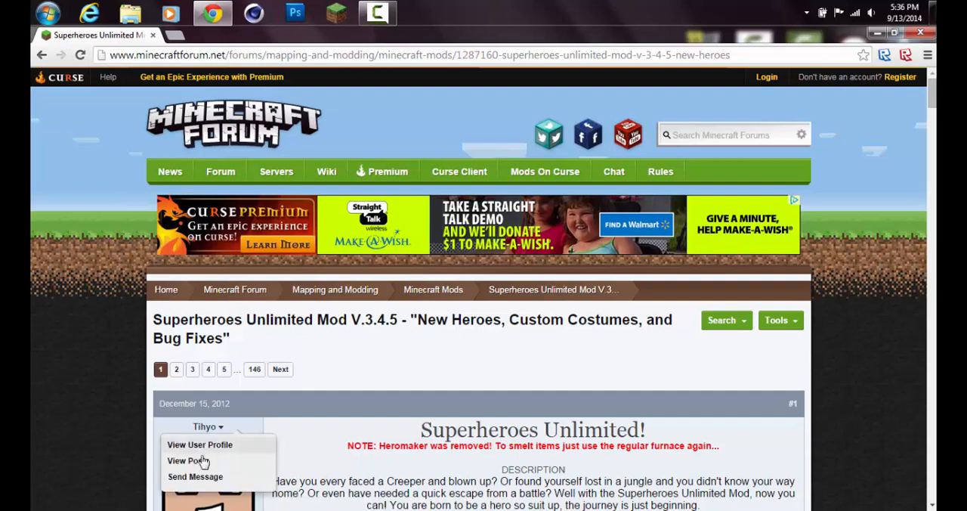
pyautogui.click(356, 398)
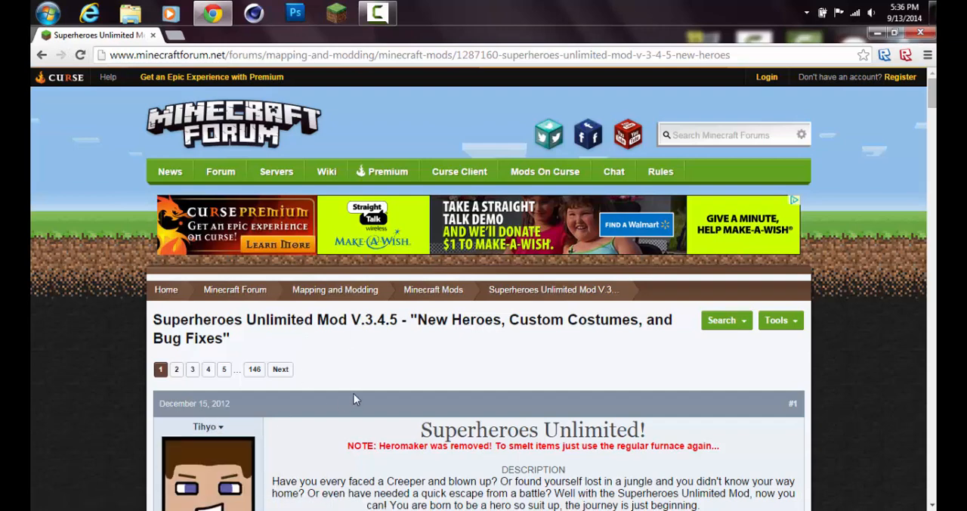
pyautogui.moveTo(202, 442)
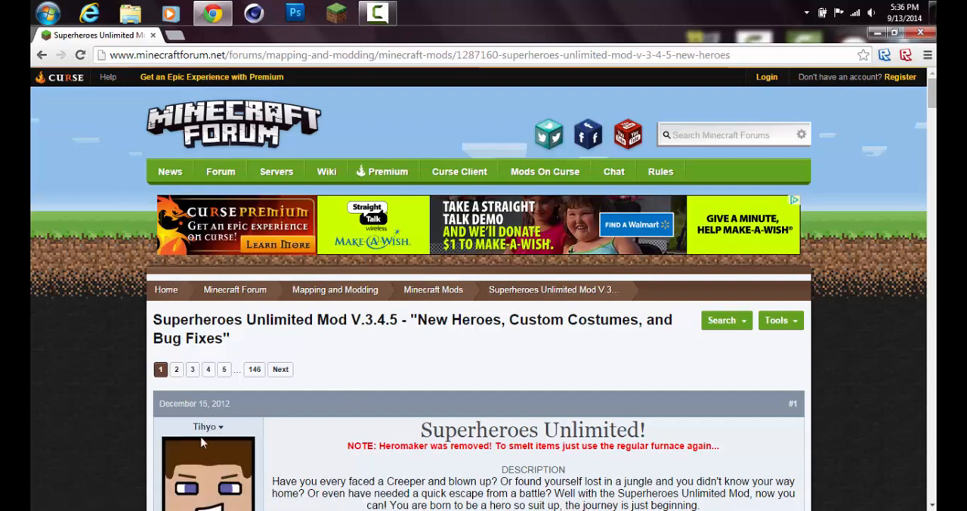
pyautogui.moveTo(108, 80)
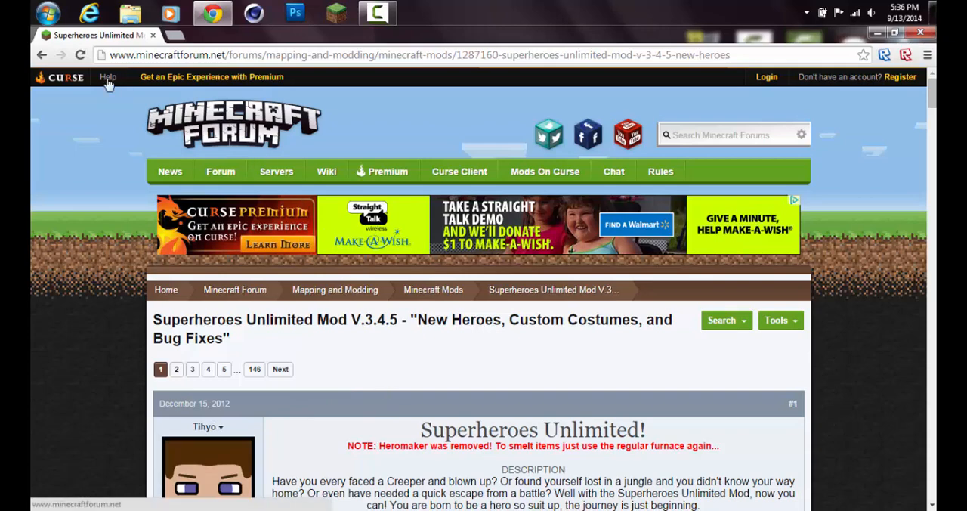
pyautogui.moveTo(876, 83)
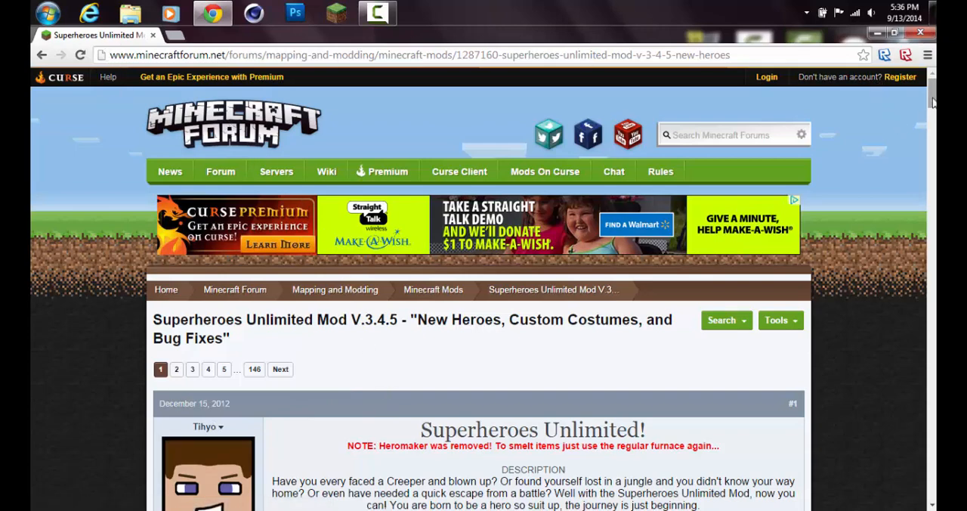
pyautogui.scroll(-3)
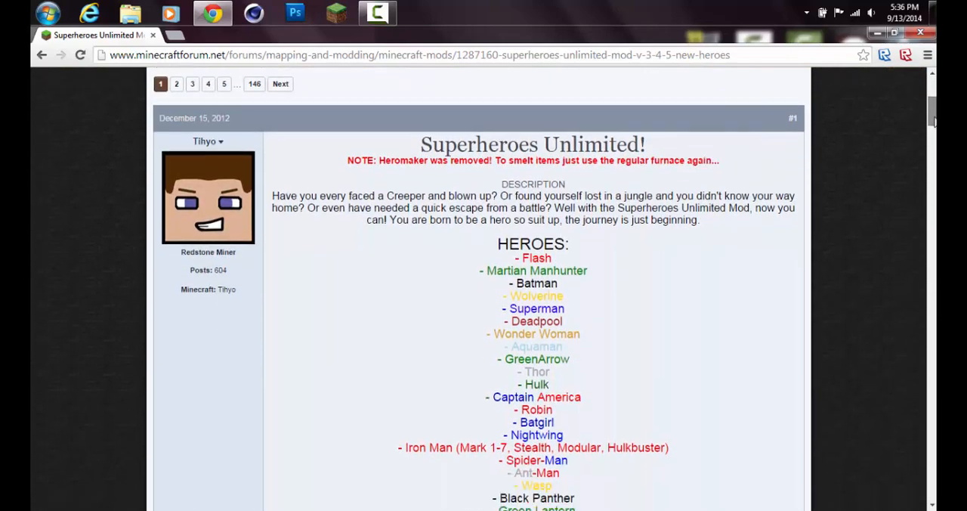
pyautogui.scroll(-3)
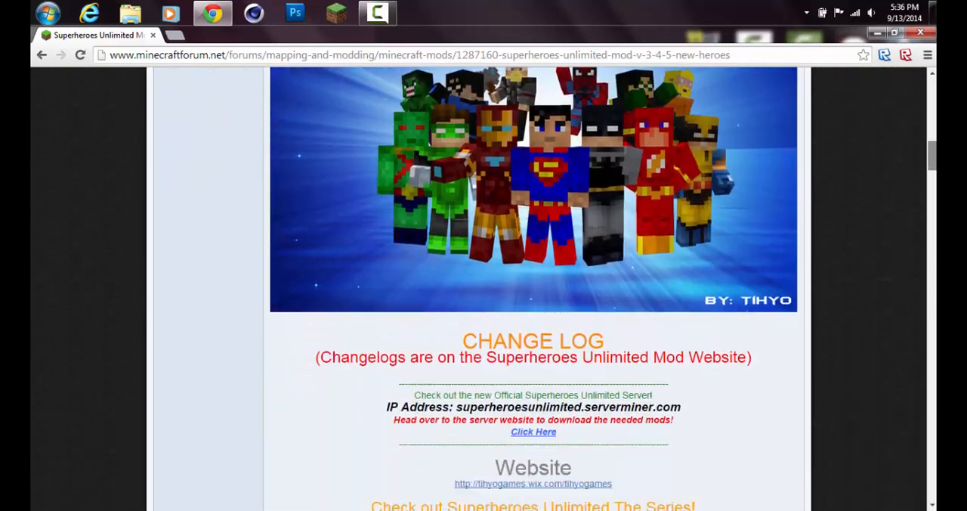
pyautogui.scroll(-3)
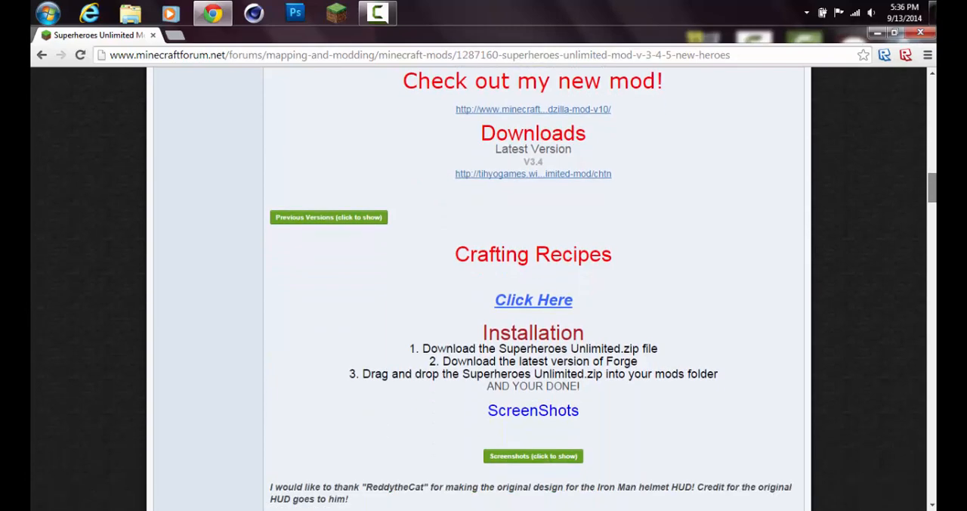
pyautogui.click(328, 217)
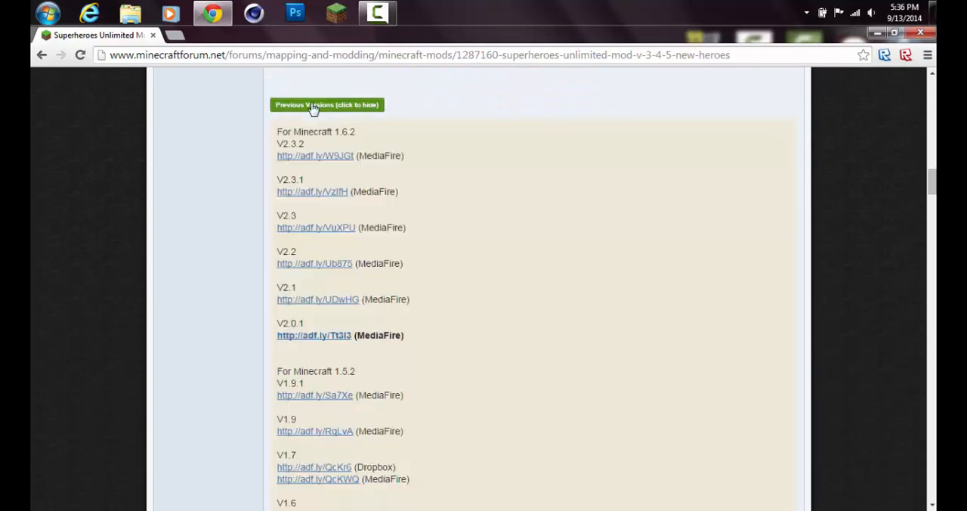
pyautogui.moveTo(321, 161)
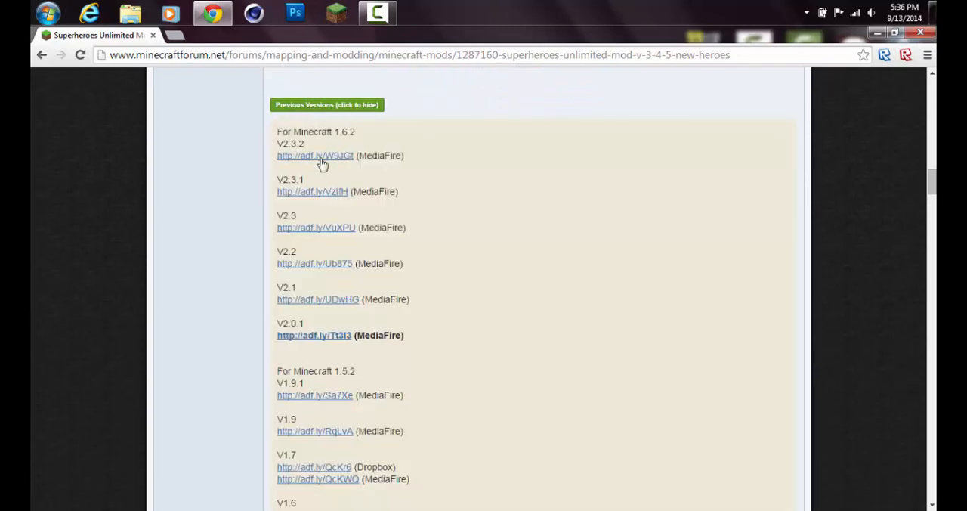
pyautogui.doubleClick(315, 131)
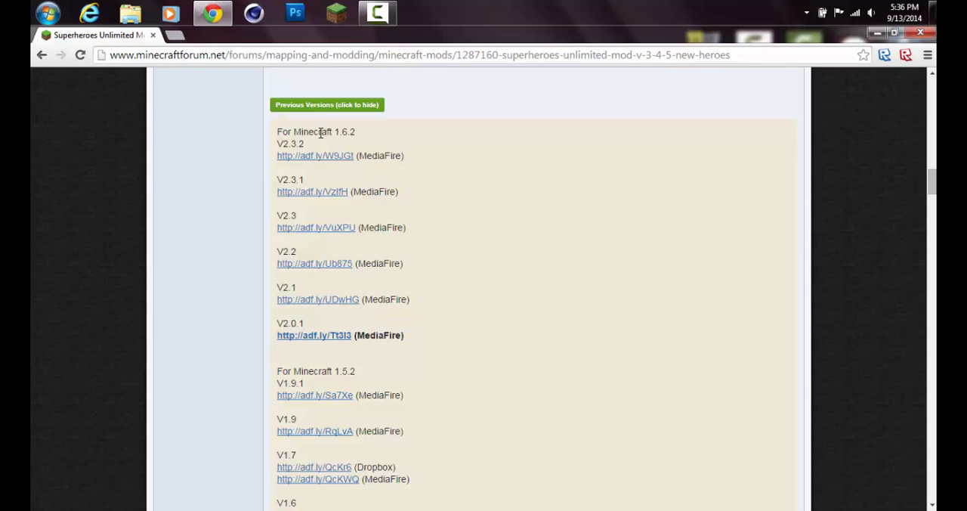
pyautogui.moveTo(332, 159)
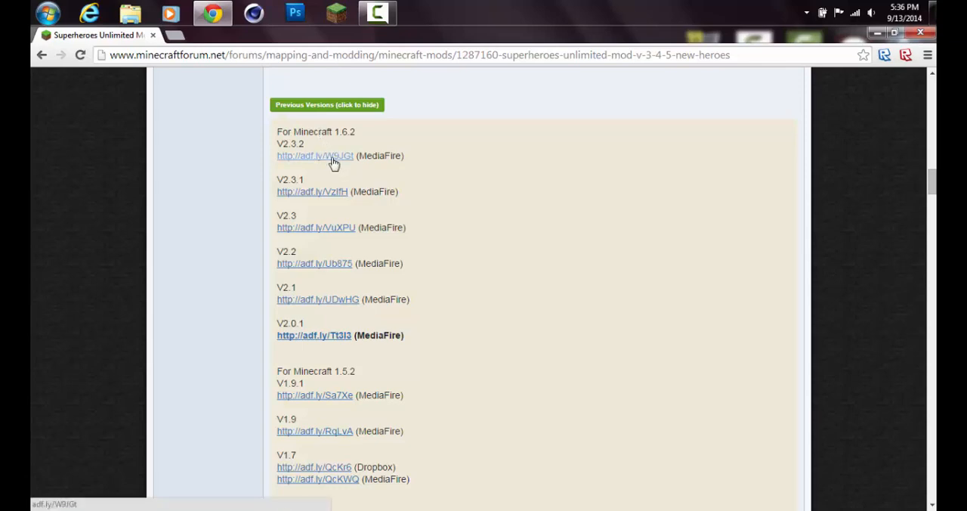
# Follow the V2.3.2 adf.ly link and skip the ad to reach MediaFire
pyautogui.click(314, 156)
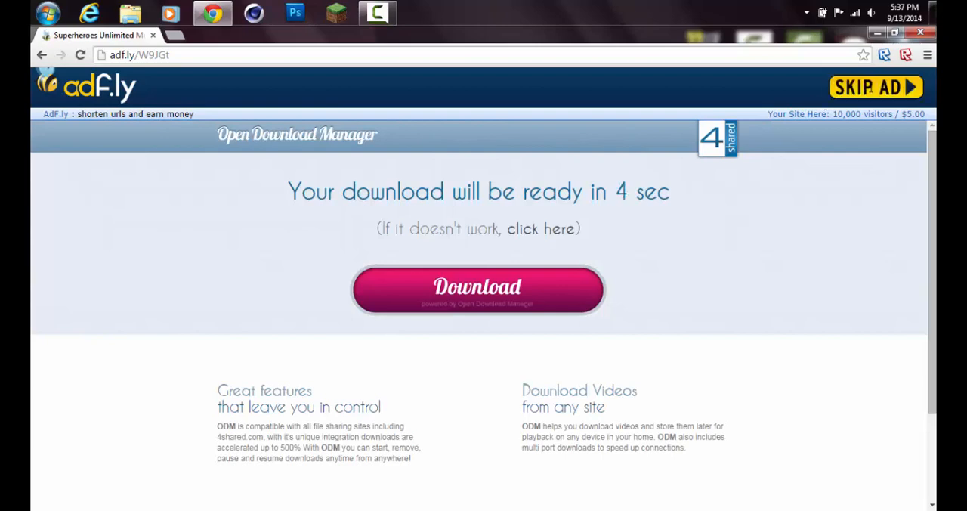
pyautogui.click(875, 87)
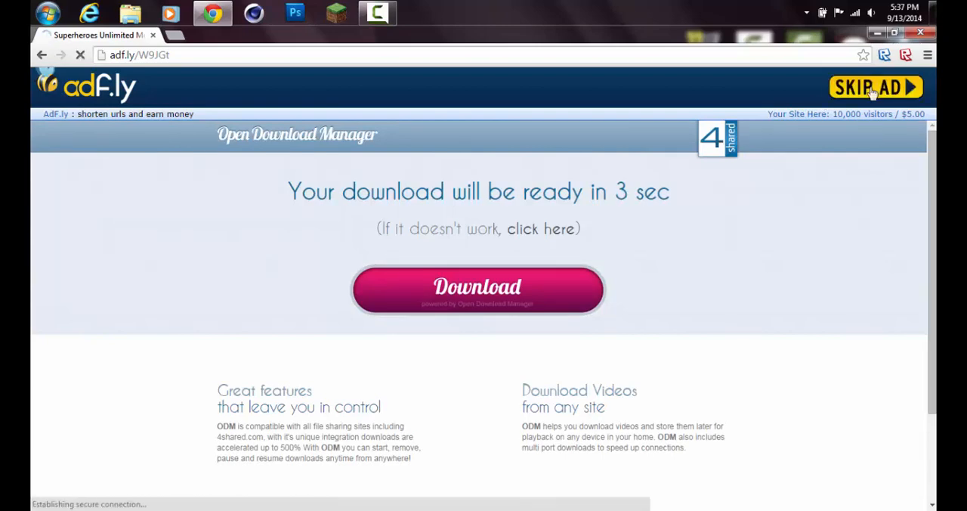
pyautogui.click(875, 87)
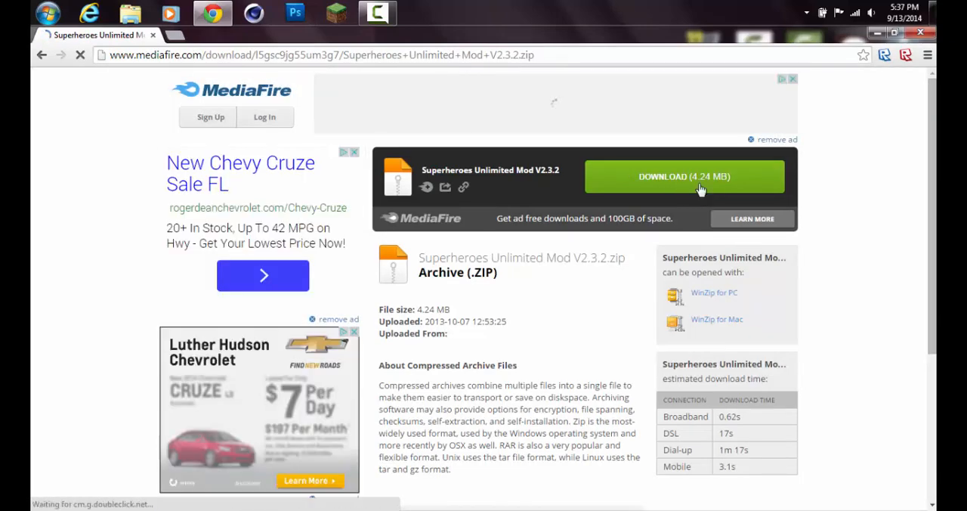
# Start the V2.3.2 zip download, close the pop-up ad tab, and open a blank tab
pyautogui.click(684, 176)
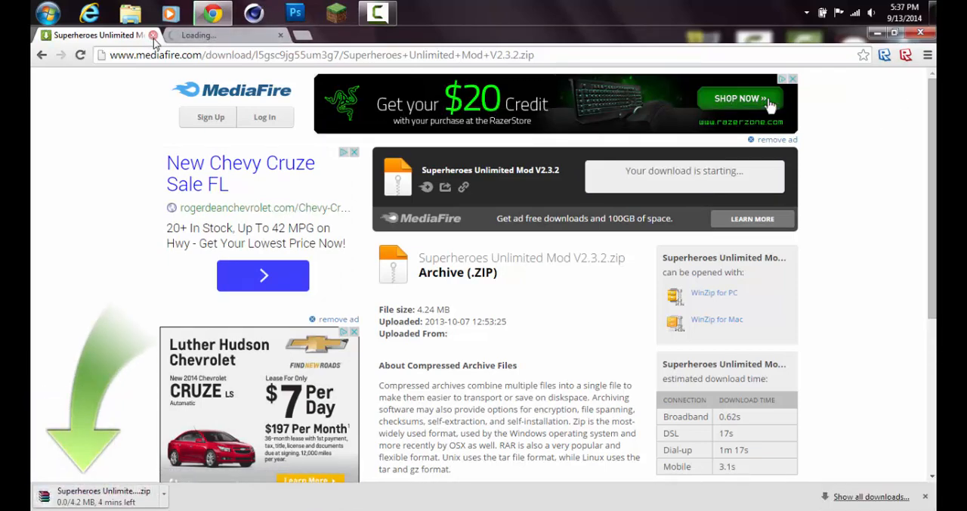
pyautogui.click(280, 35)
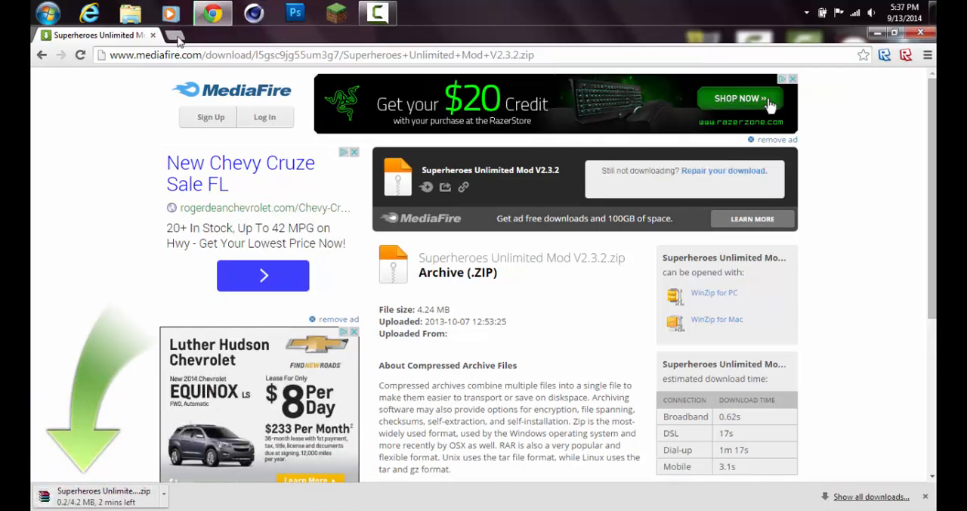
pyautogui.click(174, 34)
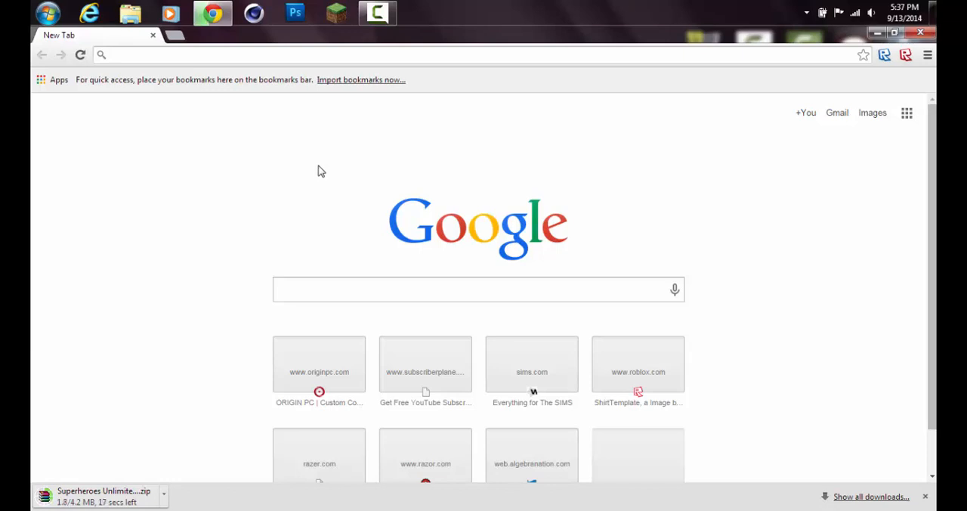
pyautogui.moveTo(86, 401)
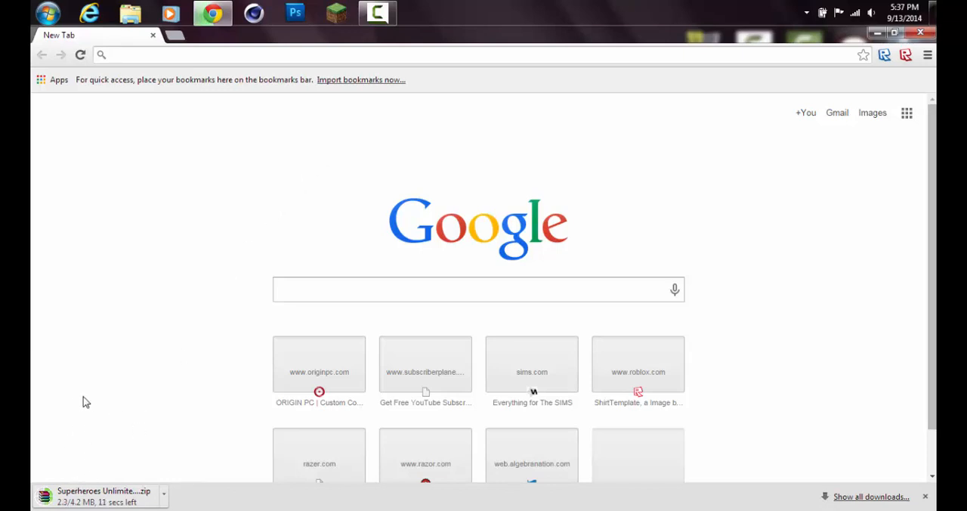
pyautogui.moveTo(132, 351)
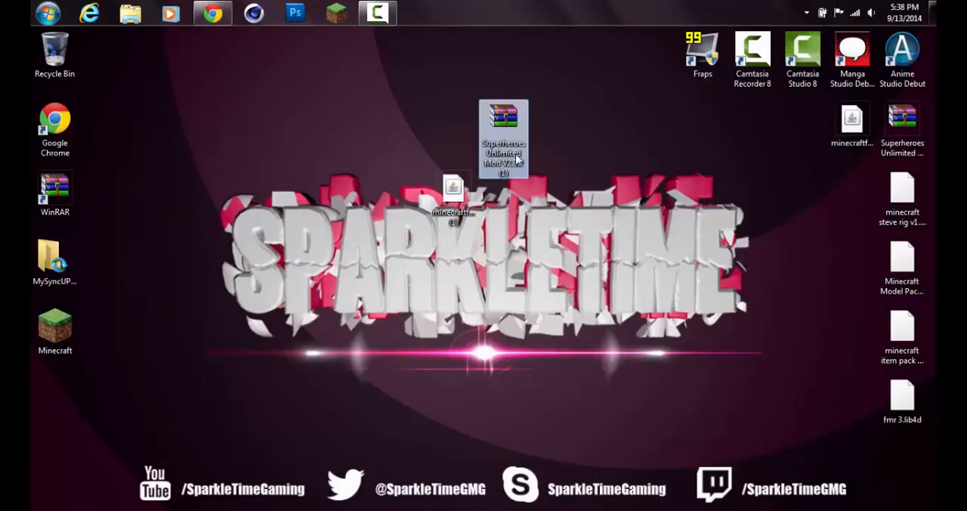
# Permanently delete the duplicate installer and mod zip, then centre the originals on the desktop
pyautogui.moveTo(502, 140); pyautogui.dragTo(502, 212)
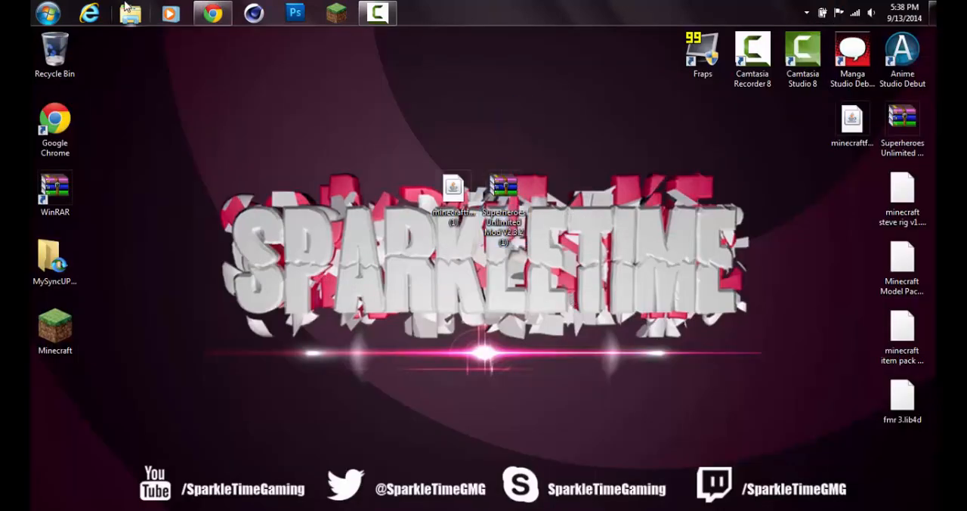
pyautogui.click(213, 13)
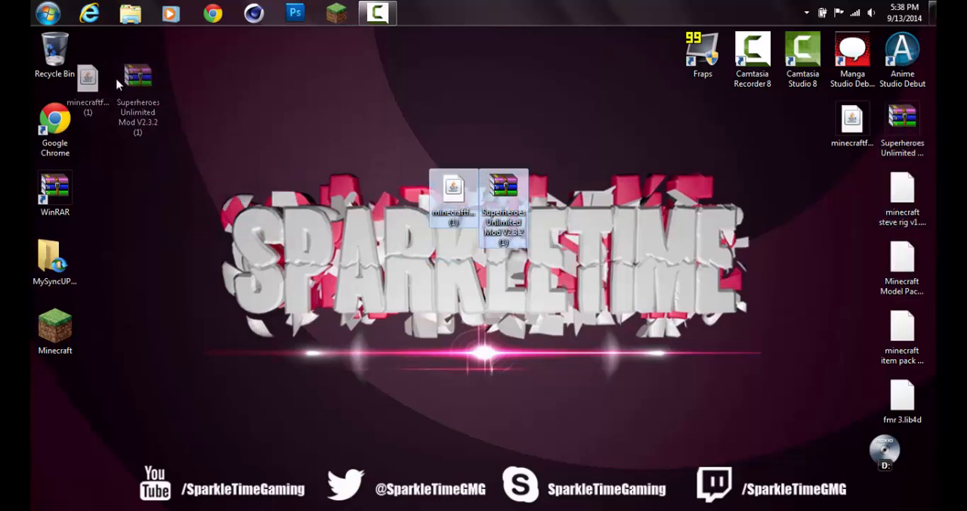
pyautogui.doubleClick(54, 49)
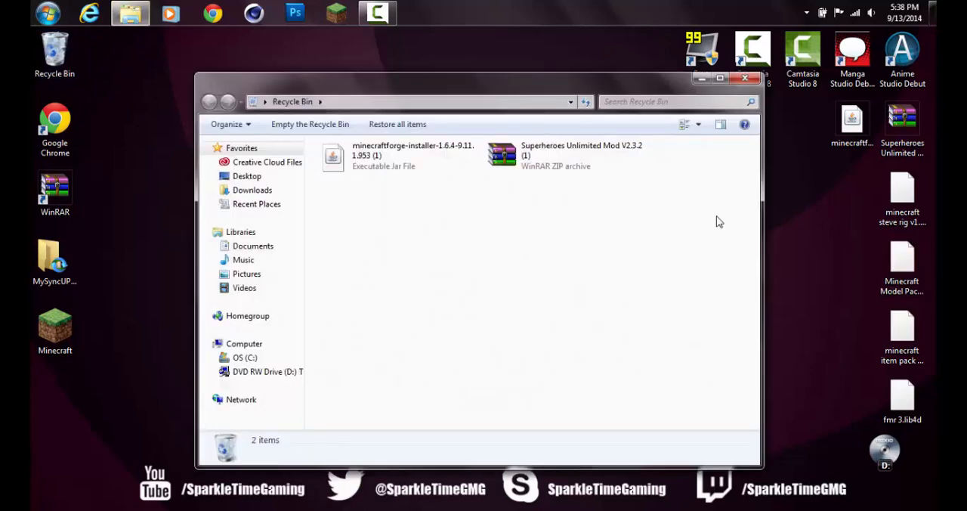
pyautogui.click(309, 124)
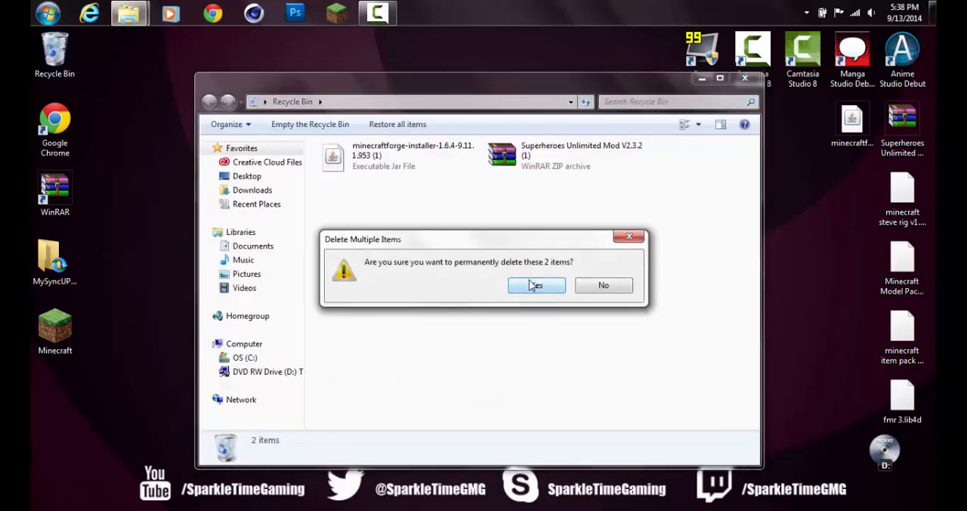
pyautogui.click(536, 285)
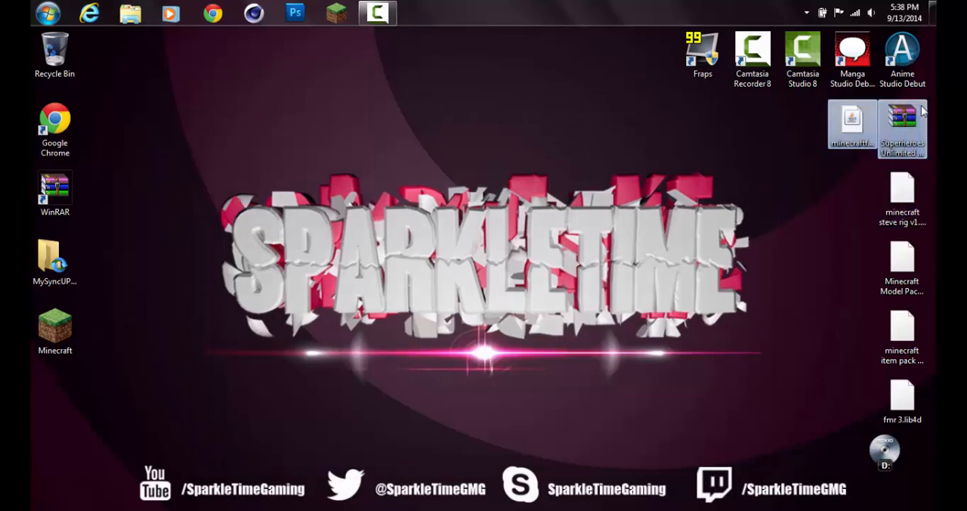
pyautogui.moveTo(876, 128); pyautogui.dragTo(484, 204)
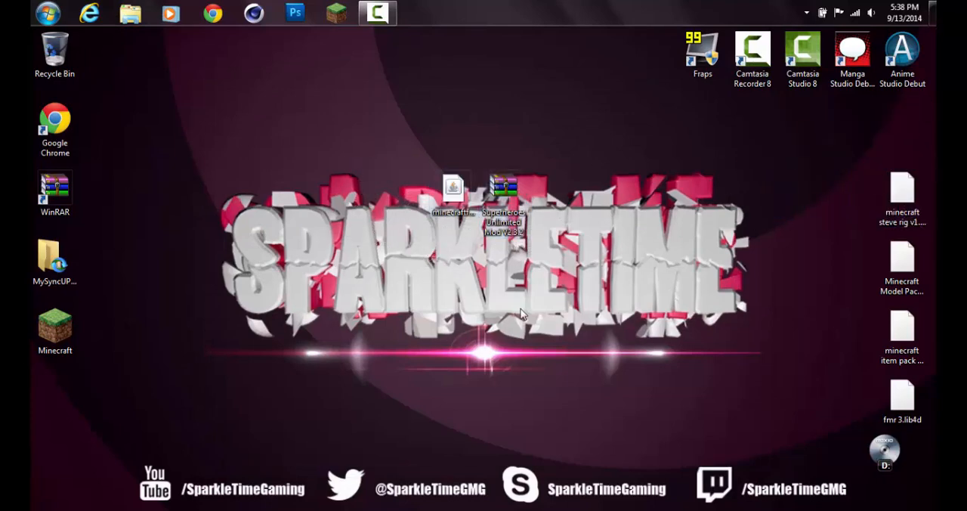
pyautogui.moveTo(453, 189)
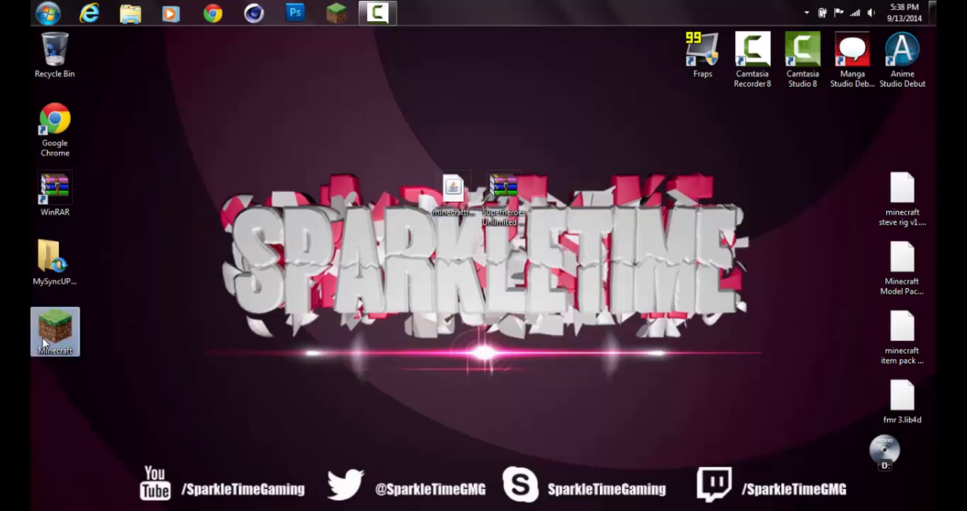
# Save the LilyPotter101 launcher profile with release 1.6.4, then close the launcher
pyautogui.doubleClick(54, 331)
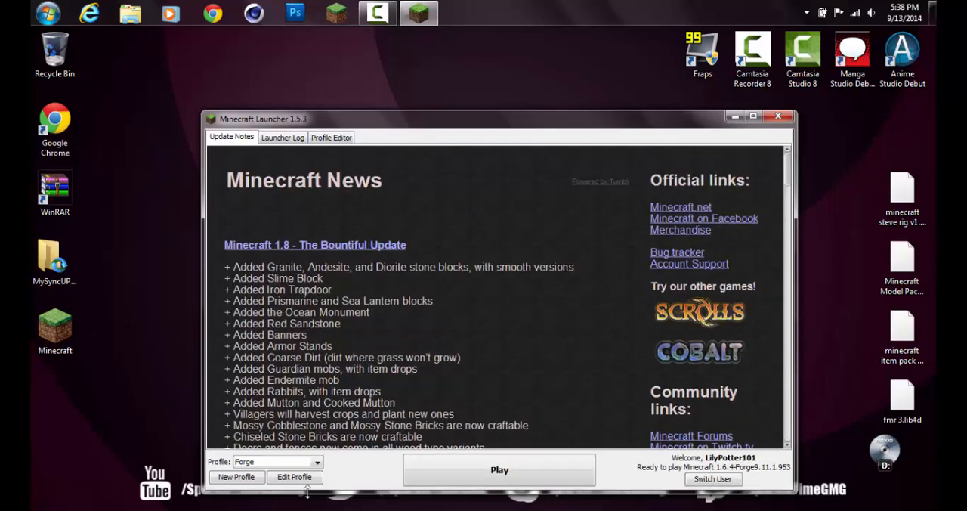
pyautogui.click(316, 461)
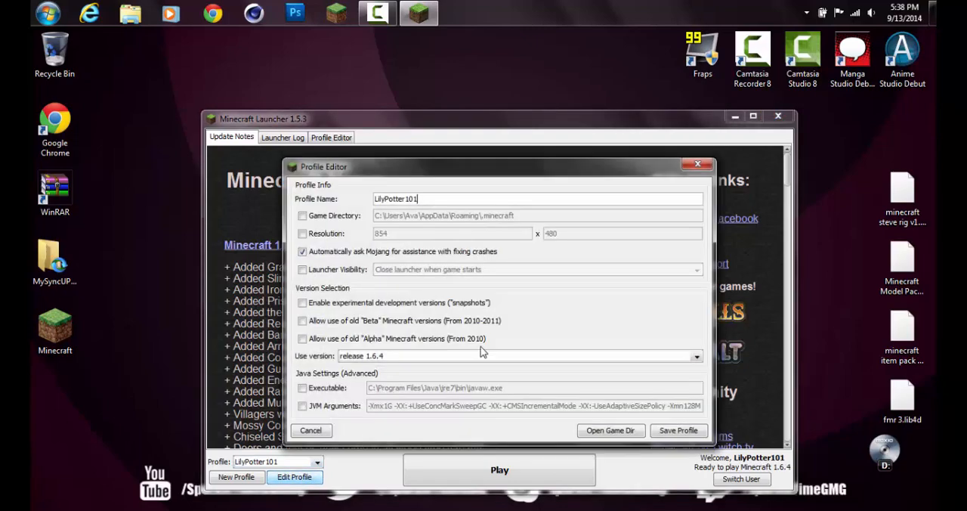
pyautogui.click(691, 356)
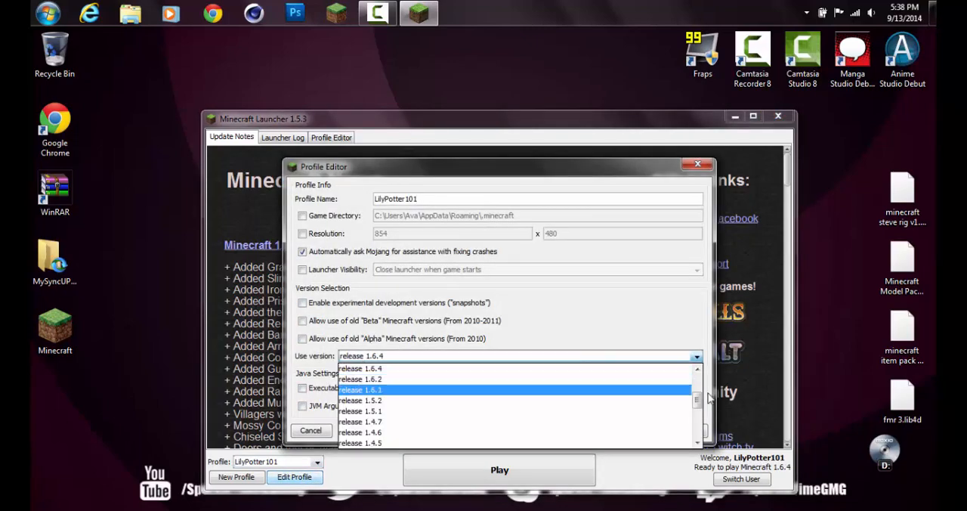
pyautogui.scroll(3)
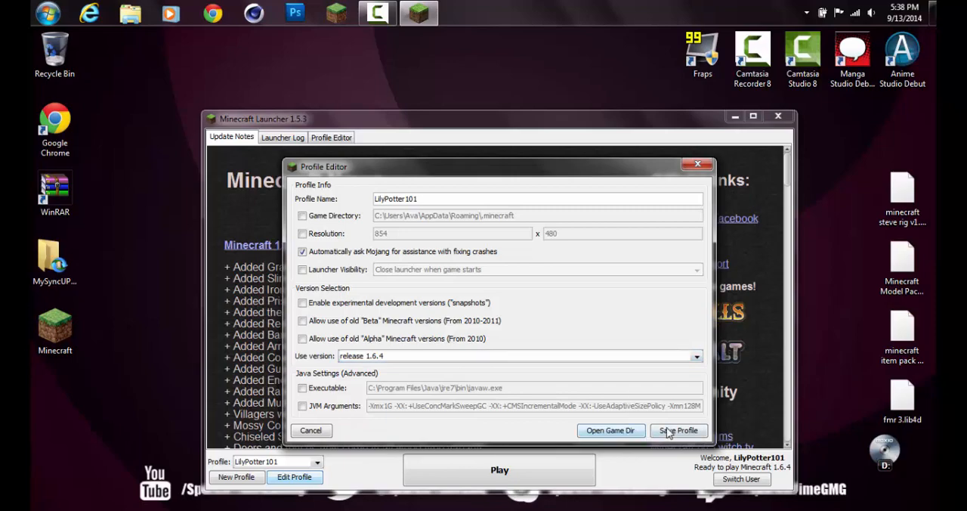
pyautogui.click(677, 429)
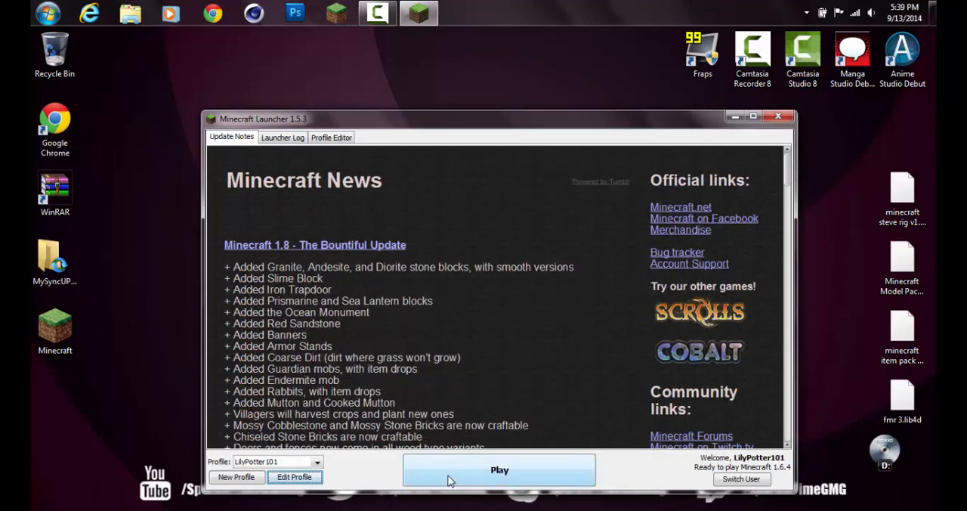
pyautogui.moveTo(778, 118)
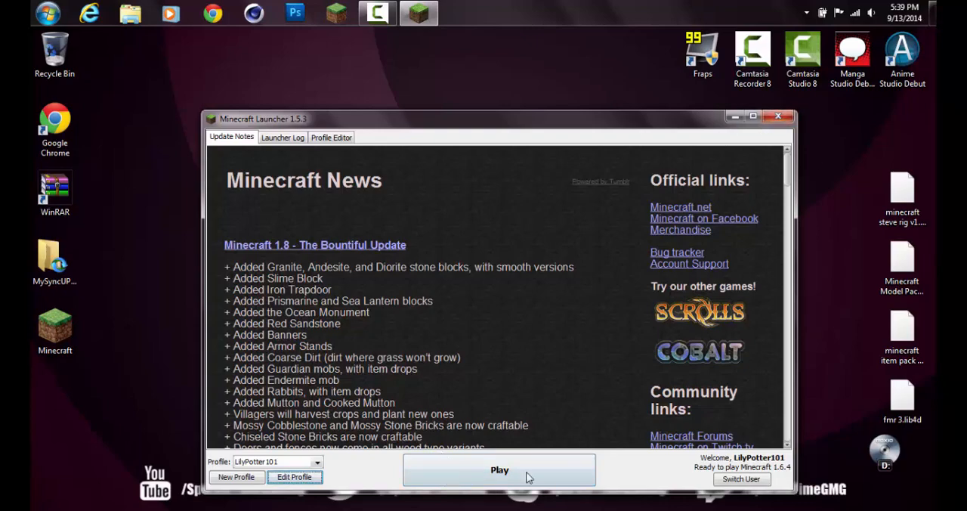
pyautogui.moveTo(790, 131)
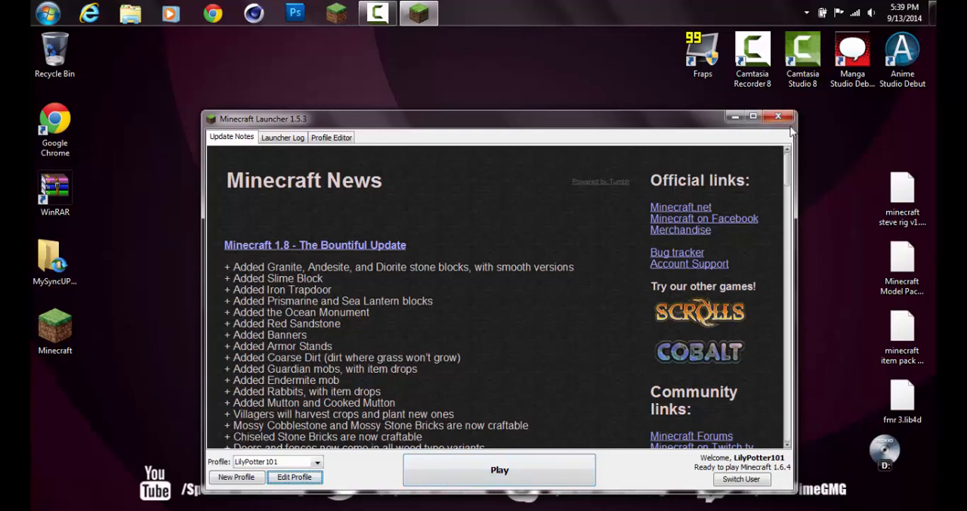
pyautogui.click(753, 116)
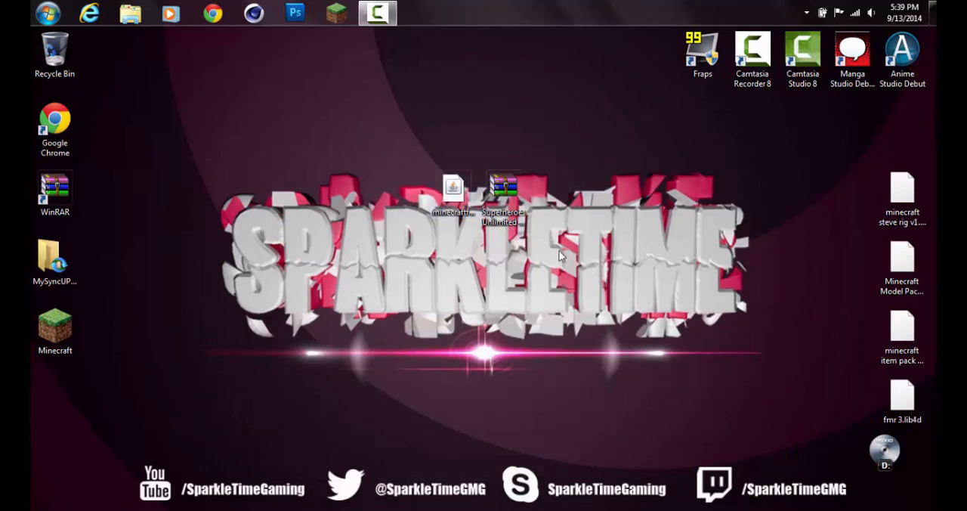
# Run the Forge 9.11.1.953 installer and install the client into .minecraft
pyautogui.doubleClick(452, 189)
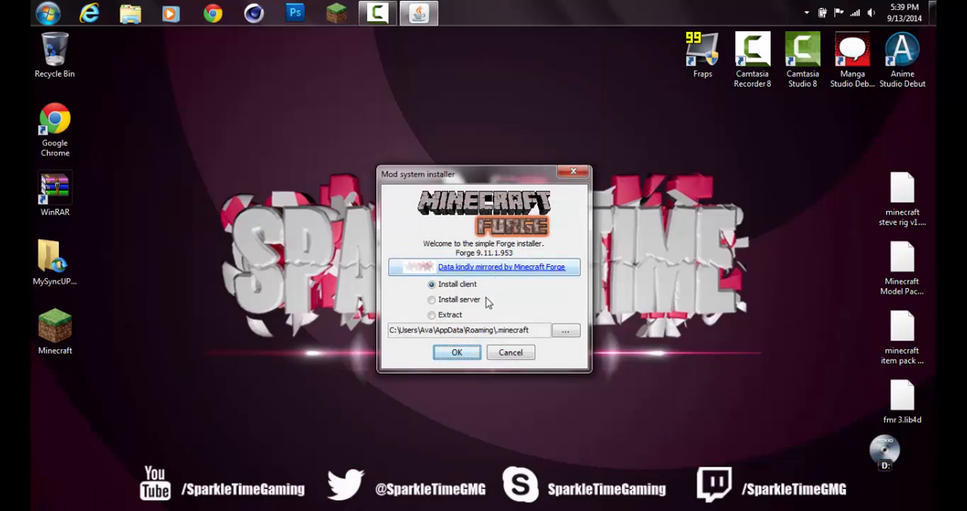
pyautogui.moveTo(476, 308)
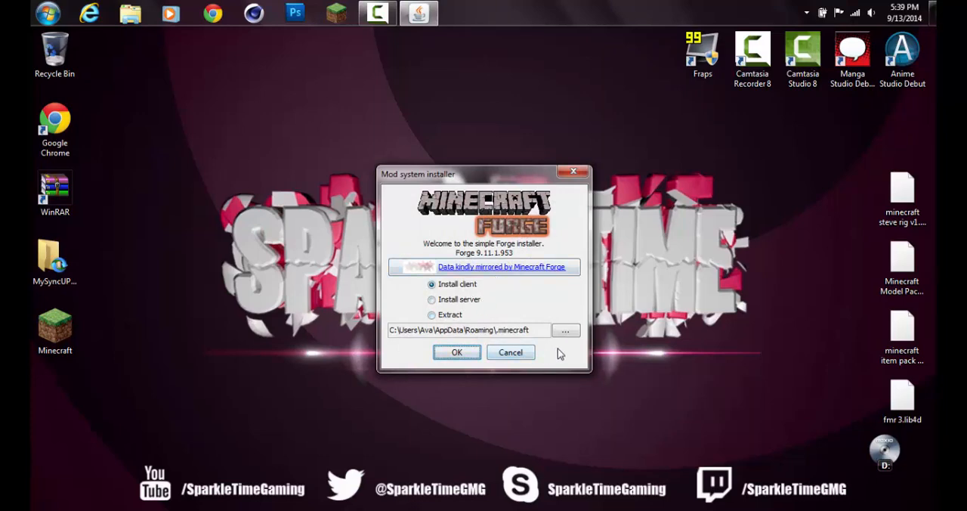
pyautogui.moveTo(638, 68)
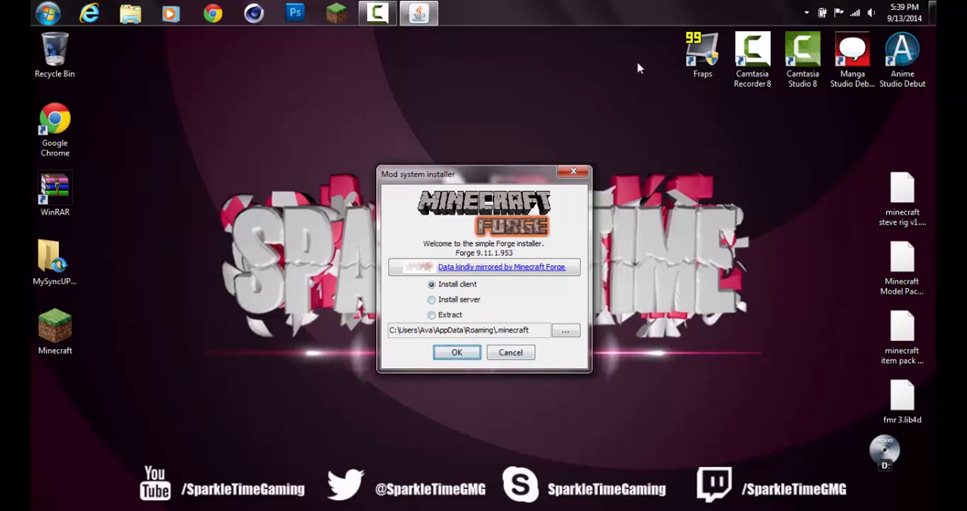
pyautogui.moveTo(572, 173)
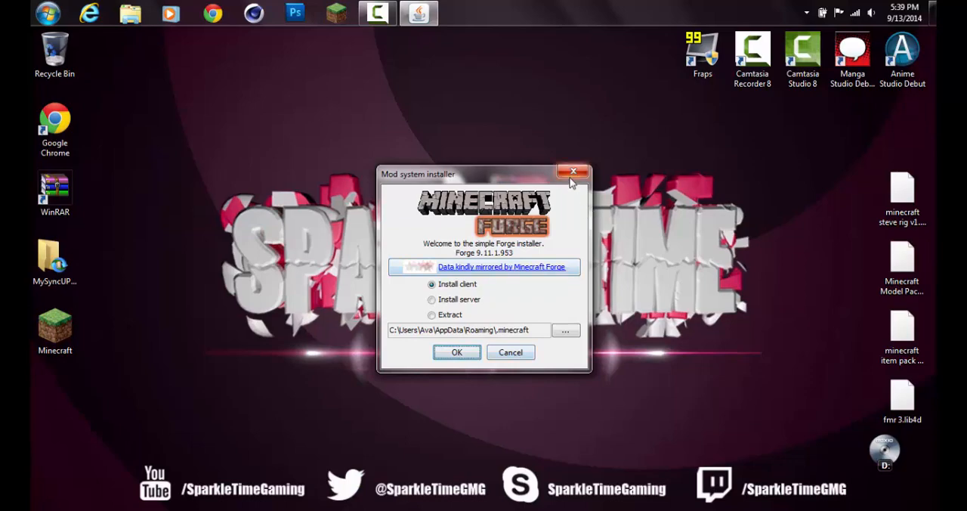
pyautogui.click(573, 172)
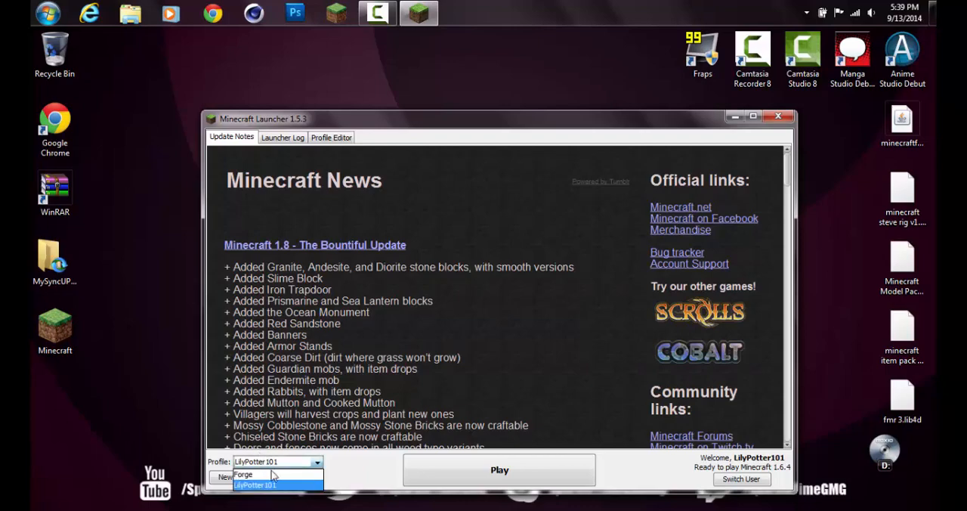
# Select the Forge profile for 1.6.4-Forge9.11.1.953 and launch the game
pyautogui.click(243, 473)
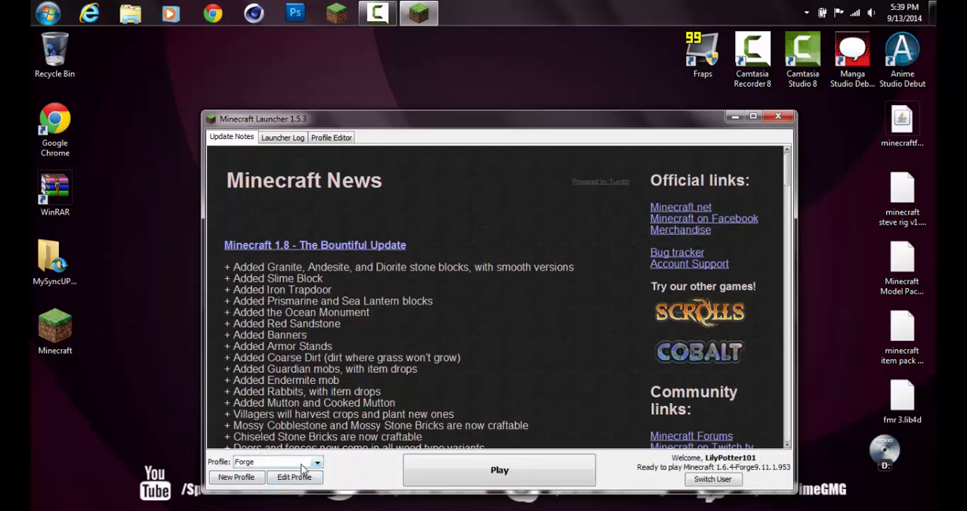
pyautogui.click(498, 469)
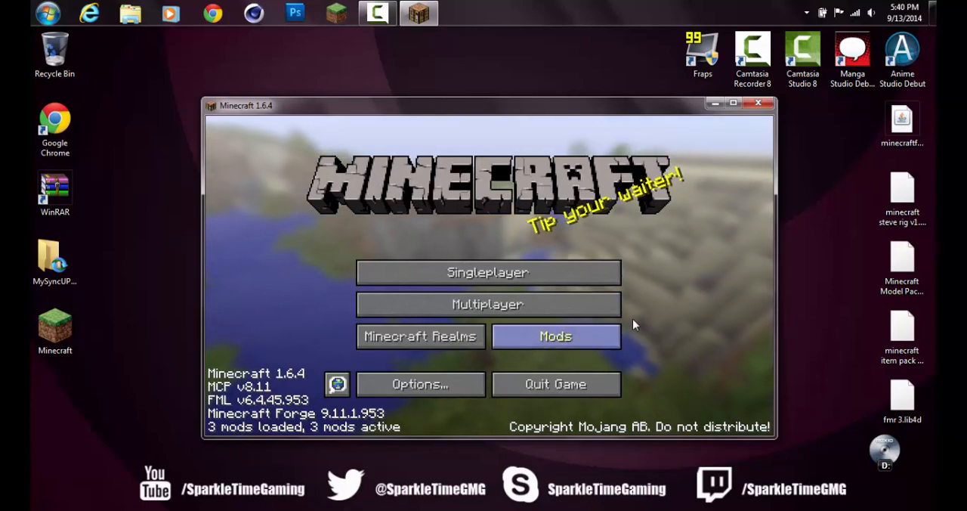
pyautogui.moveTo(583, 351)
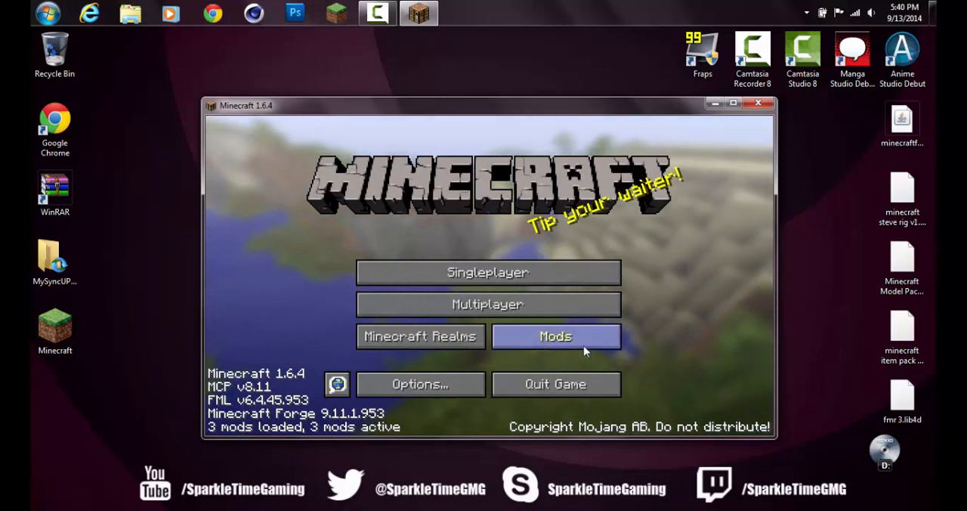
# Check the mod list (Coder Pack, Mod Loader, Forge), then quit the game
pyautogui.click(555, 336)
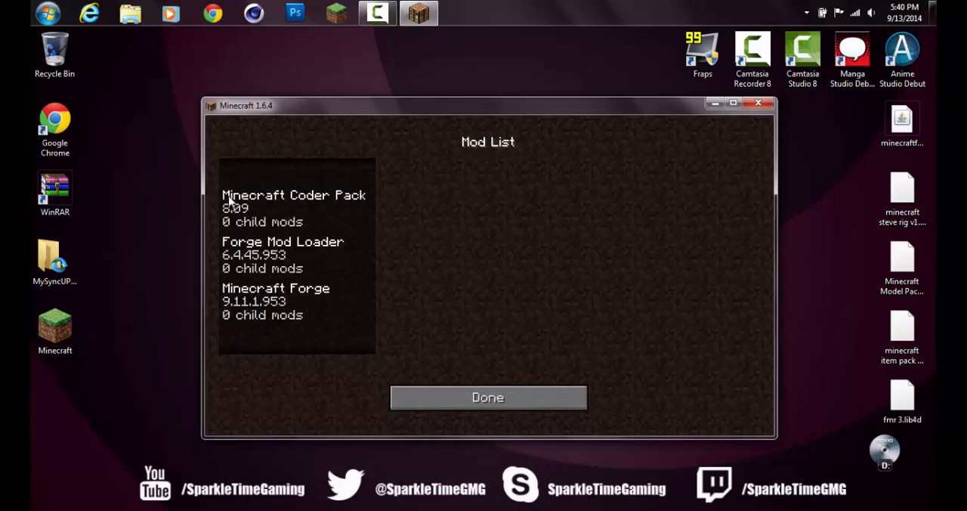
pyautogui.moveTo(358, 253)
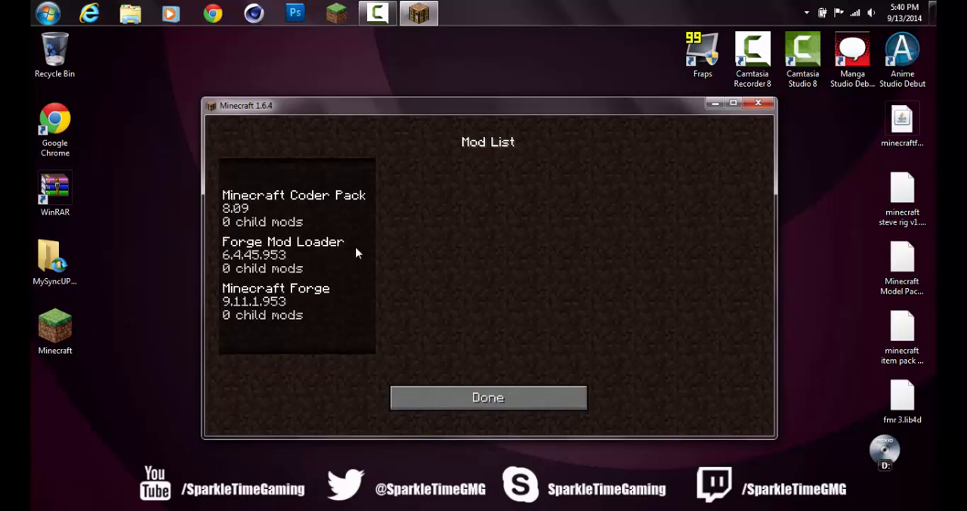
pyautogui.moveTo(487, 397)
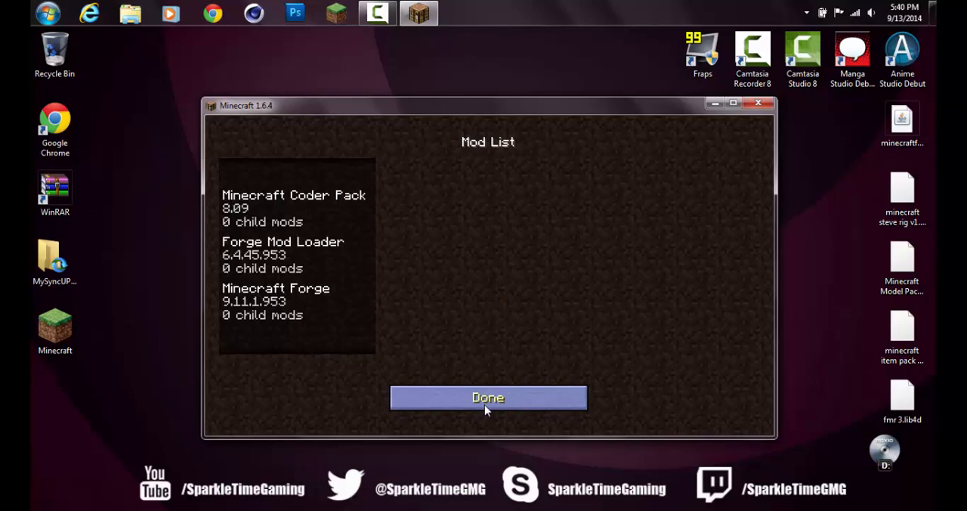
pyautogui.click(487, 397)
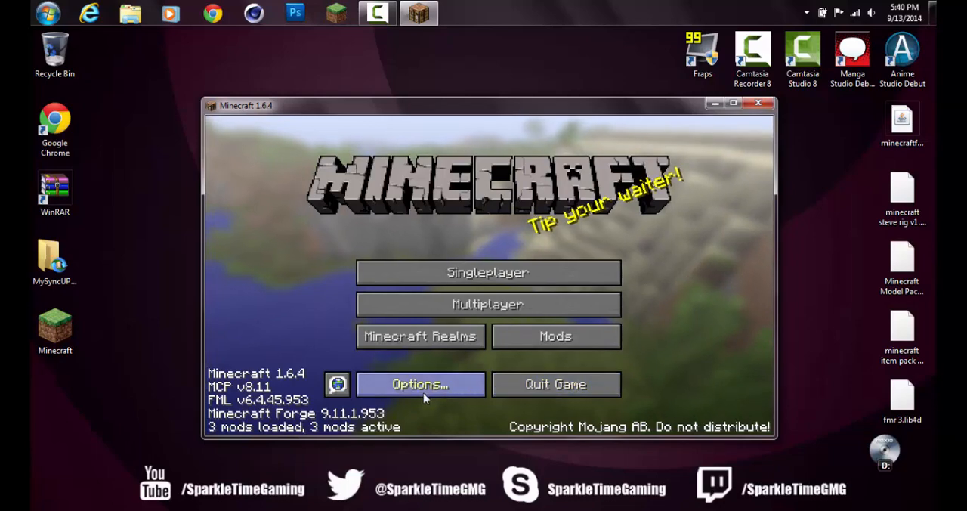
pyautogui.moveTo(555, 384)
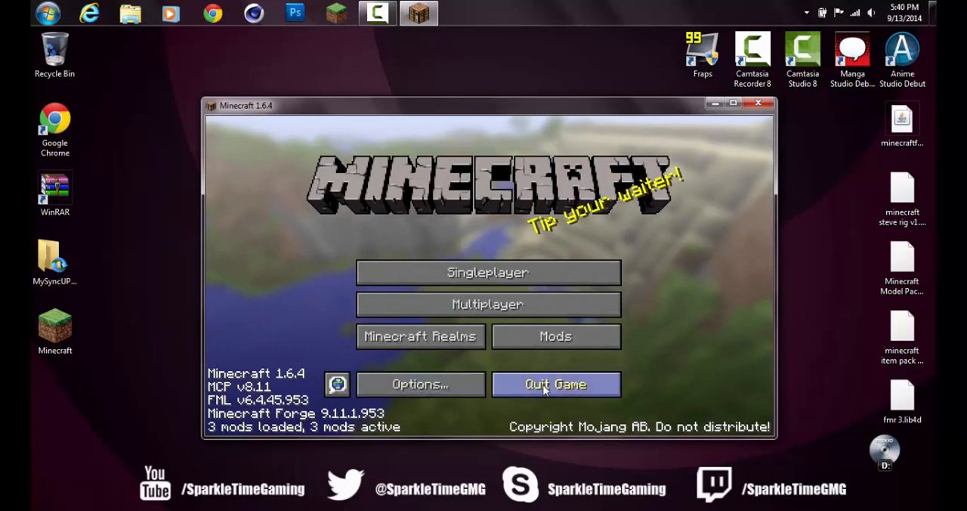
pyautogui.click(555, 384)
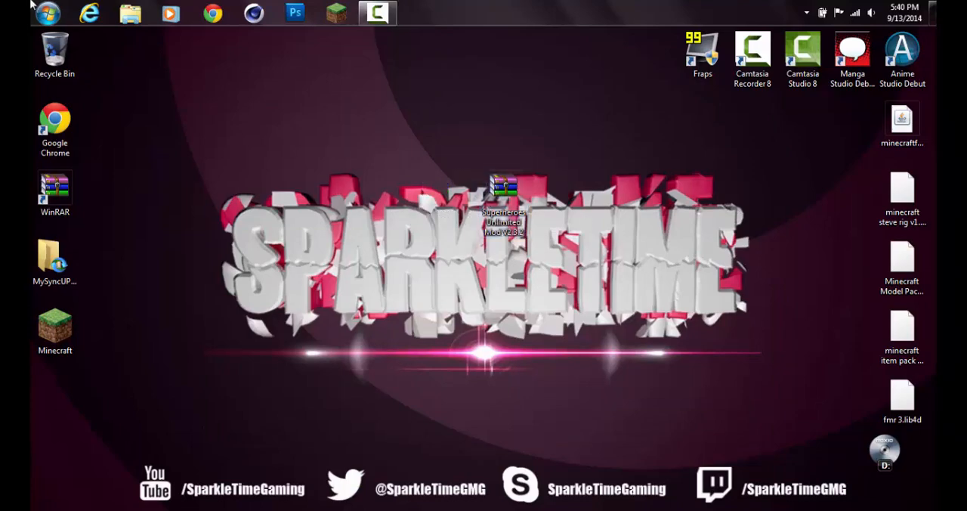
pyautogui.moveTo(243, 286)
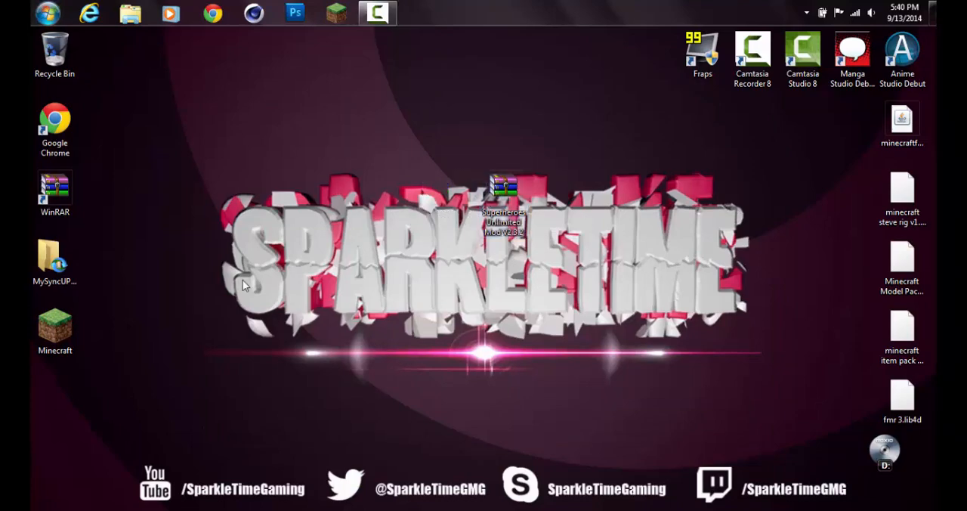
# Run %appdata% from the Start menu search to reach the AppData Roaming folder
pyautogui.click(47, 13)
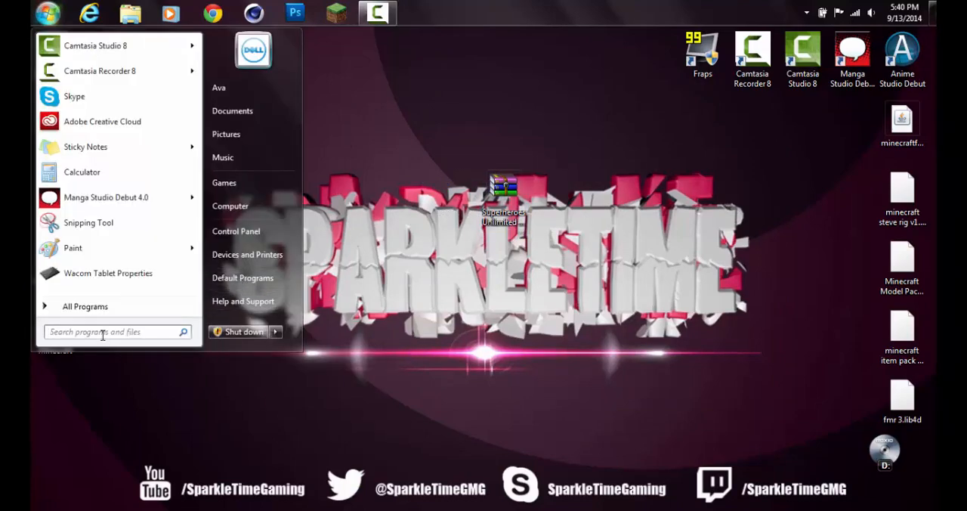
pyautogui.moveTo(157, 379)
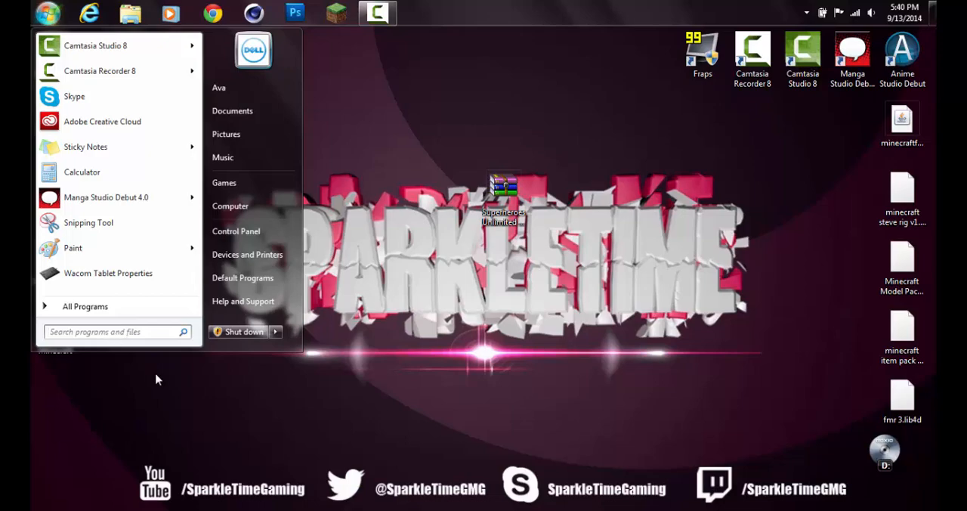
pyautogui.write('run')
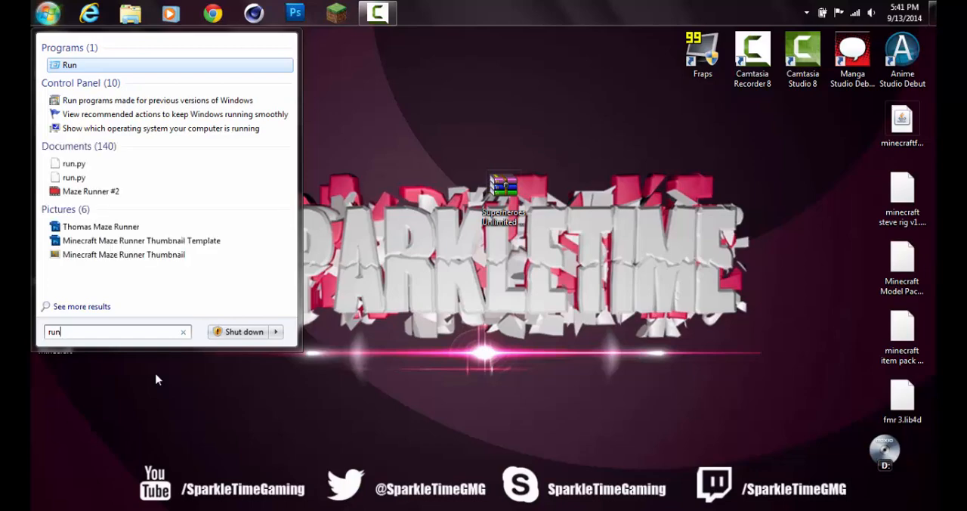
pyautogui.click(182, 332)
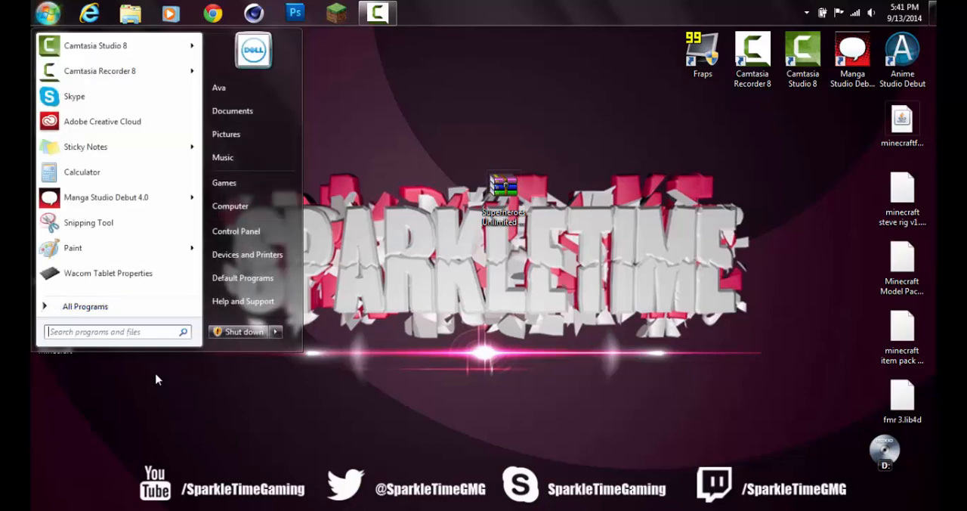
pyautogui.write('%a')
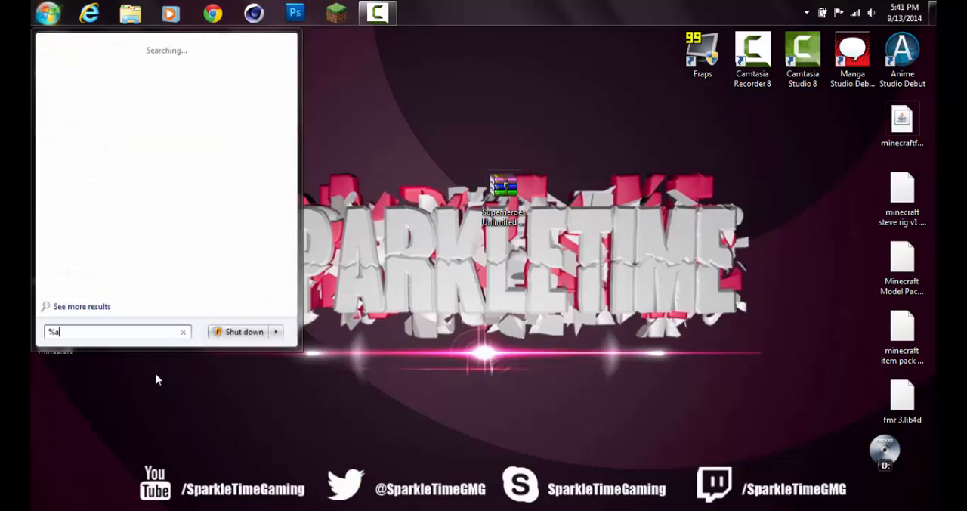
pyautogui.write('ppdata')
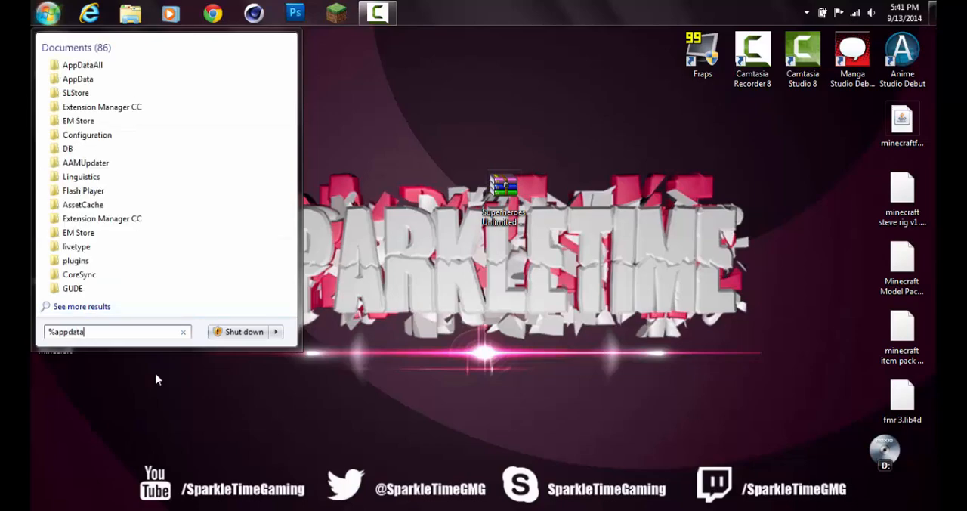
pyautogui.write('%')
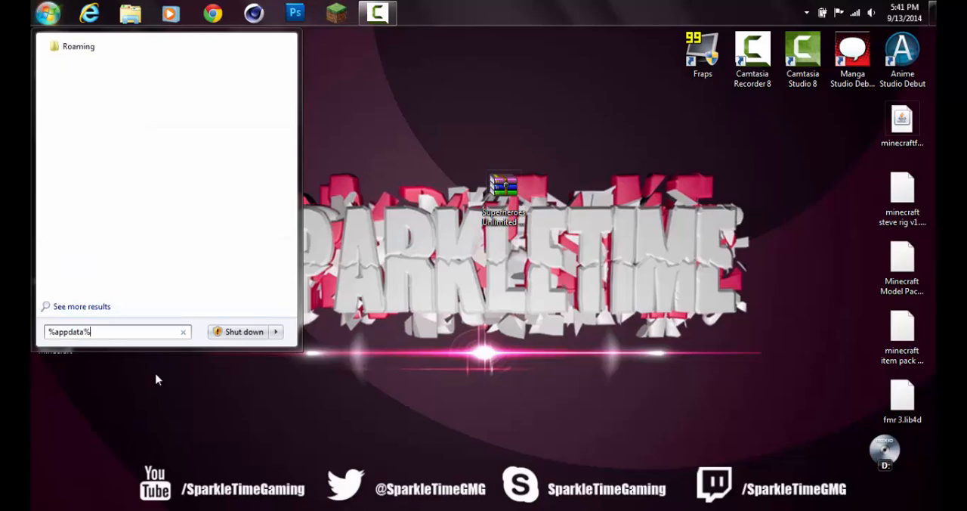
pyautogui.press('Return')
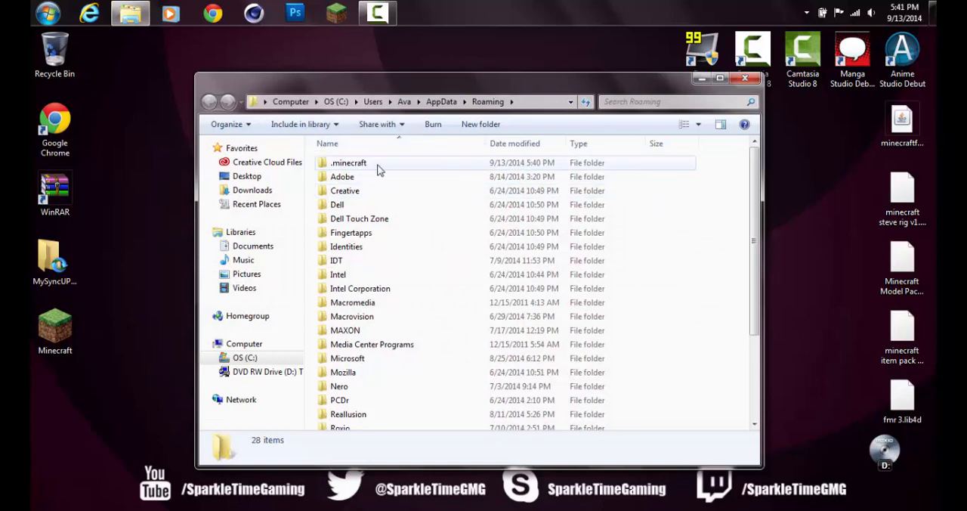
# Open .minecraft\mods and drag the Superheroes Unlimited zip from the desktop into it
pyautogui.doubleClick(349, 162)
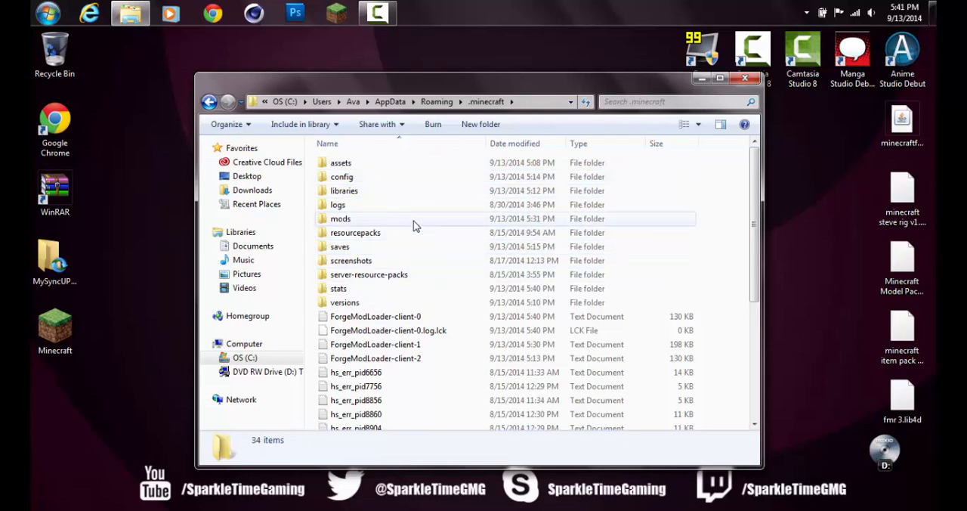
pyautogui.click(339, 218)
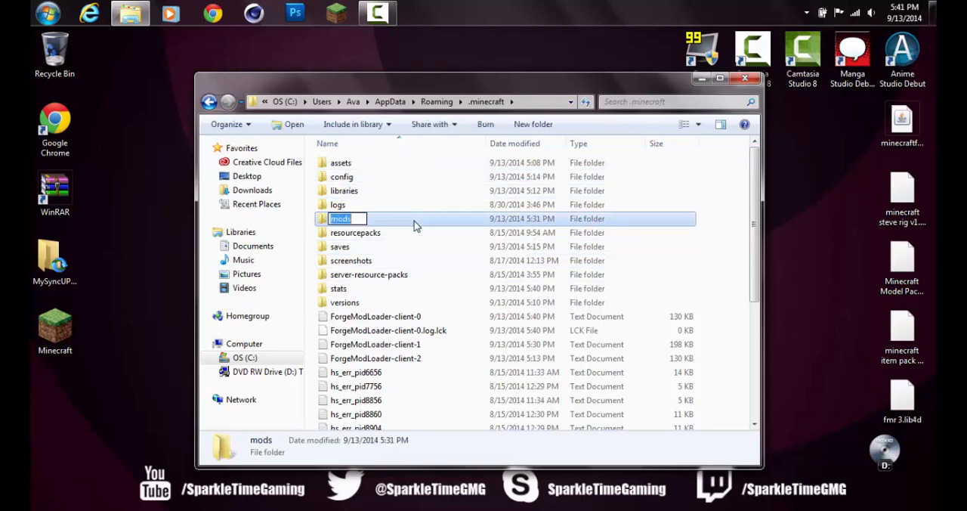
pyautogui.doubleClick(340, 218)
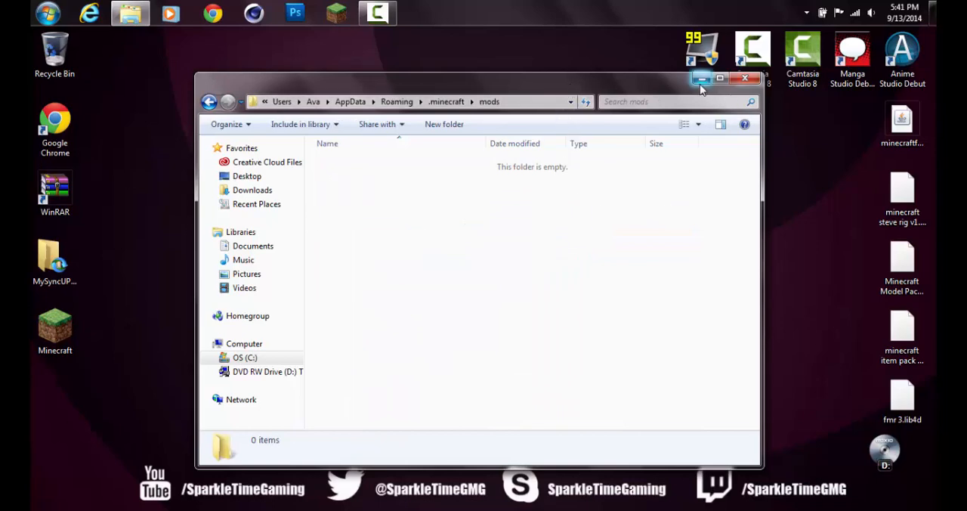
pyautogui.moveTo(700, 78)
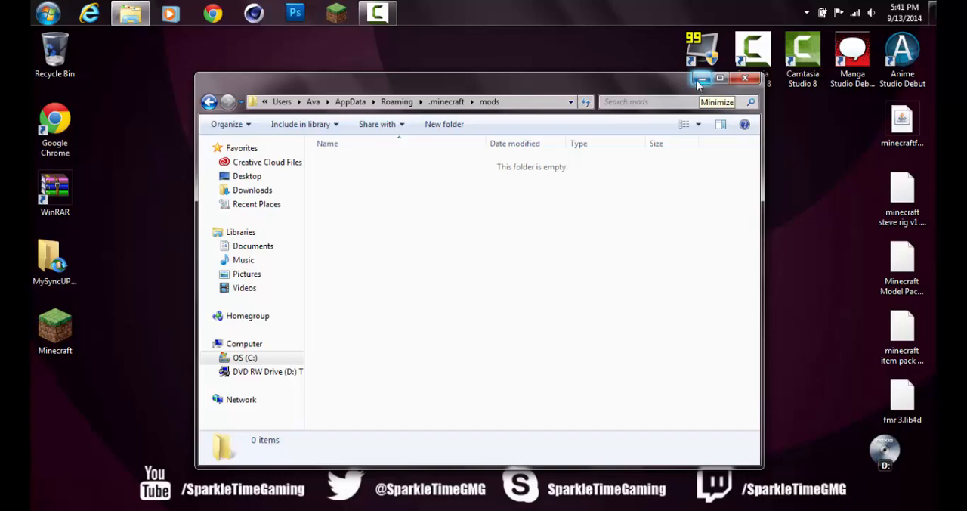
pyautogui.moveTo(701, 78)
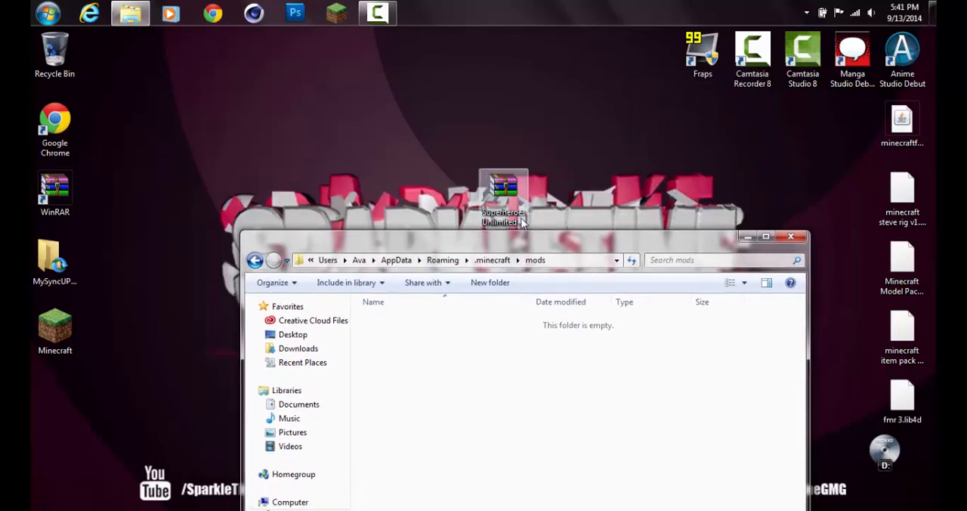
pyautogui.moveTo(503, 196); pyautogui.dragTo(419, 83)
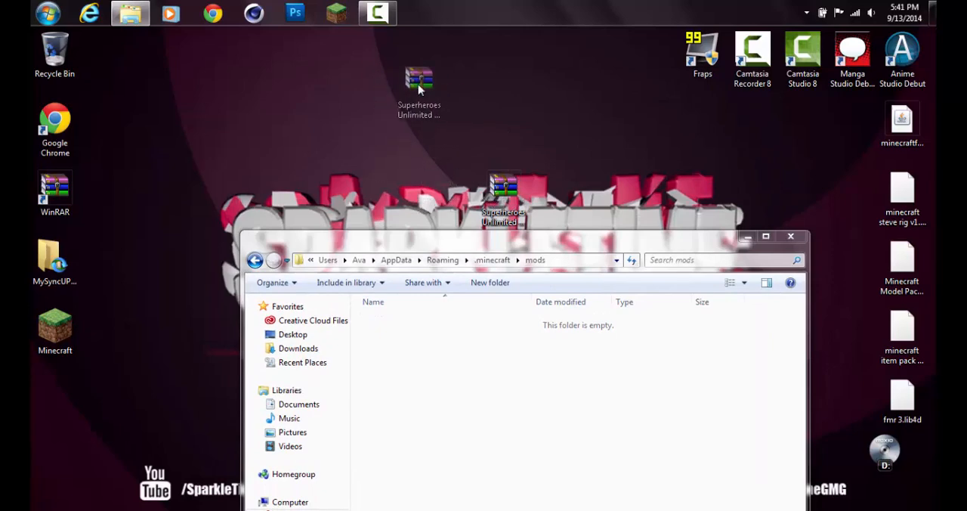
pyautogui.moveTo(420, 79); pyautogui.dragTo(450, 355)
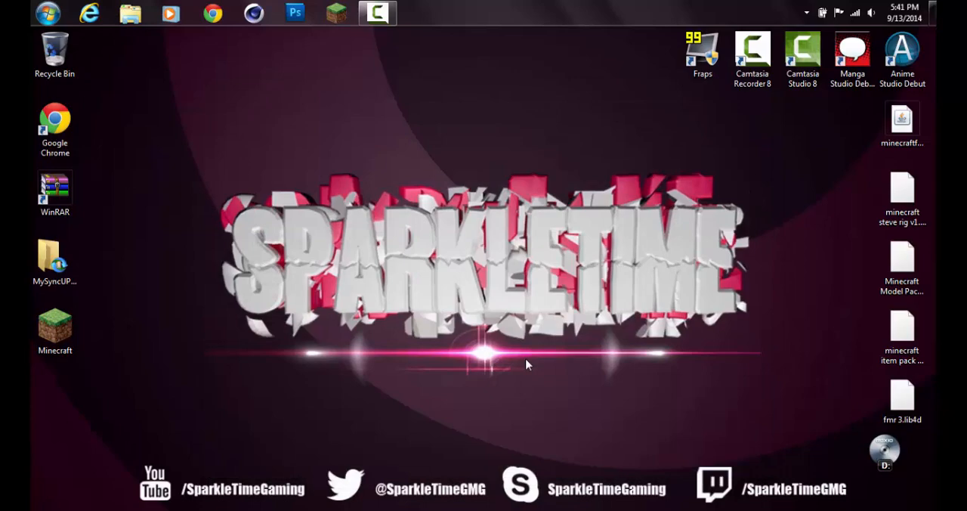
# Start Minecraft from the desktop shortcut and play the Forge profile
pyautogui.click(54, 328)
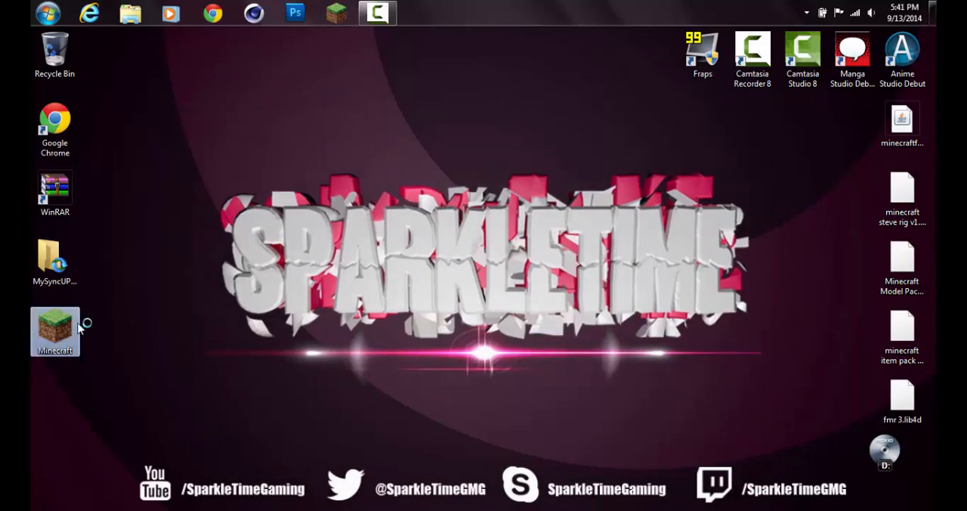
pyautogui.doubleClick(55, 330)
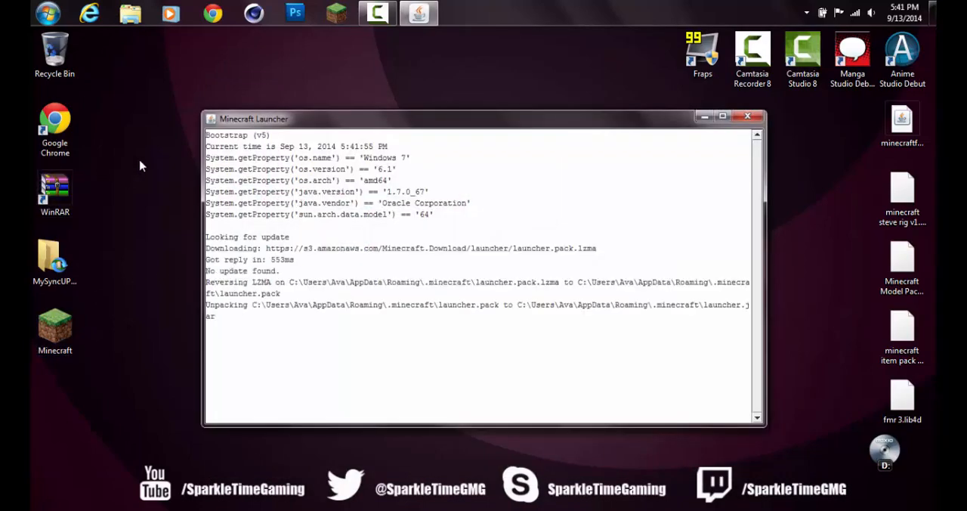
pyautogui.moveTo(289, 219)
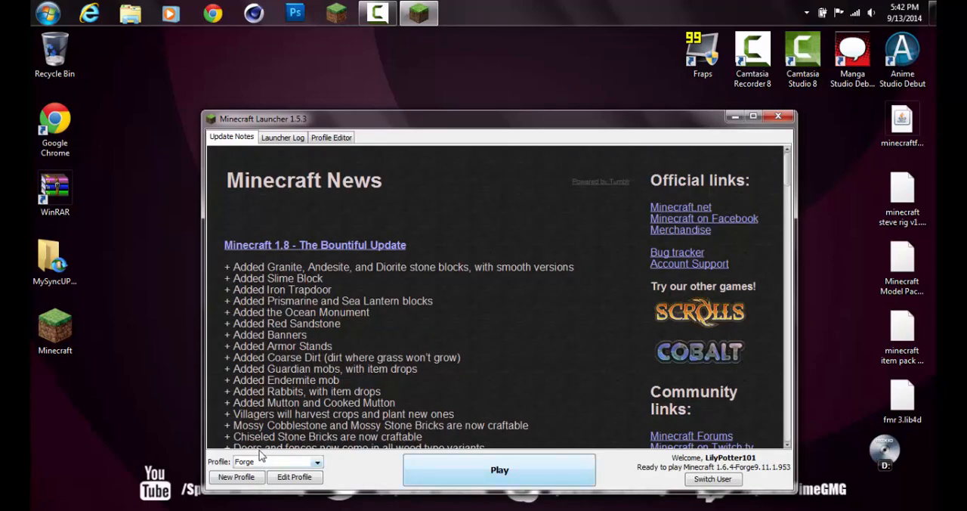
pyautogui.moveTo(382, 474)
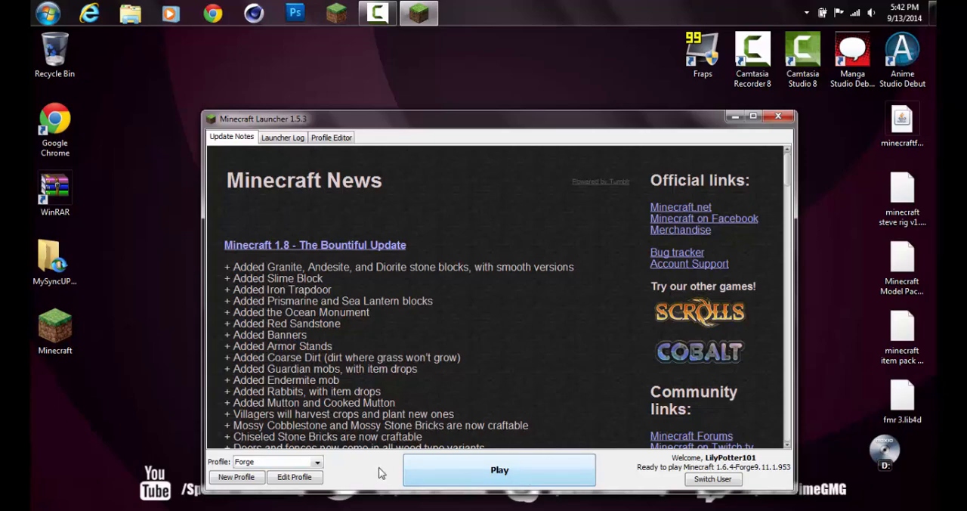
pyautogui.click(316, 461)
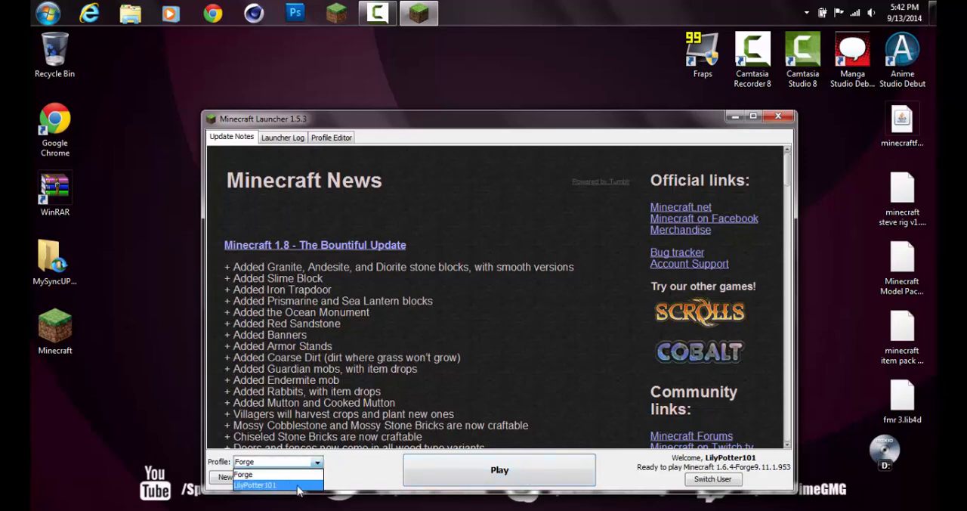
pyautogui.click(257, 485)
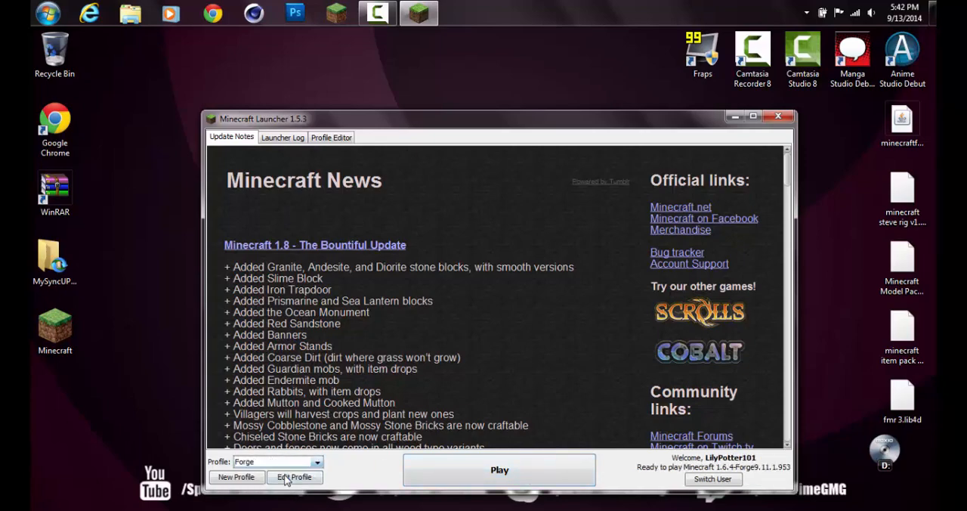
pyautogui.click(499, 469)
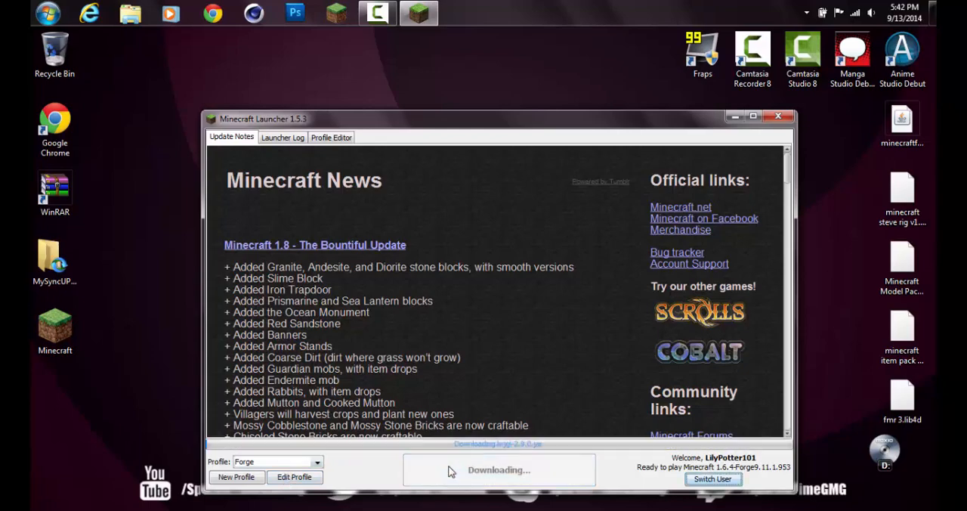
pyautogui.click(777, 115)
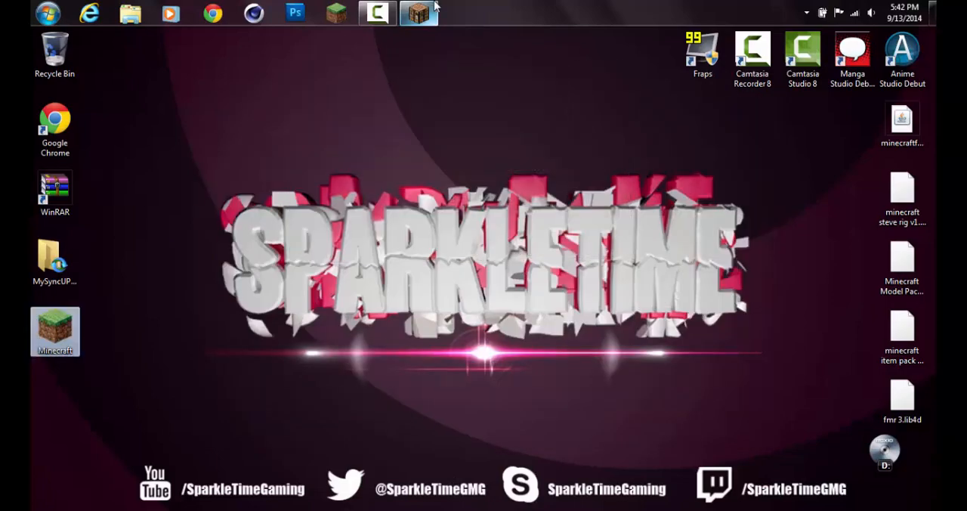
# Relaunch after the crash and confirm mod_Unlimited V2.3.2 is listed among four mods
pyautogui.click(418, 13)
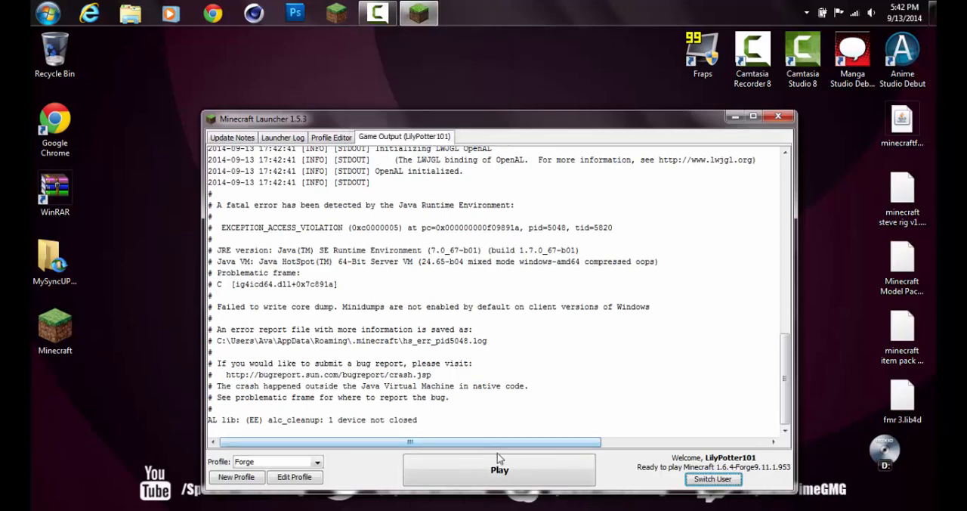
pyautogui.click(499, 470)
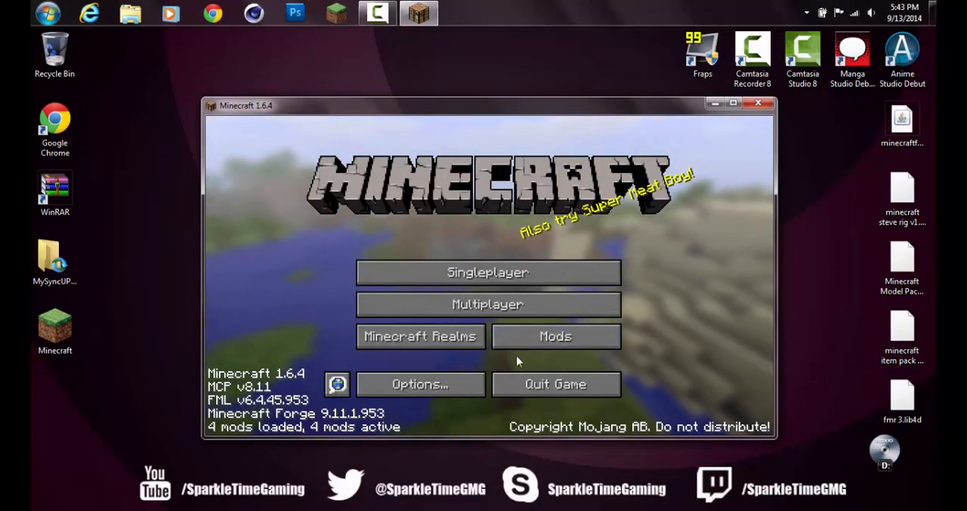
pyautogui.click(555, 335)
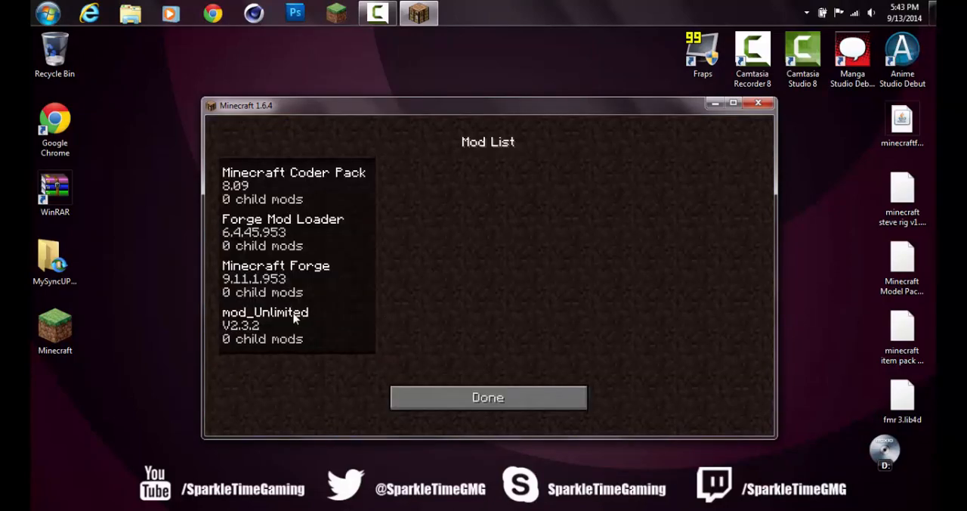
pyautogui.click(264, 325)
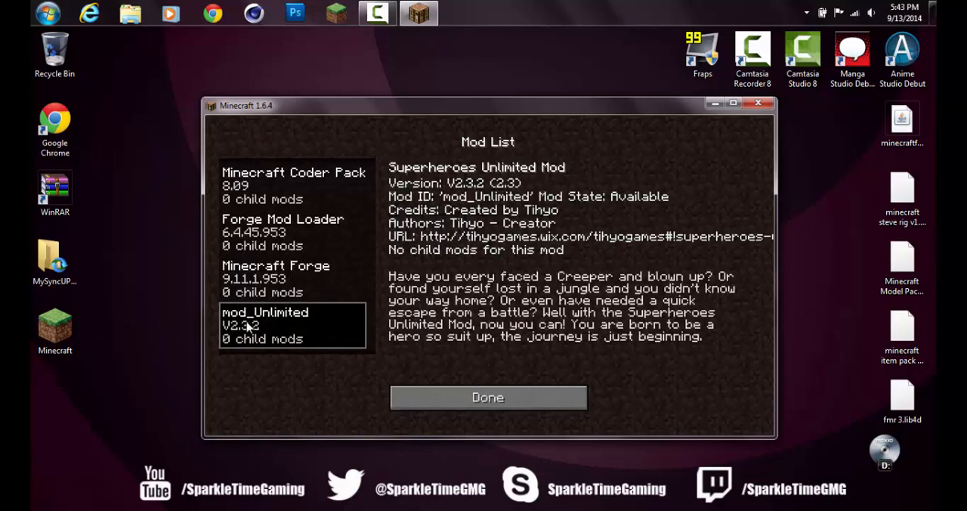
pyautogui.moveTo(265, 302)
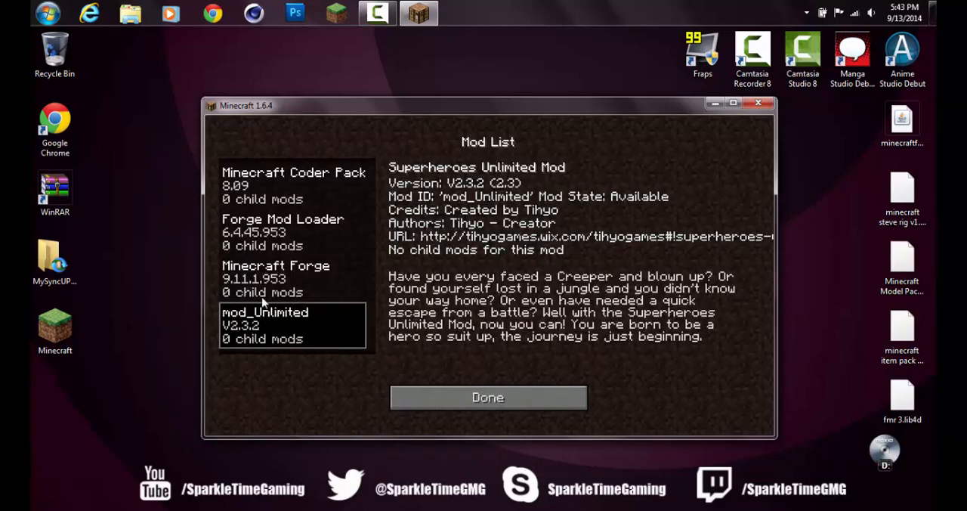
pyautogui.click(293, 185)
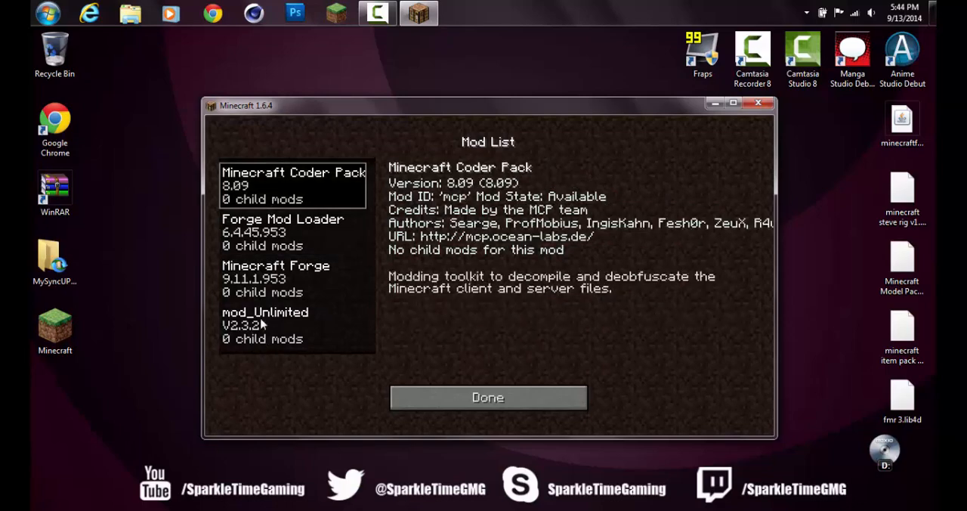
pyautogui.click(293, 325)
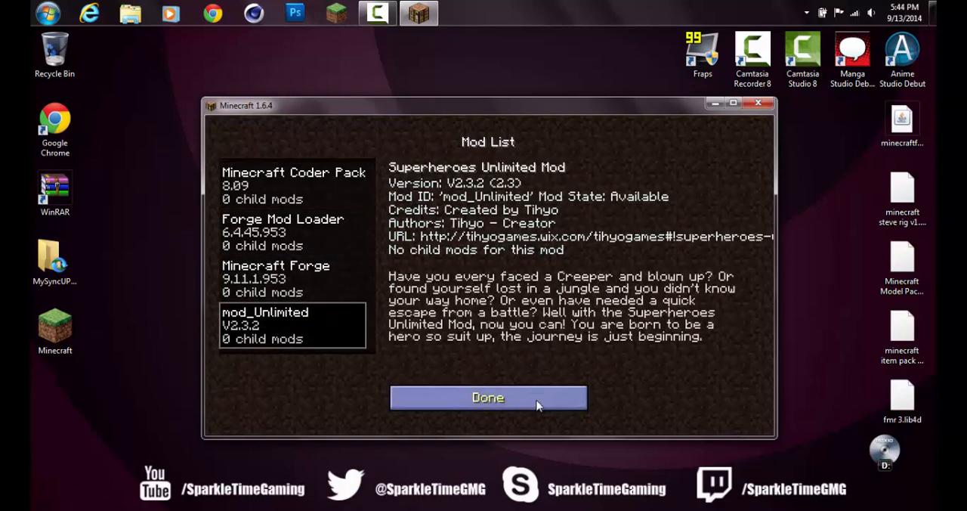
pyautogui.click(487, 396)
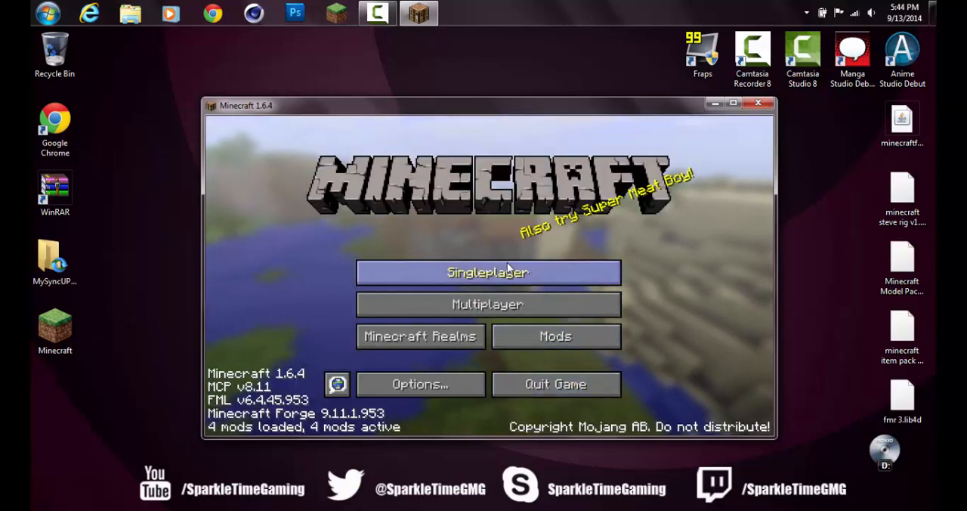
# Load the Superhero Mod Test world and resume play in a maximized window
pyautogui.click(487, 272)
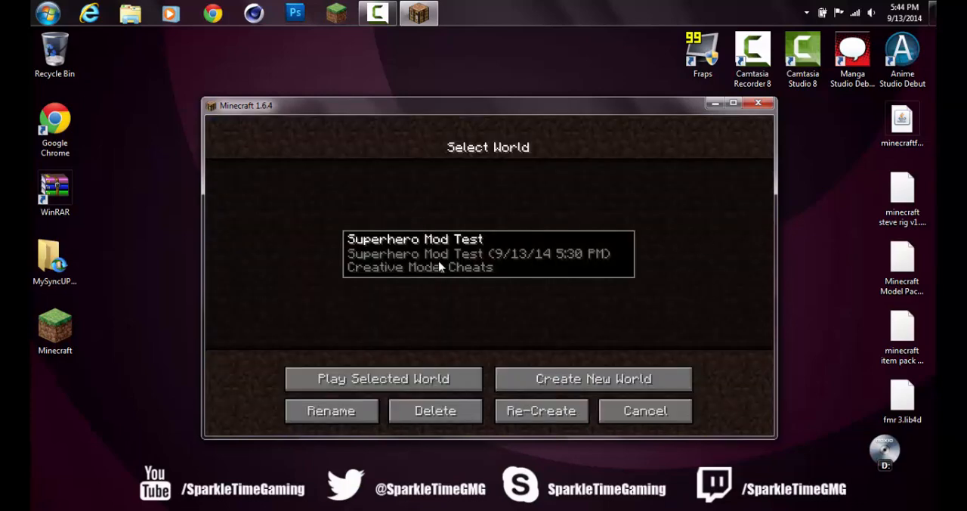
pyautogui.moveTo(382, 379)
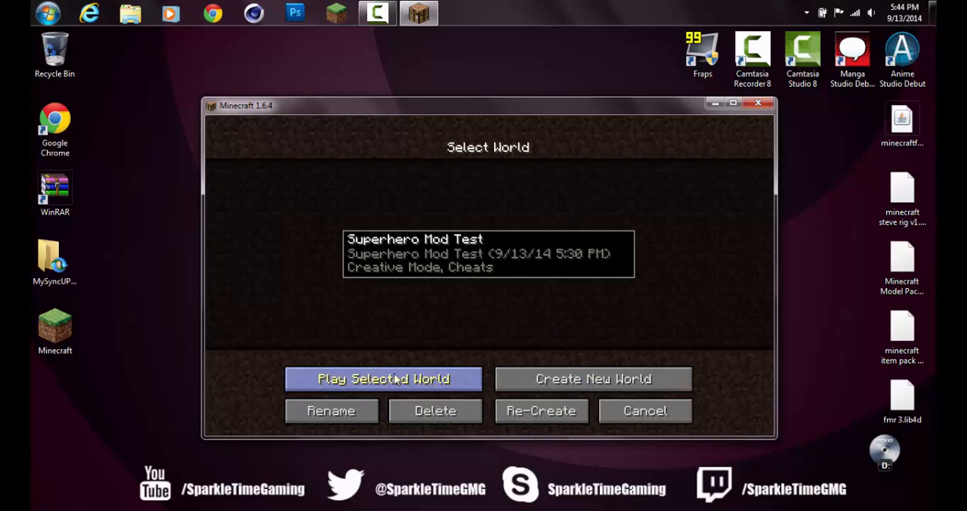
pyautogui.click(383, 378)
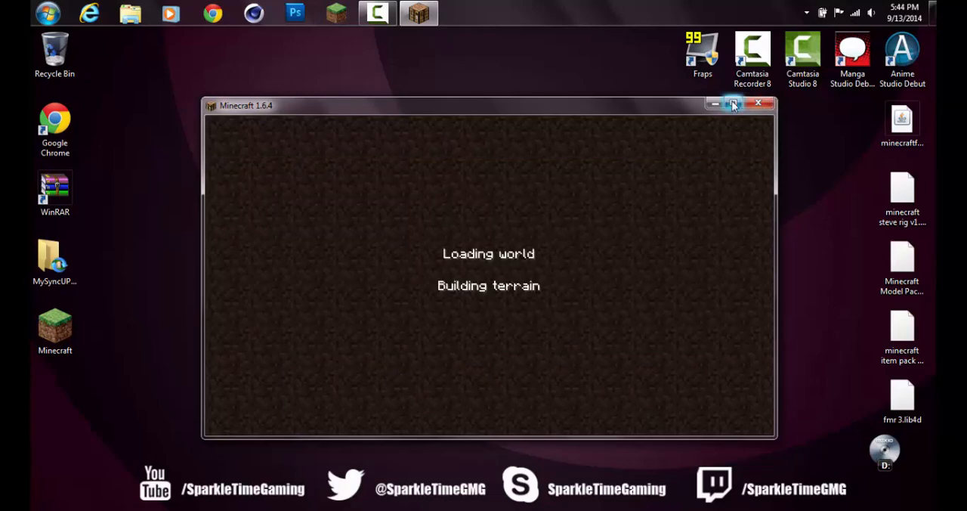
pyautogui.click(734, 103)
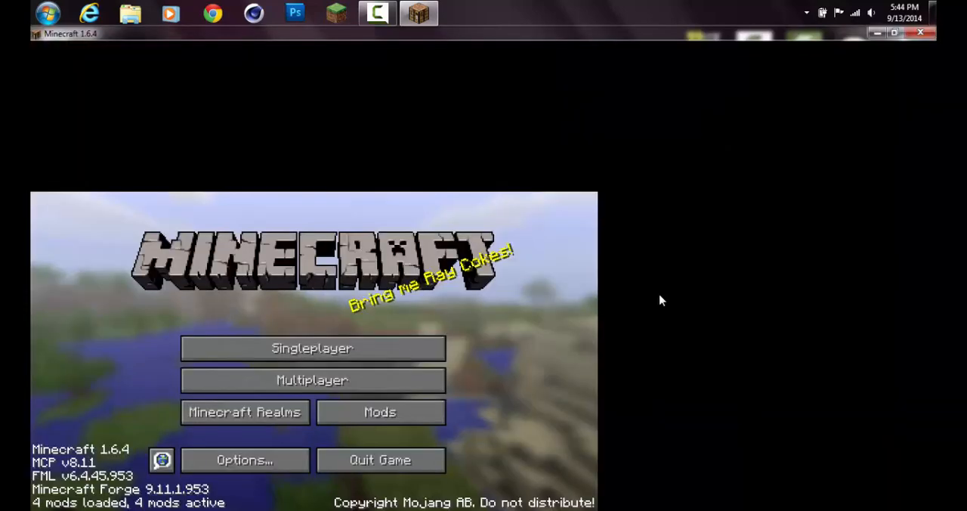
pyautogui.click(312, 347)
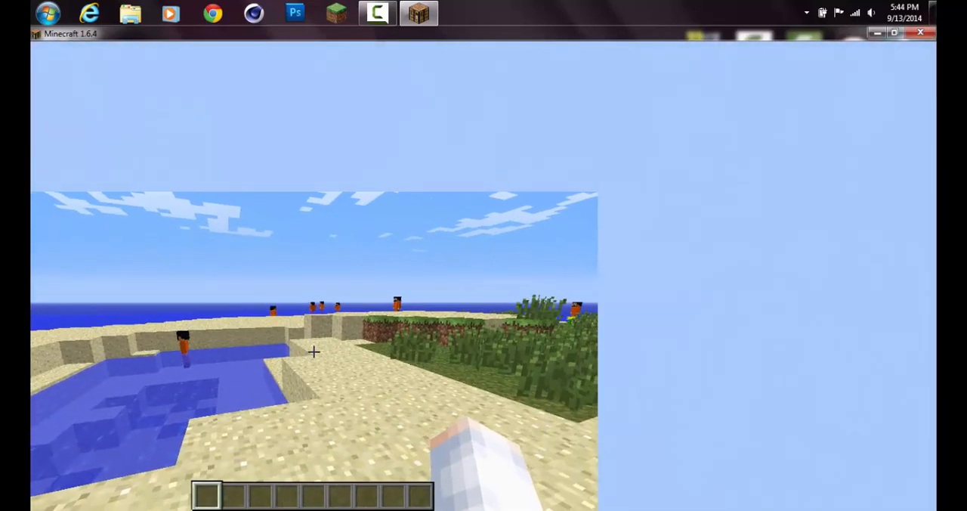
pyautogui.moveTo(314, 351)
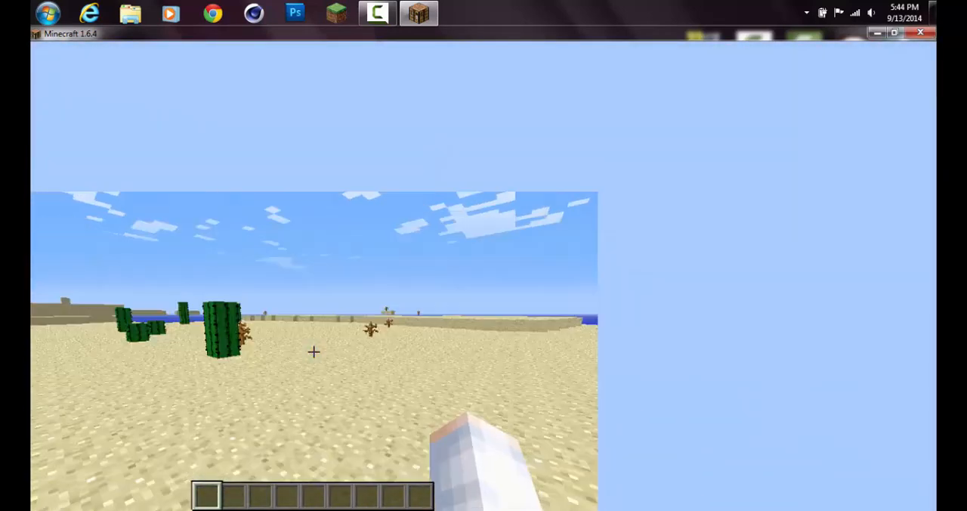
pyautogui.press('Escape')
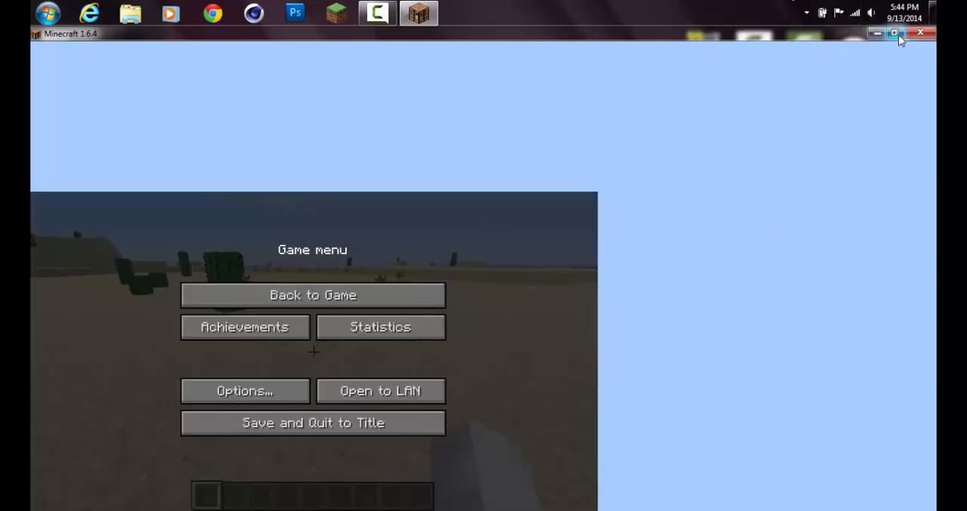
pyautogui.click(893, 33)
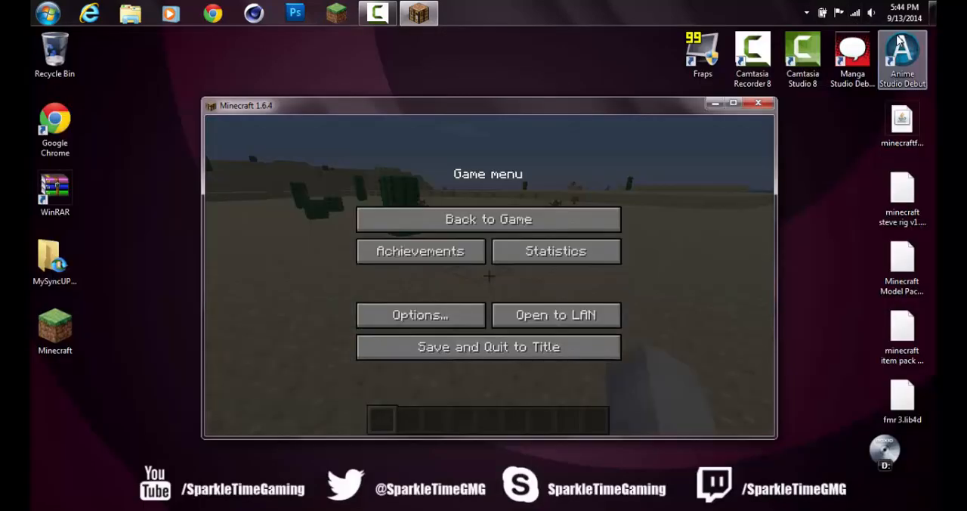
pyautogui.click(733, 103)
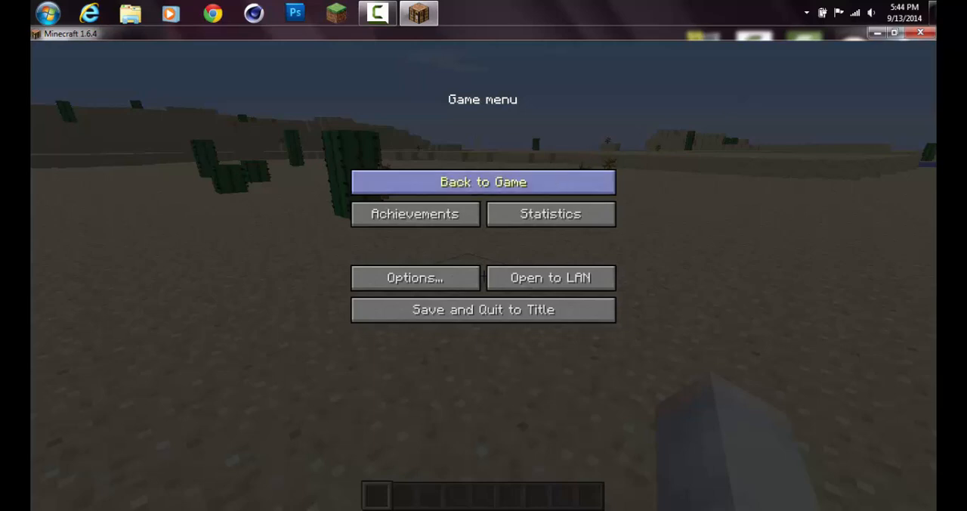
pyautogui.click(482, 182)
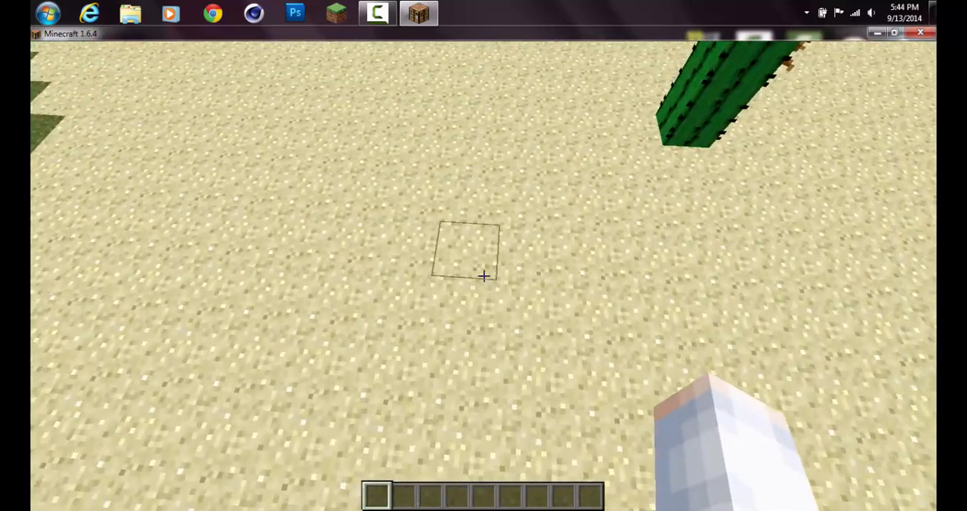
pyautogui.moveTo(484, 275)
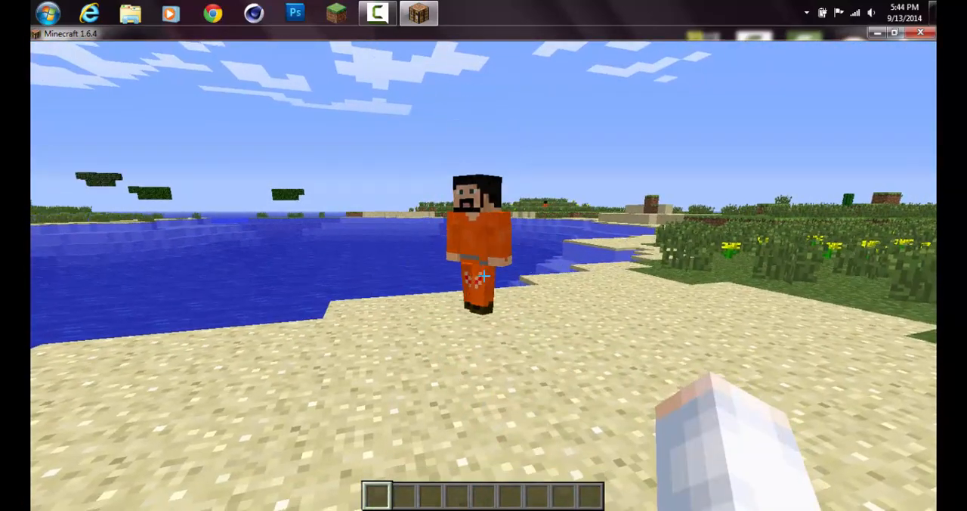
pyautogui.moveTo(483, 276)
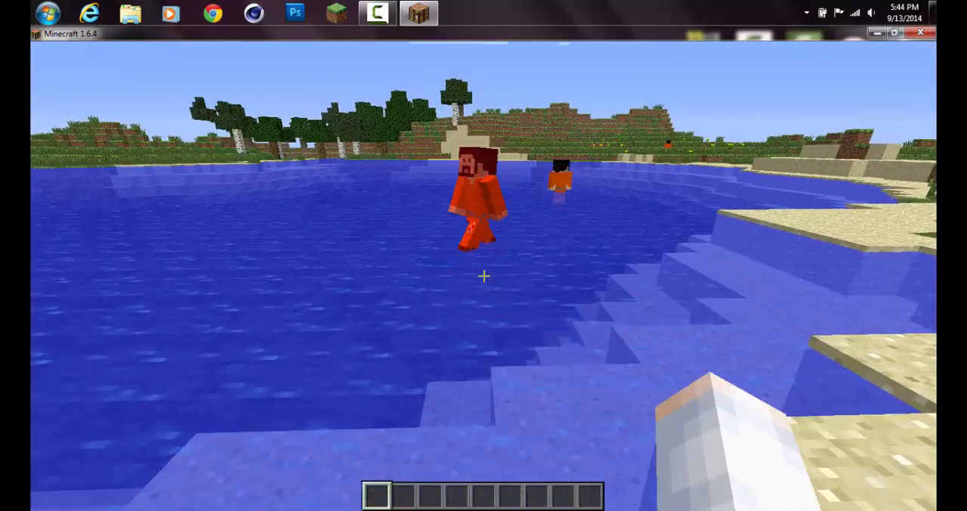
pyautogui.moveTo(483, 275)
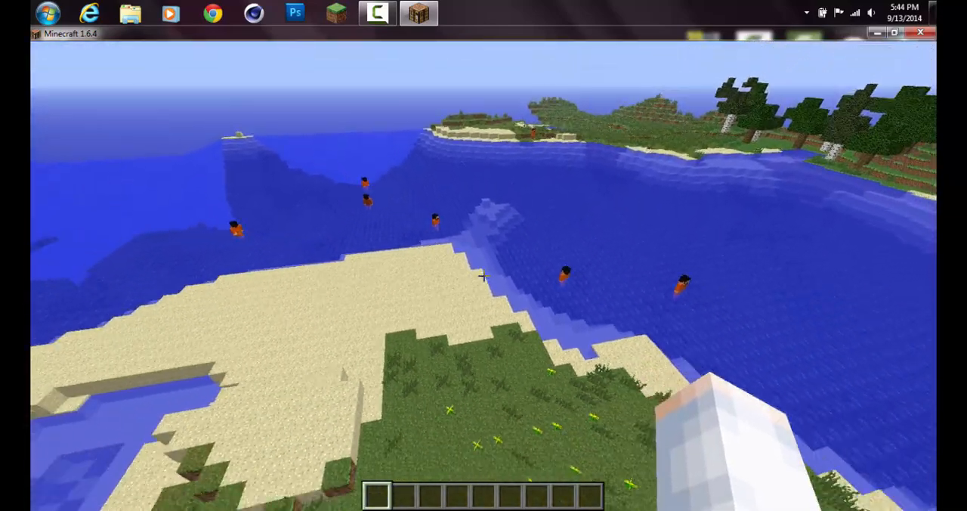
pyautogui.moveTo(484, 279)
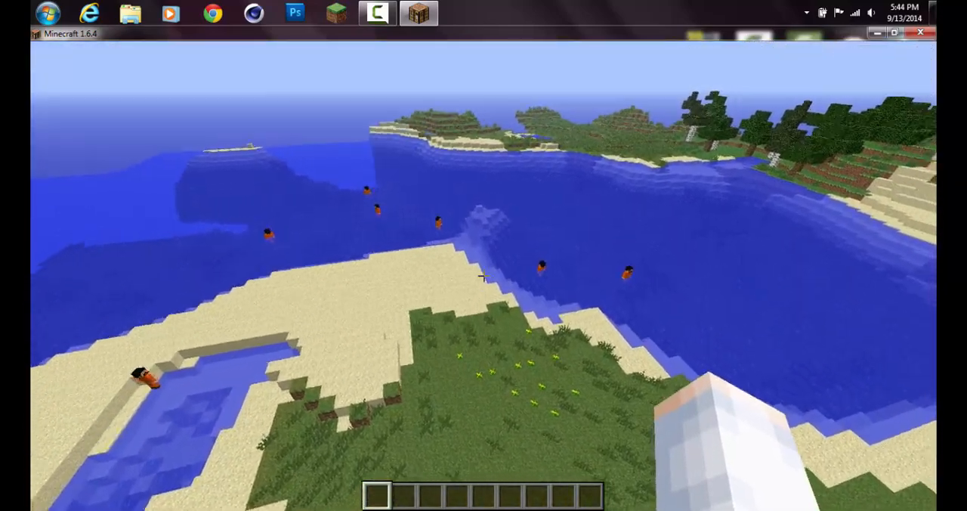
pyautogui.moveTo(483, 275)
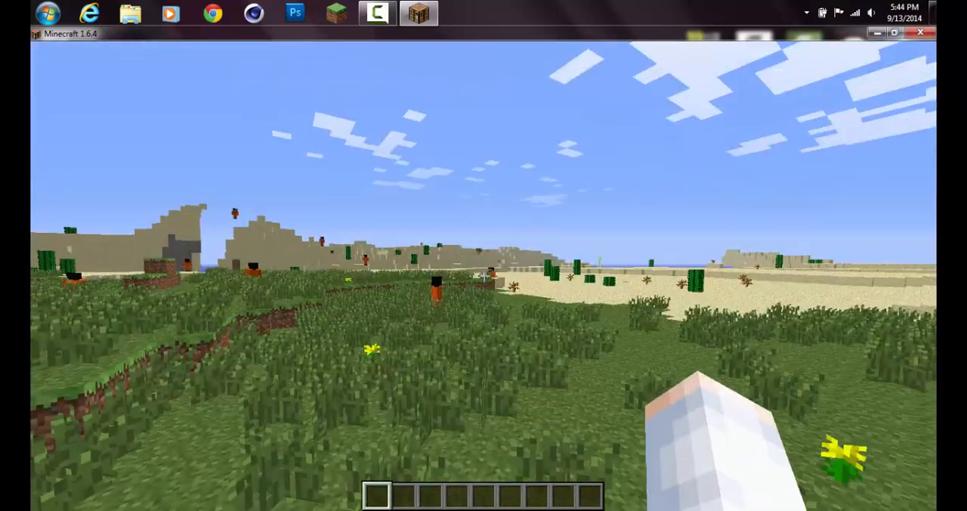
pyautogui.moveTo(483, 276)
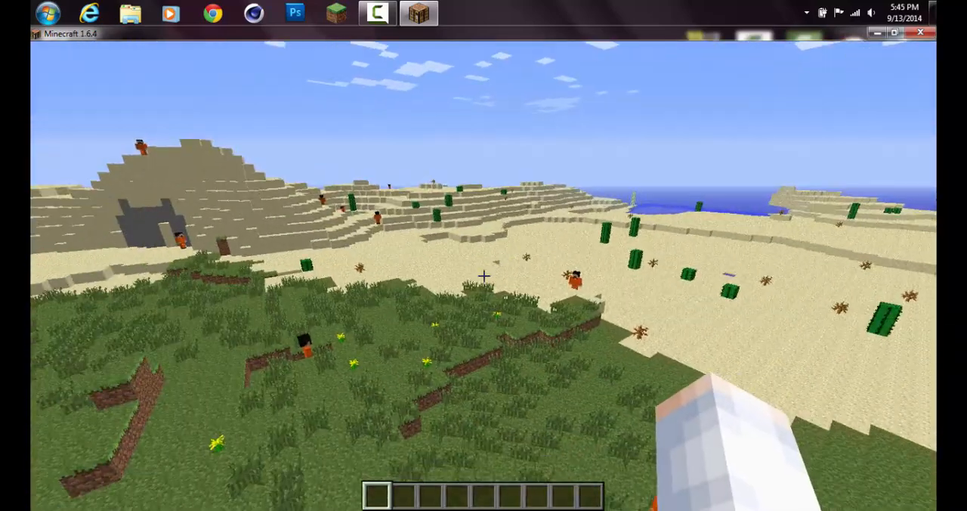
pyautogui.moveTo(483, 272)
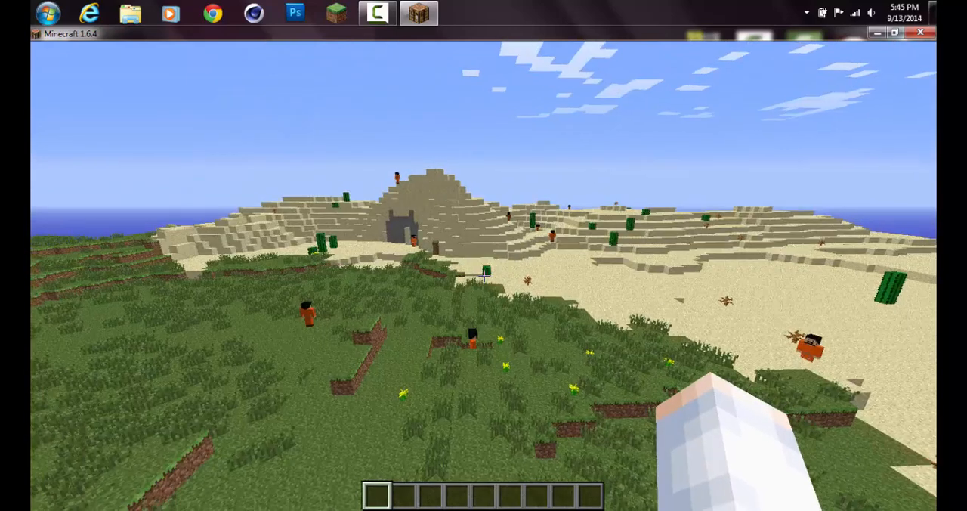
# Browse the DC Heroes, Marvel Heroes, Bat-Gadgets, Willpower, Tools, Blocks and Materials tabs
pyautogui.press('e')
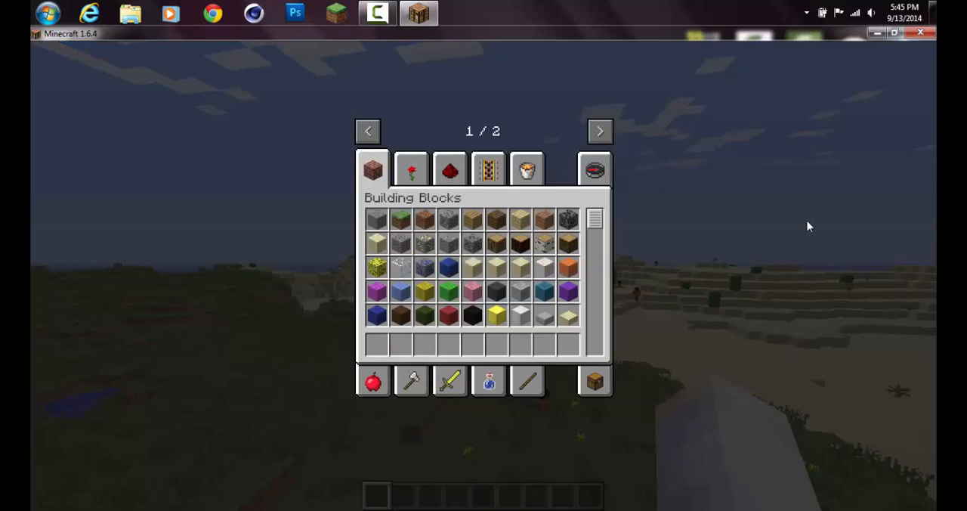
pyautogui.moveTo(399, 122)
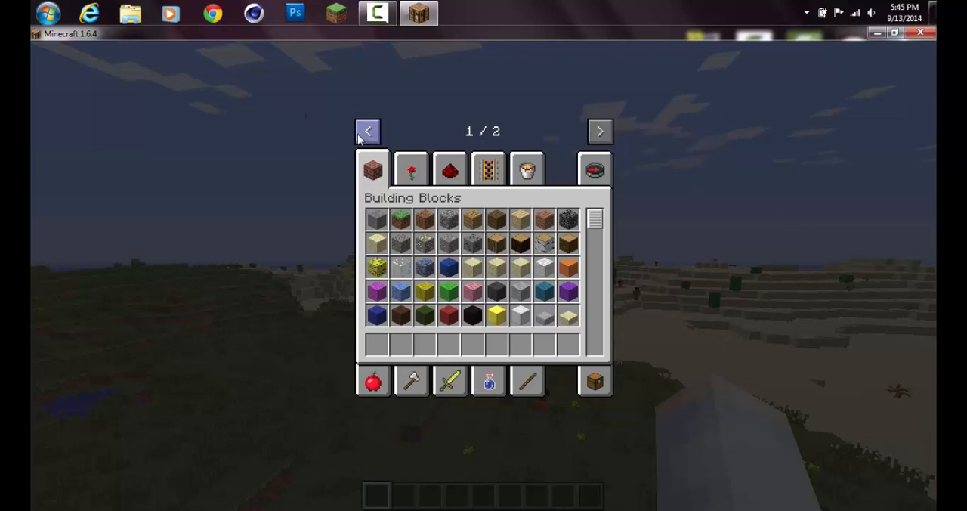
pyautogui.moveTo(597, 117)
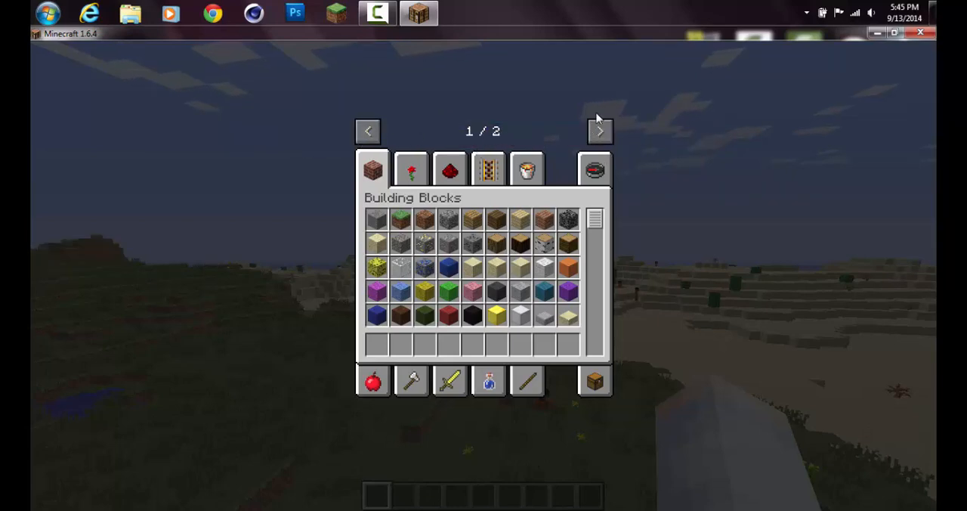
pyautogui.click(599, 131)
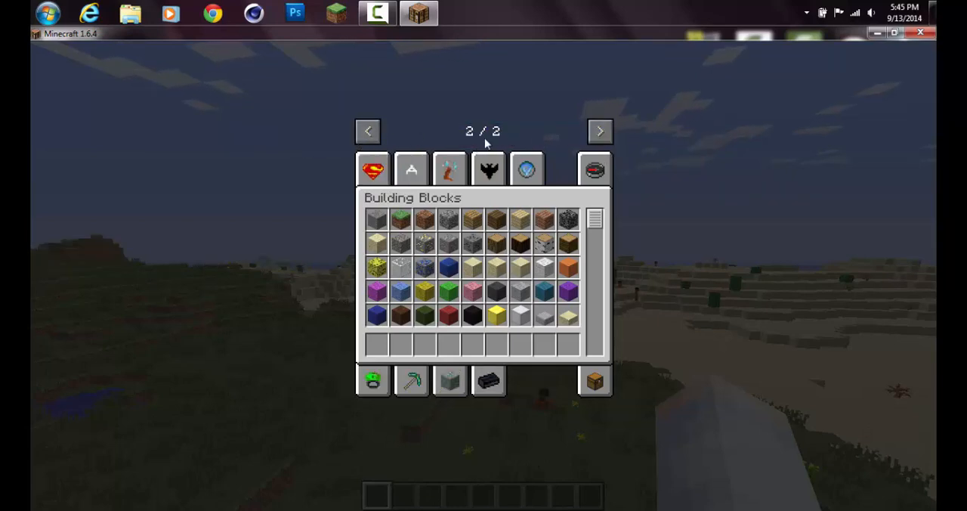
pyautogui.click(373, 168)
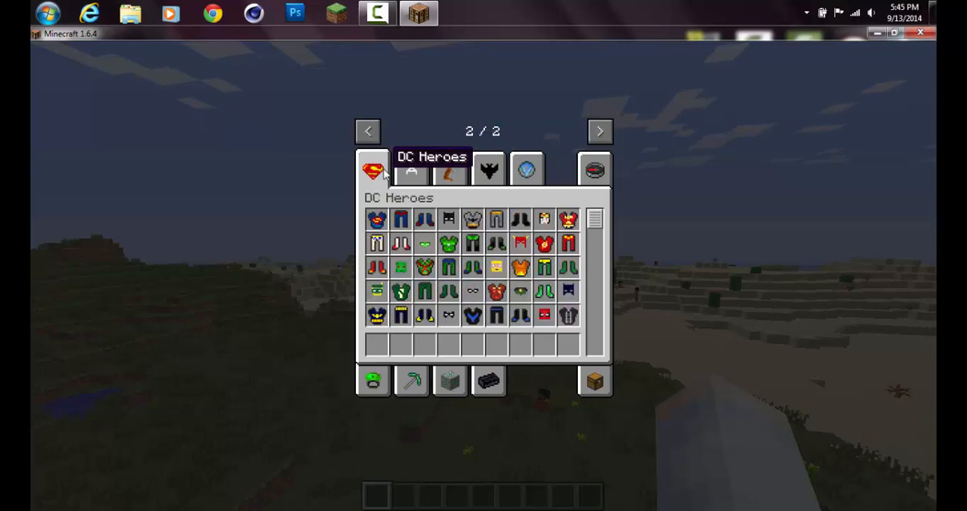
pyautogui.moveTo(412, 170)
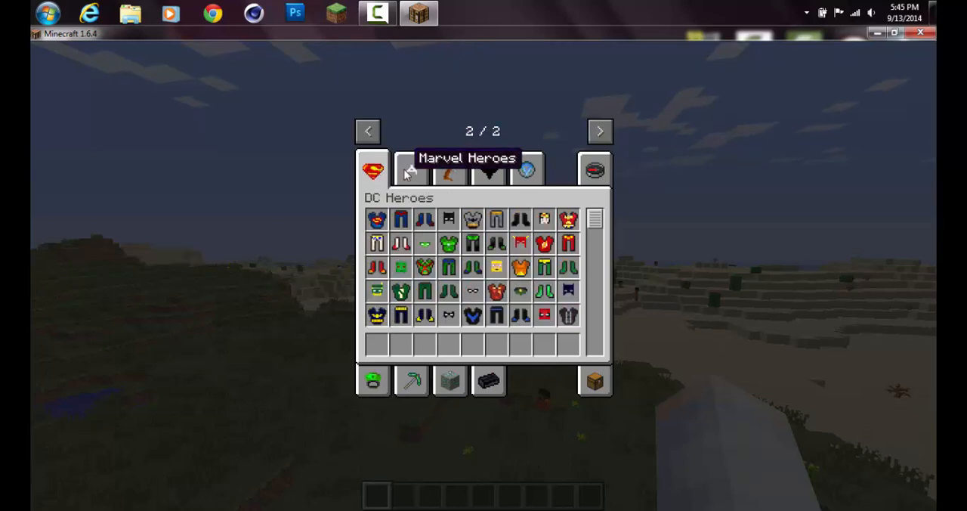
pyautogui.click(411, 168)
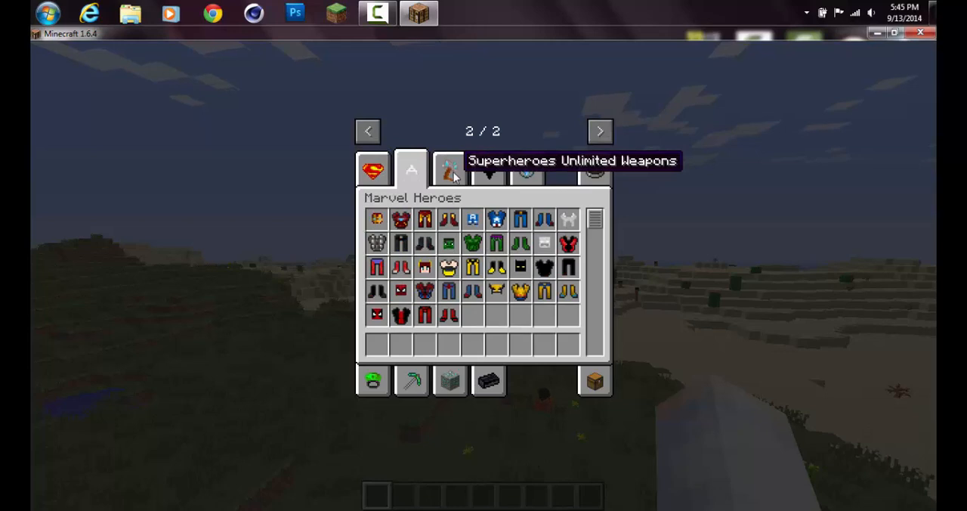
pyautogui.click(489, 169)
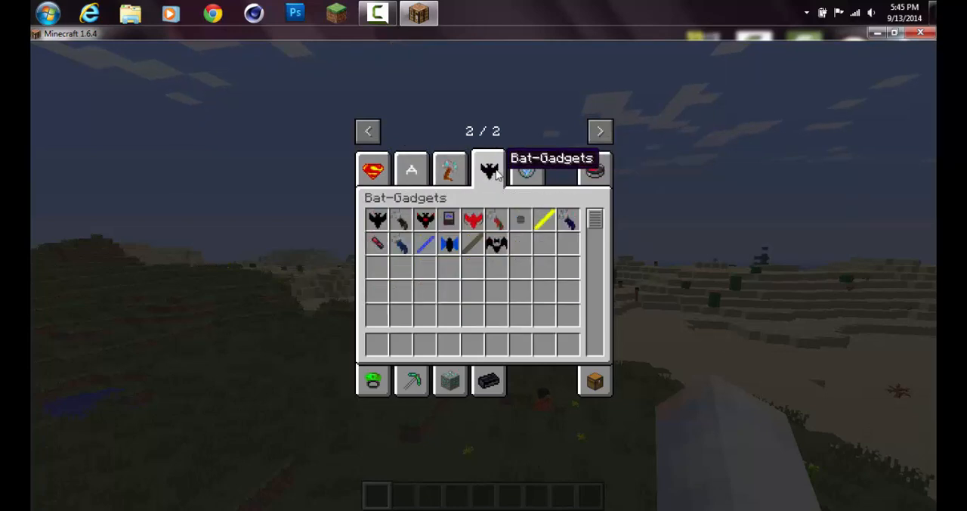
pyautogui.click(527, 169)
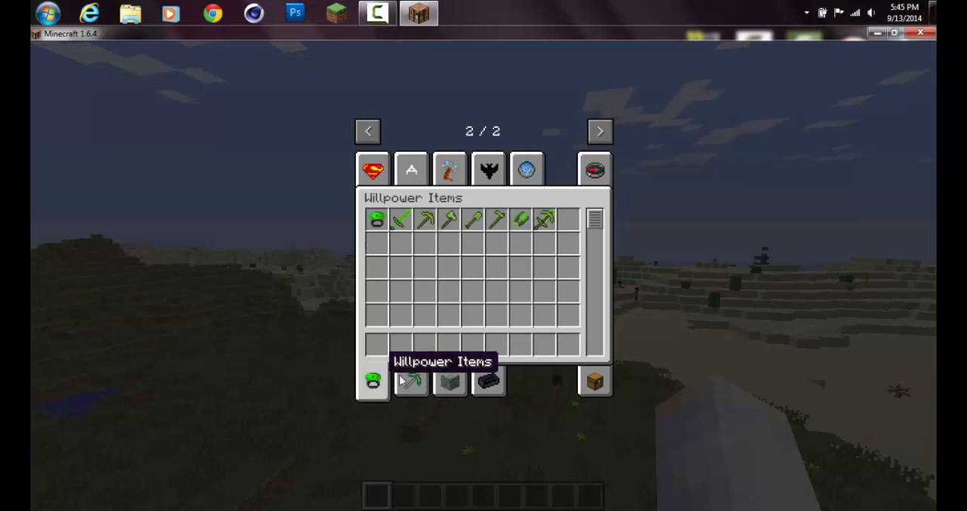
pyautogui.click(410, 380)
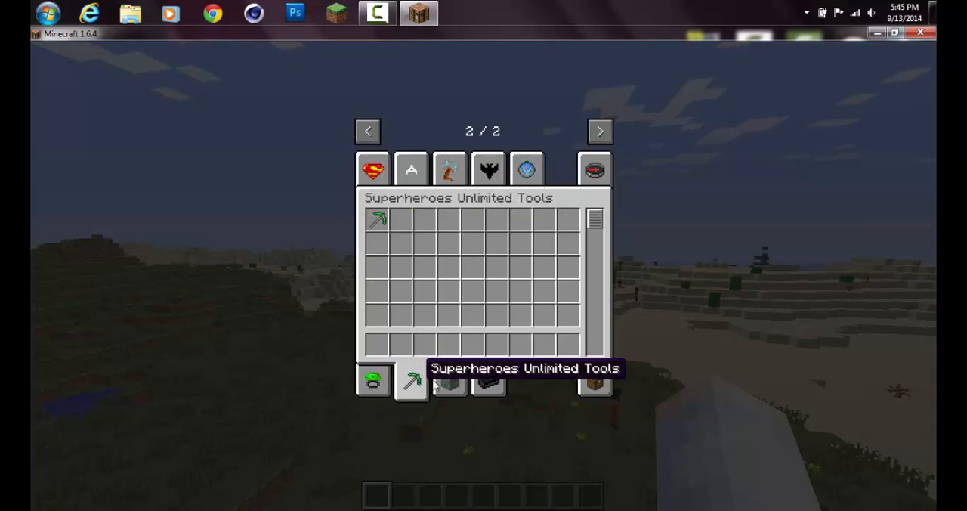
pyautogui.click(449, 380)
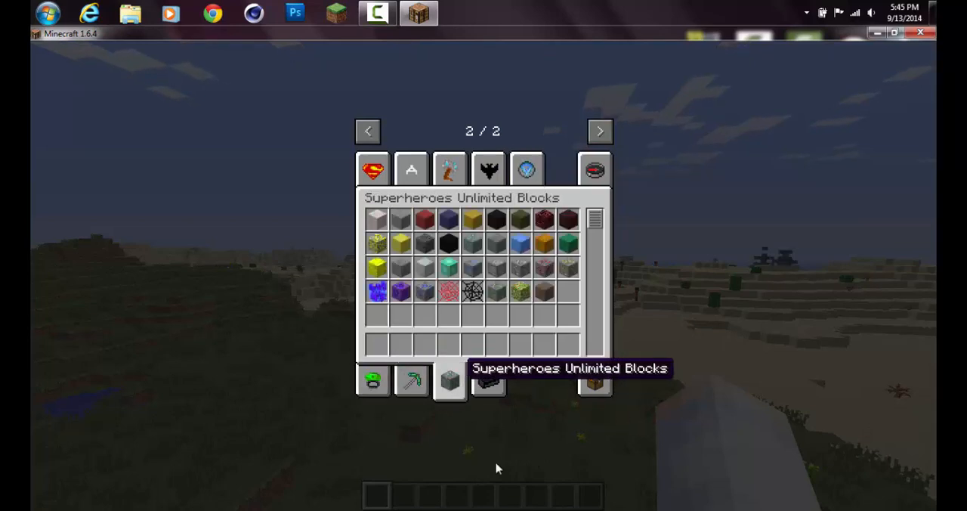
pyautogui.moveTo(488, 382)
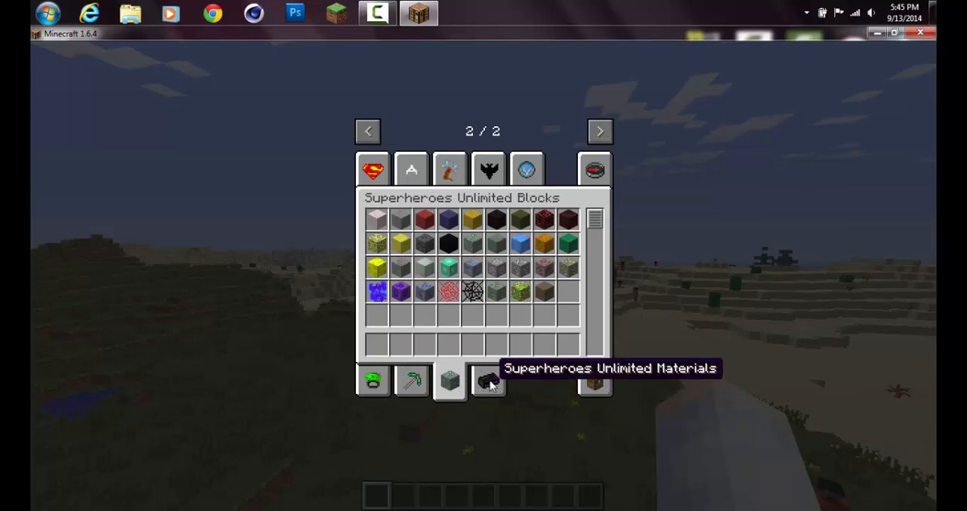
pyautogui.click(487, 380)
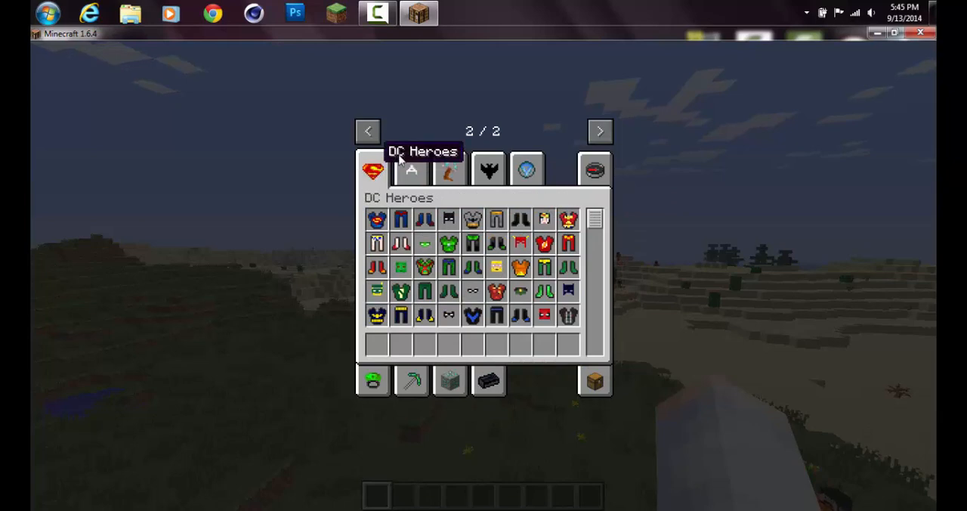
pyautogui.moveTo(411, 169)
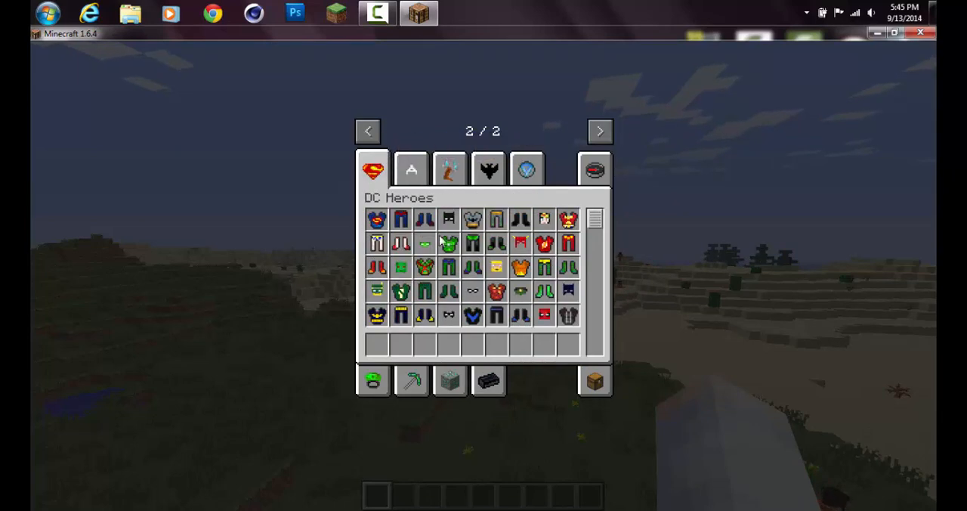
pyautogui.moveTo(376, 220)
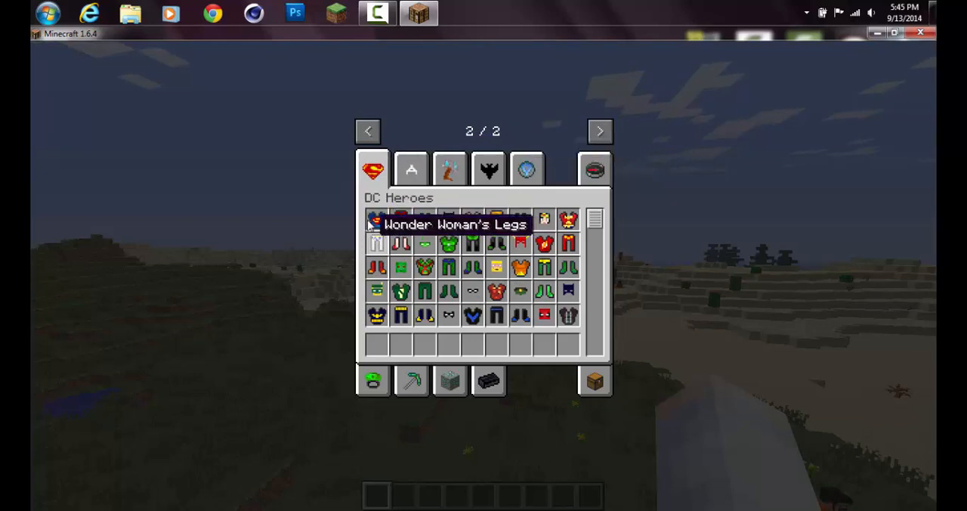
pyautogui.moveTo(376, 219)
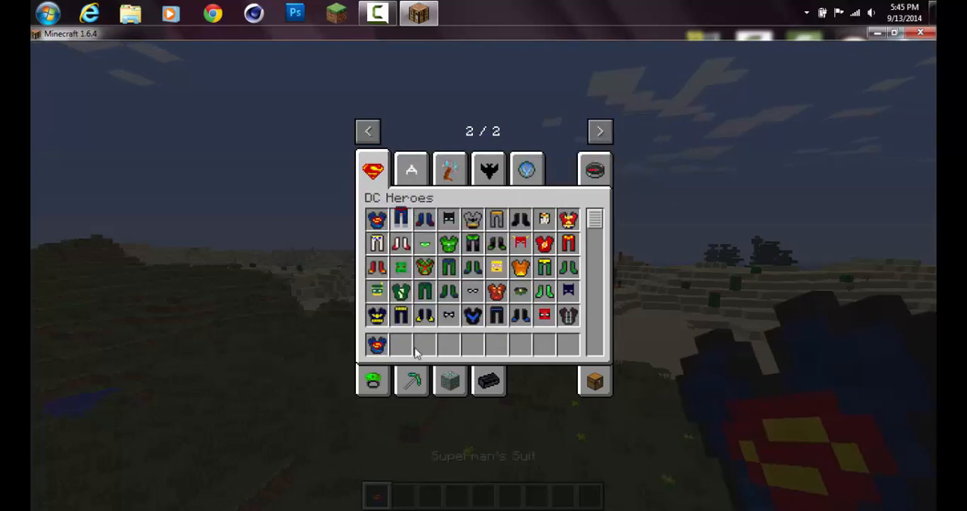
pyautogui.moveTo(424, 242)
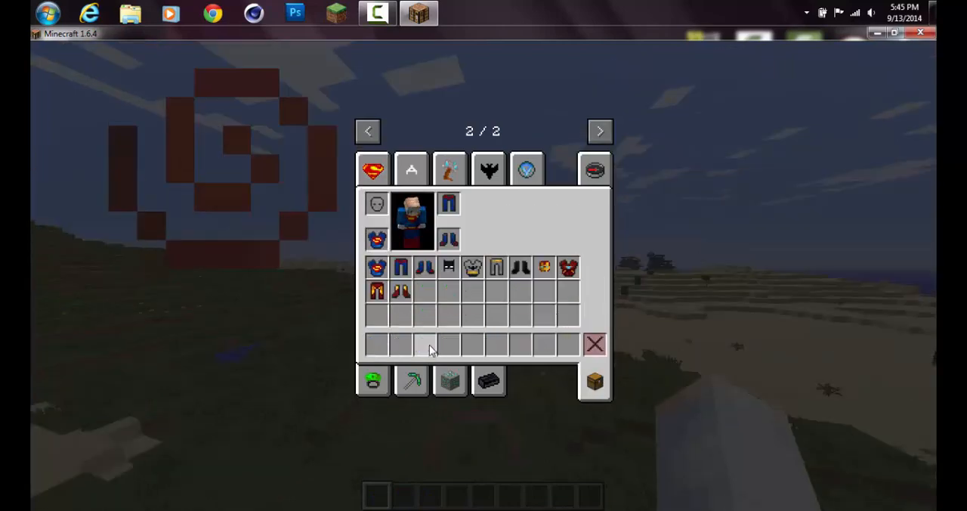
# Close the inventory with the Superman suit equipped
pyautogui.press('Escape')
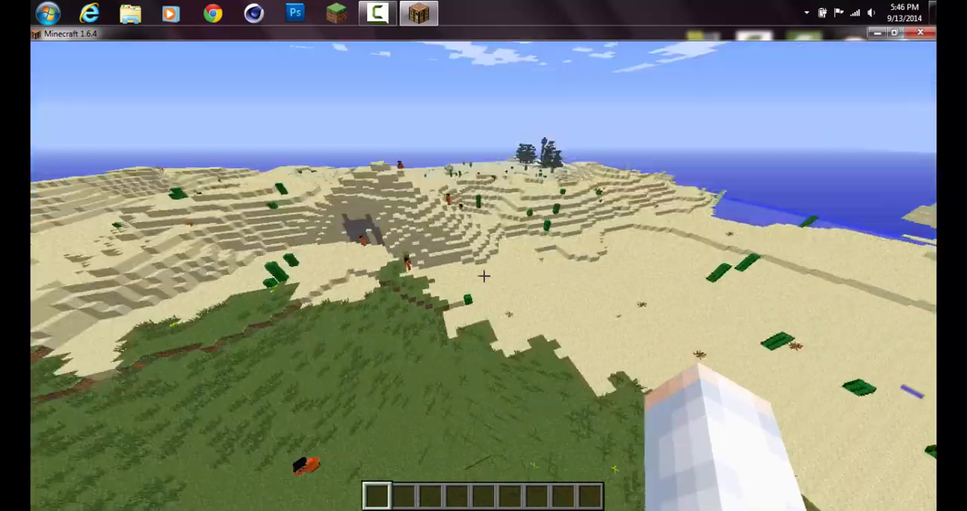
pyautogui.moveTo(484, 275)
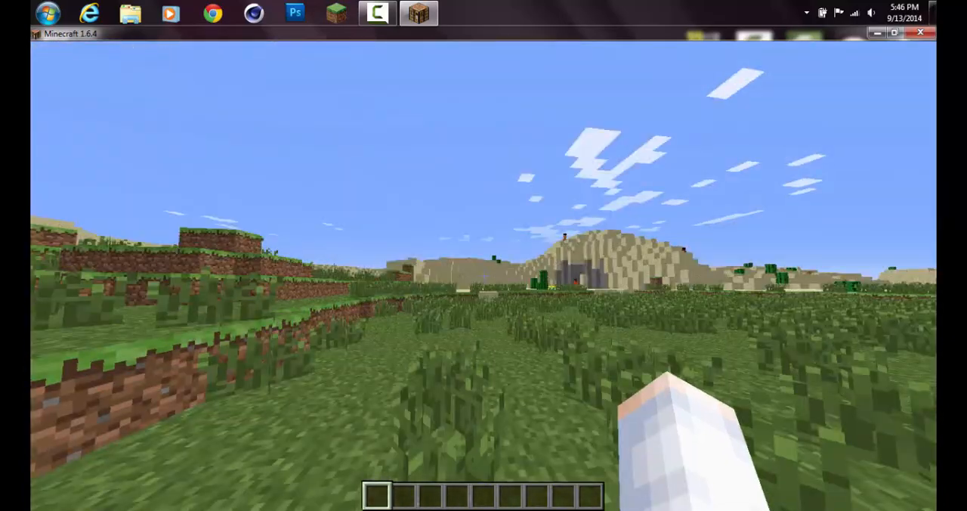
# Check the red and gold suit's Speed, Strength III and Water Breathing effects, then return to the world
pyautogui.press('Escape')
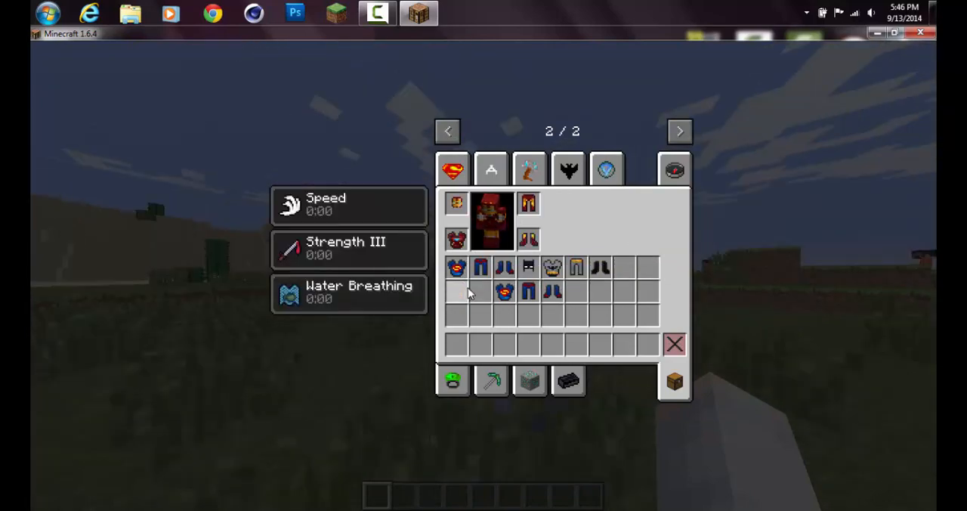
pyautogui.press('Escape')
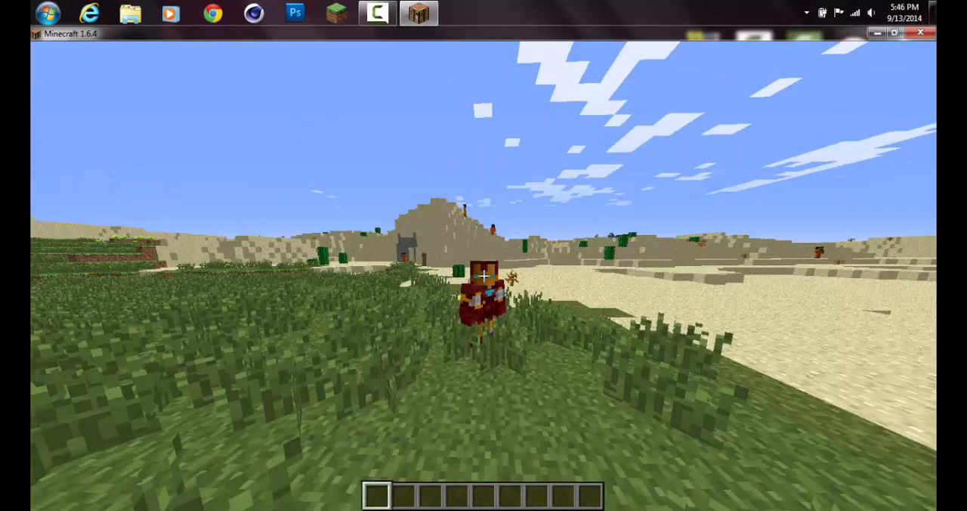
pyautogui.moveTo(484, 271)
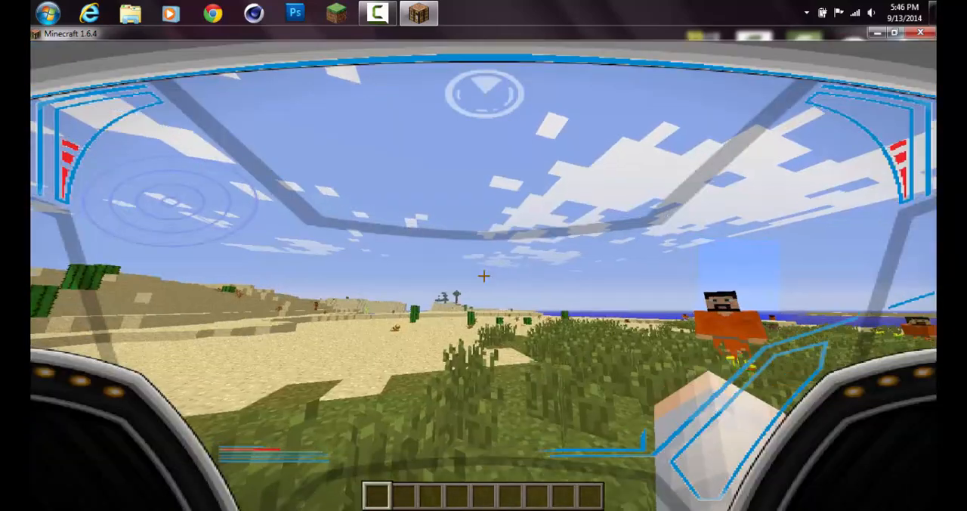
pyautogui.moveTo(483, 272)
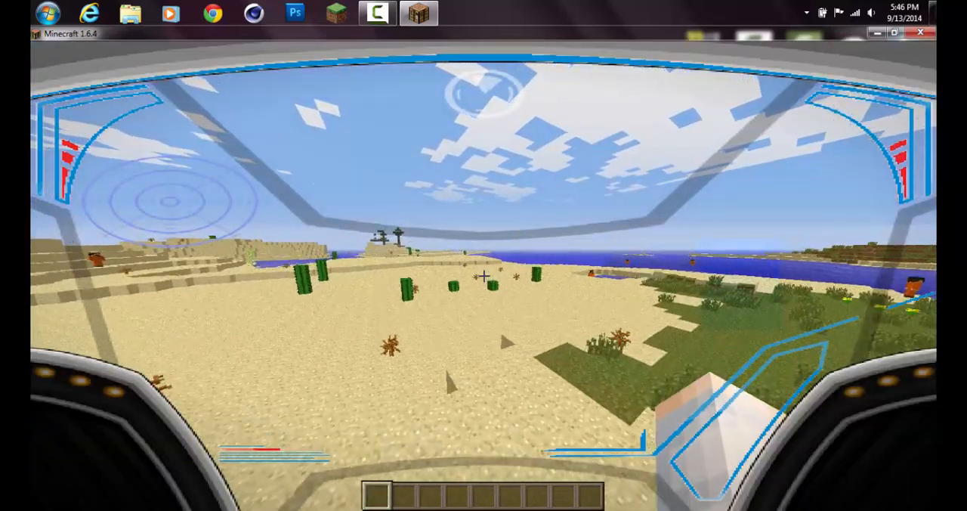
pyautogui.moveTo(484, 280)
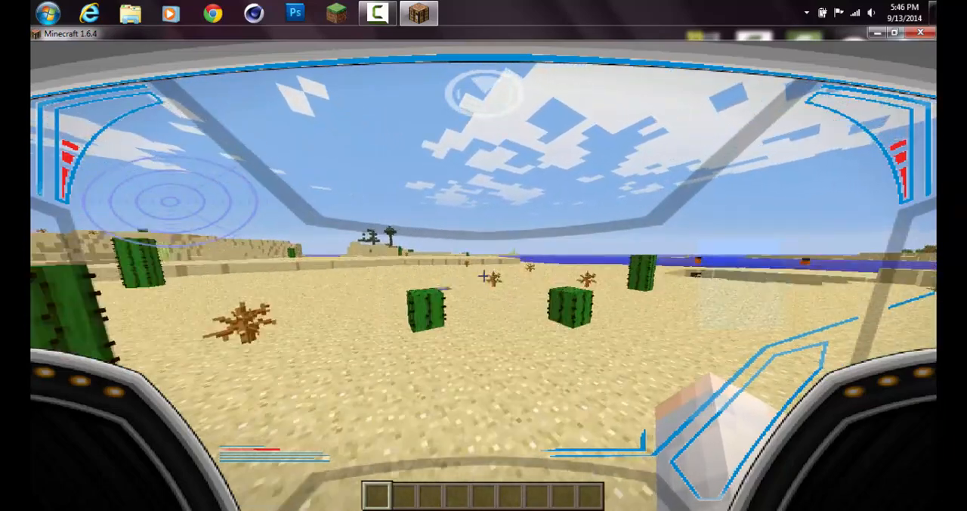
pyautogui.moveTo(483, 279)
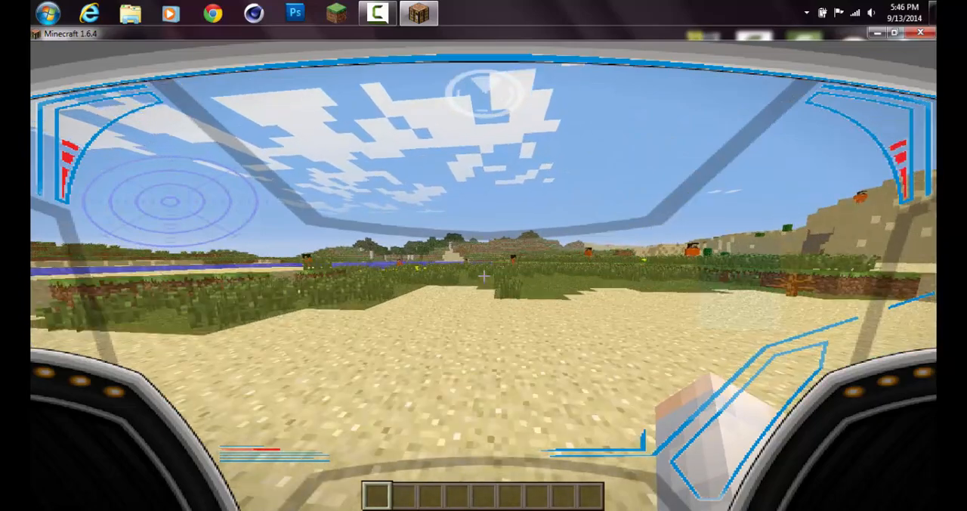
pyautogui.moveTo(483, 272)
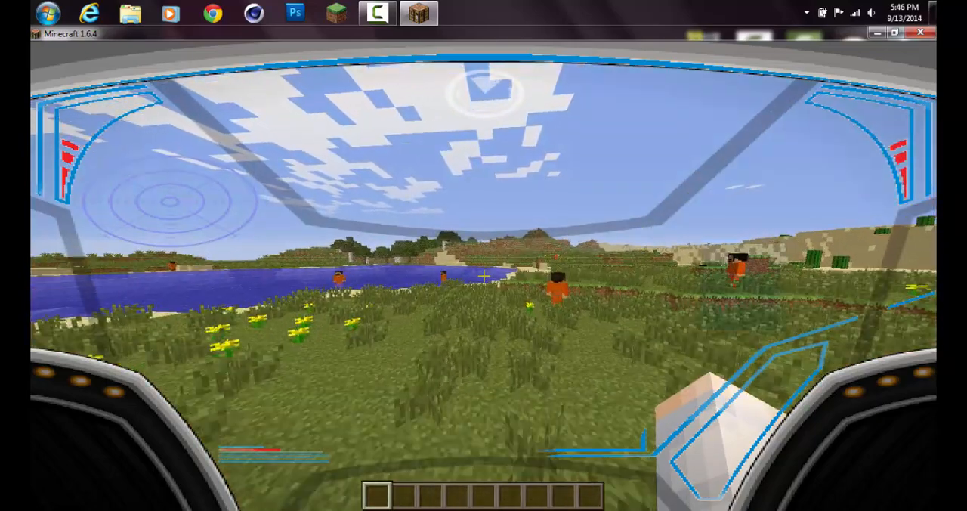
pyautogui.moveTo(483, 271)
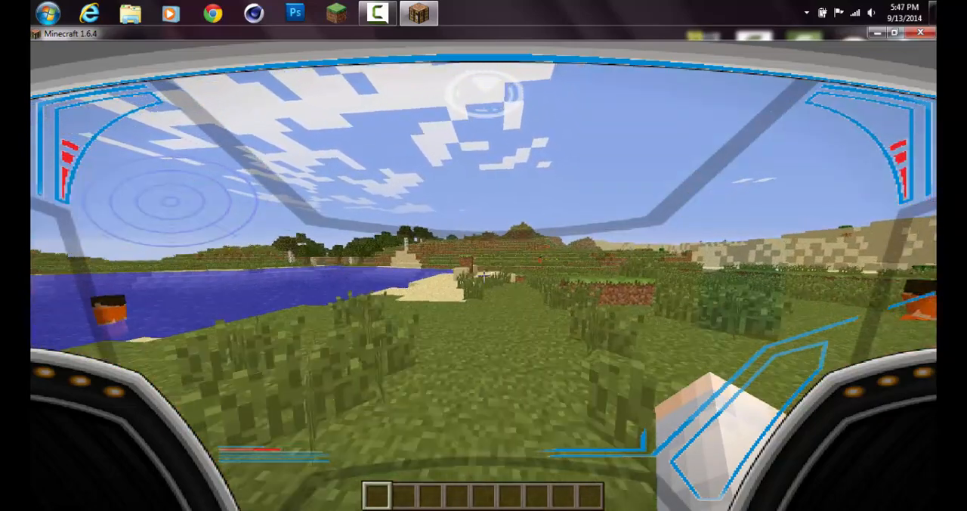
# Swap the red armour for the green Hulk suit from the Marvel Heroes creative tab
pyautogui.press('e')
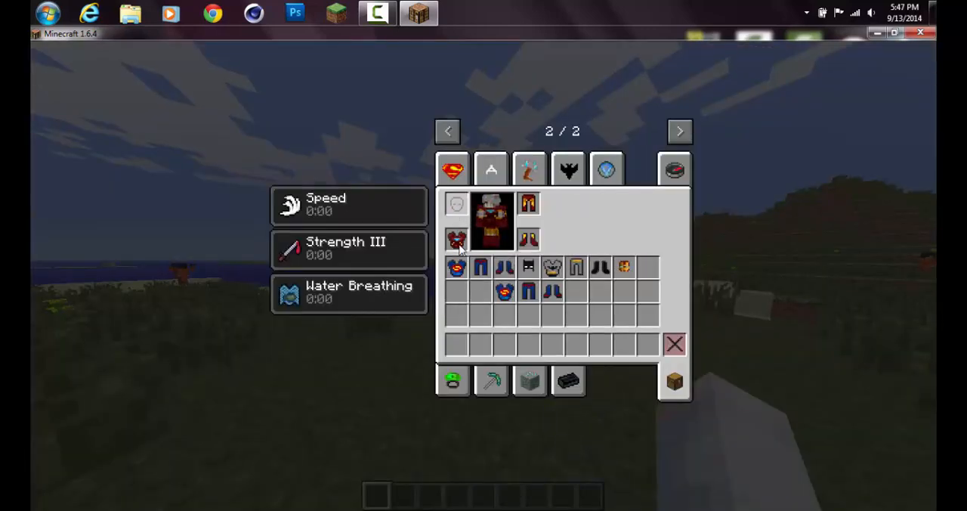
pyautogui.click(452, 168)
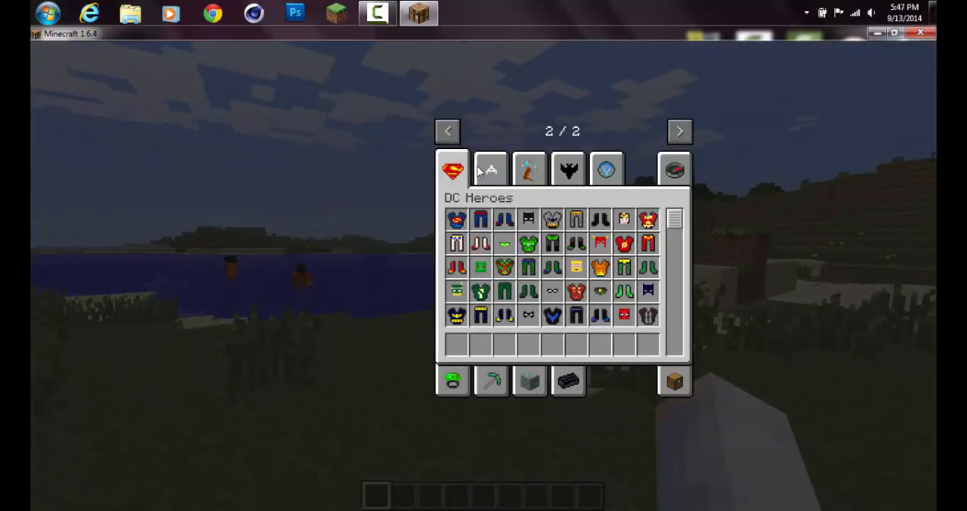
pyautogui.moveTo(490, 168)
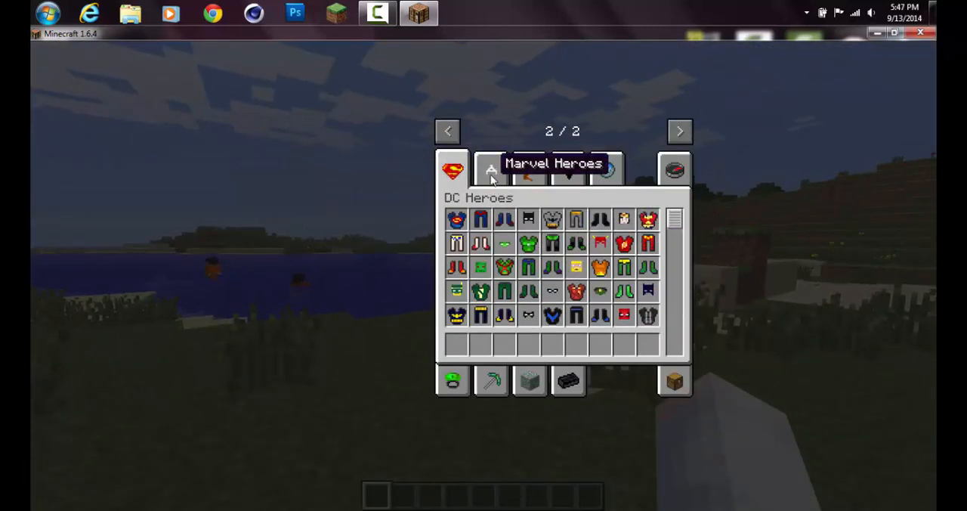
pyautogui.click(490, 168)
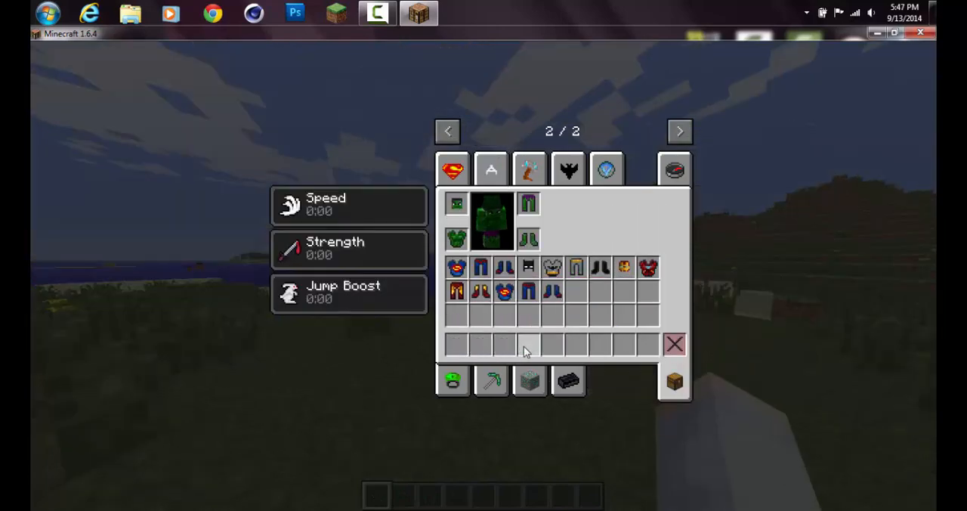
pyautogui.press('Escape')
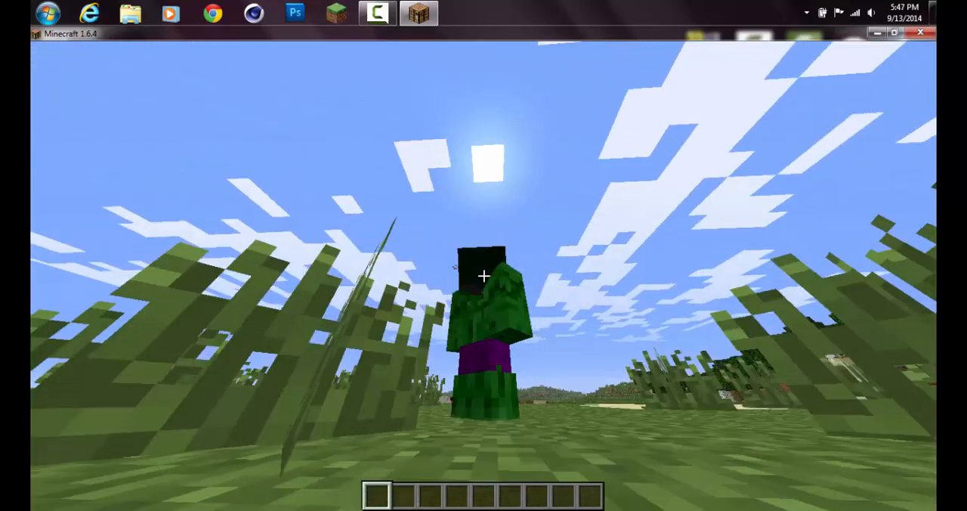